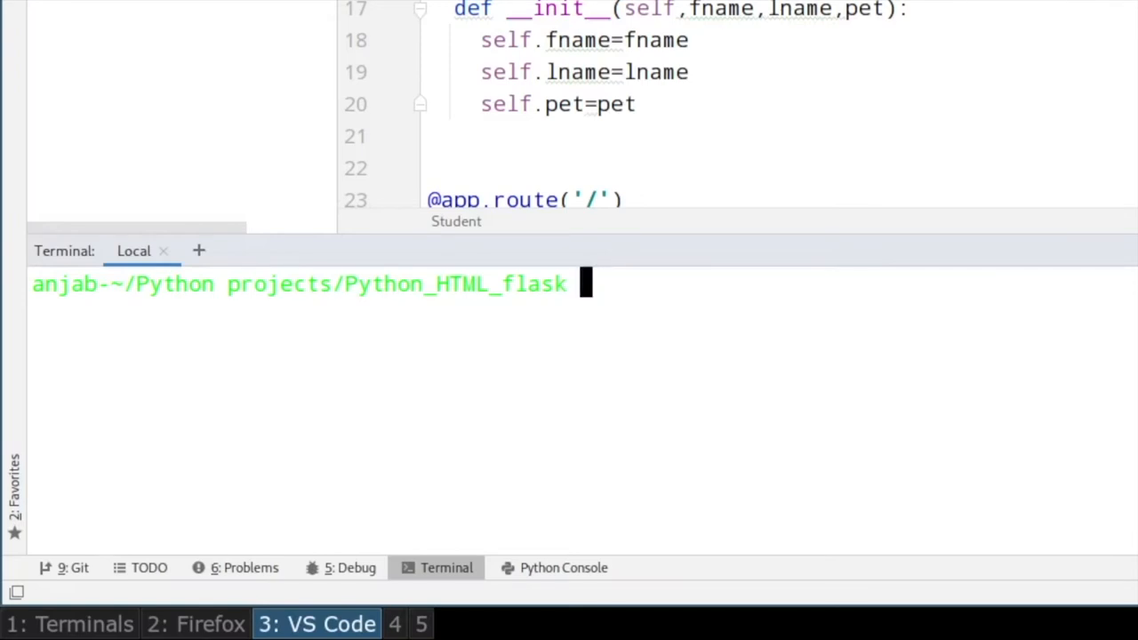
Step: Install pipenv and enter the project's pipenv shell
type("pip install")
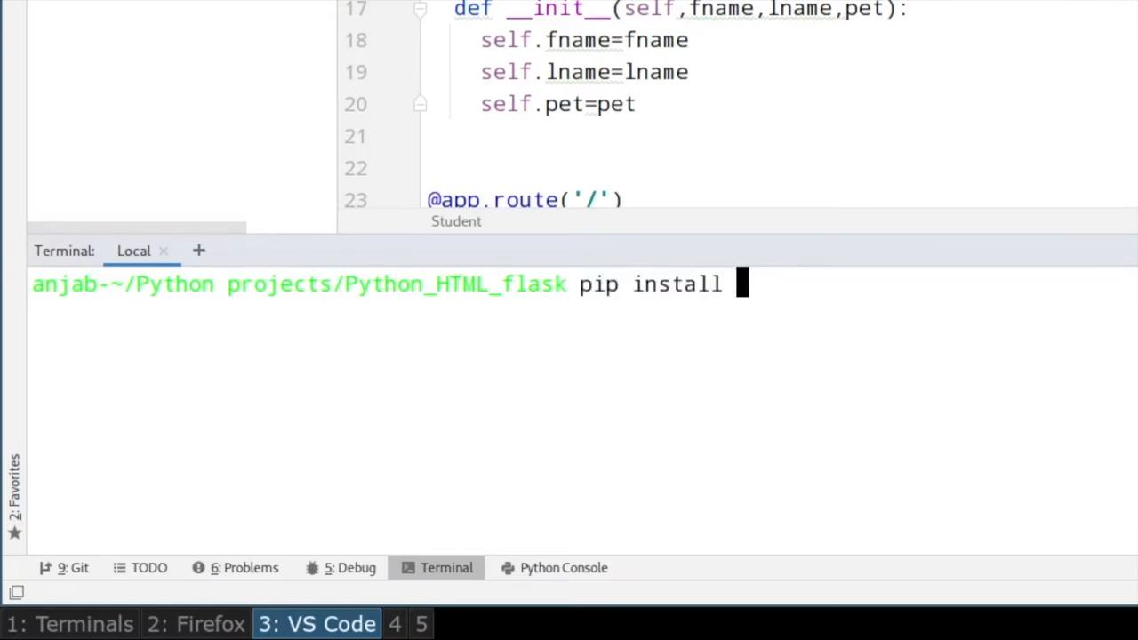
type("pipenv")
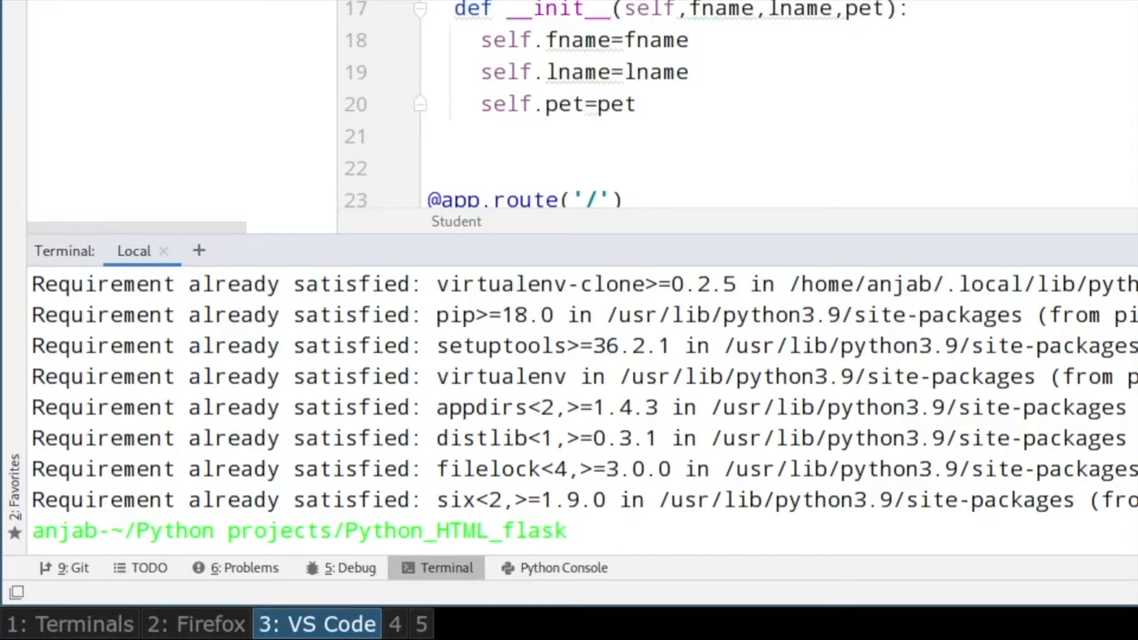
type("pipen")
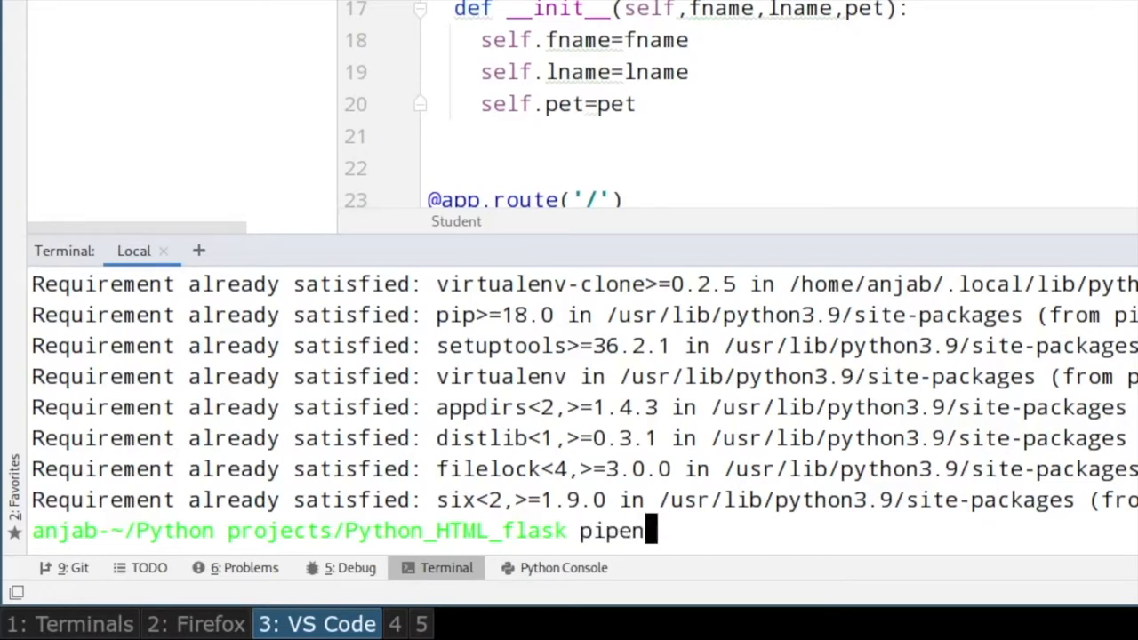
key("Return")
type("p")
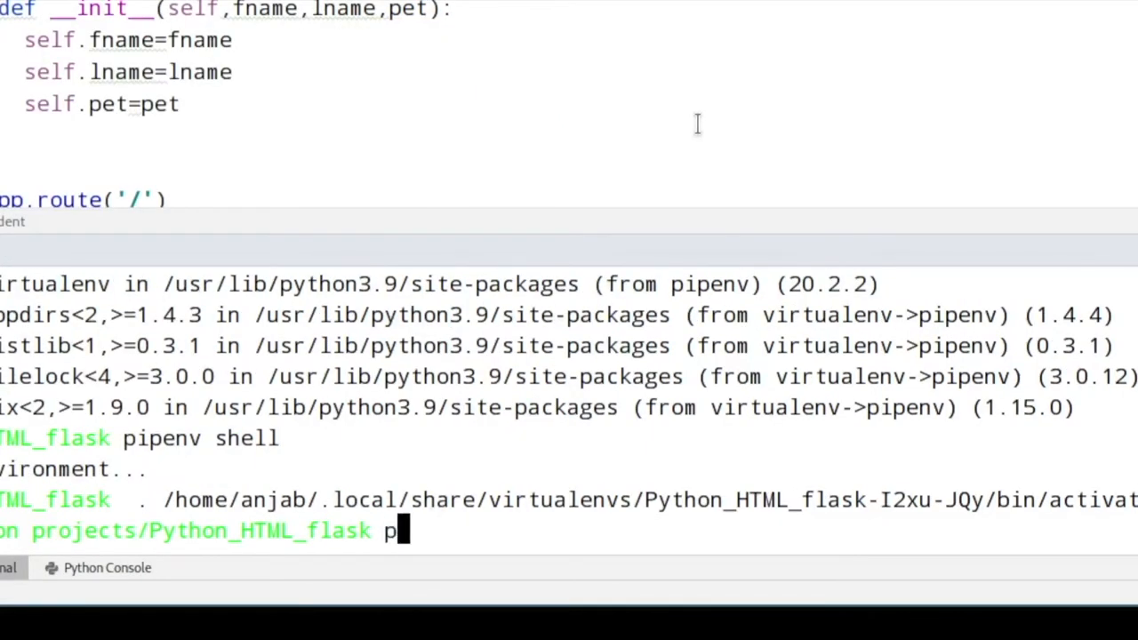
Step: Install psycopg2, flask and flask-sqlalchemy with pipenv, then begin exiting the shell
type("ipenv instal")
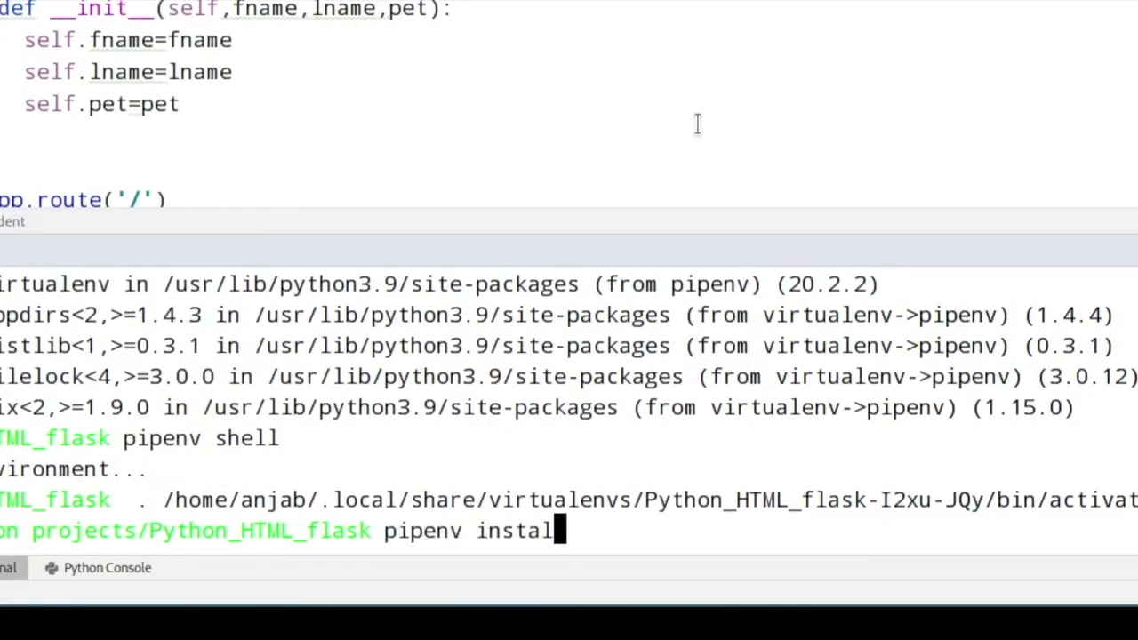
type("psyc")
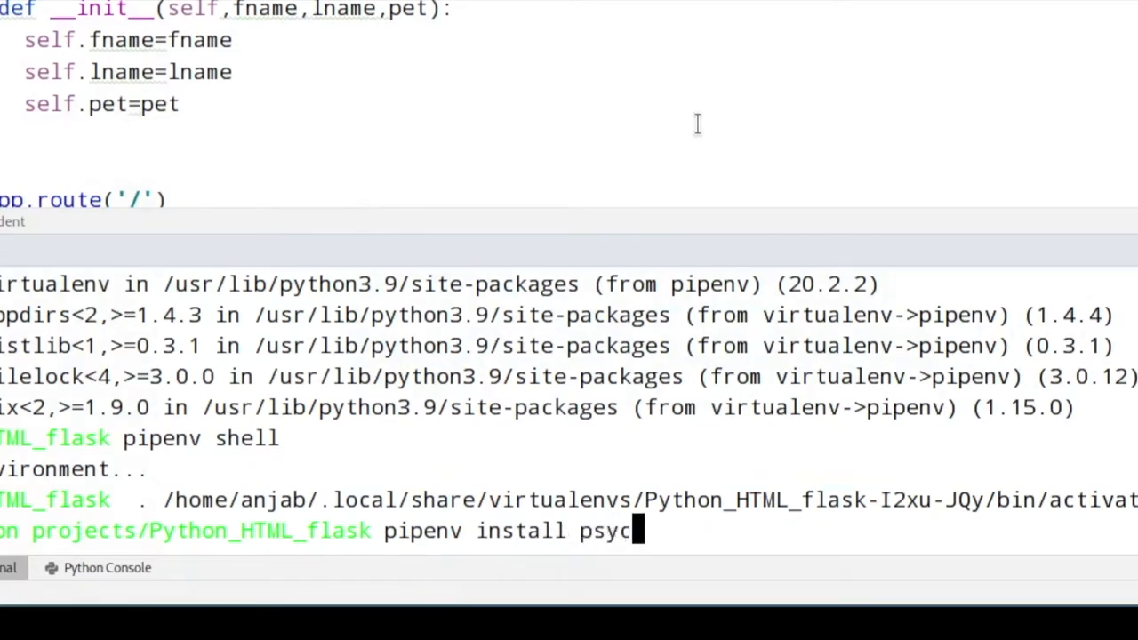
type("pg2")
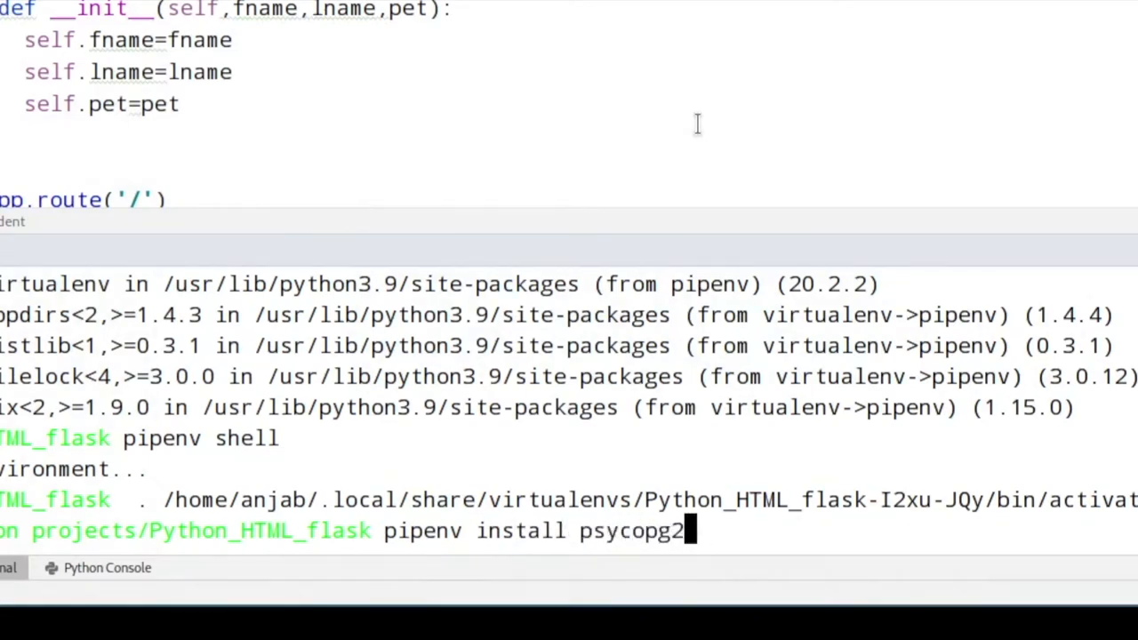
type("flask")
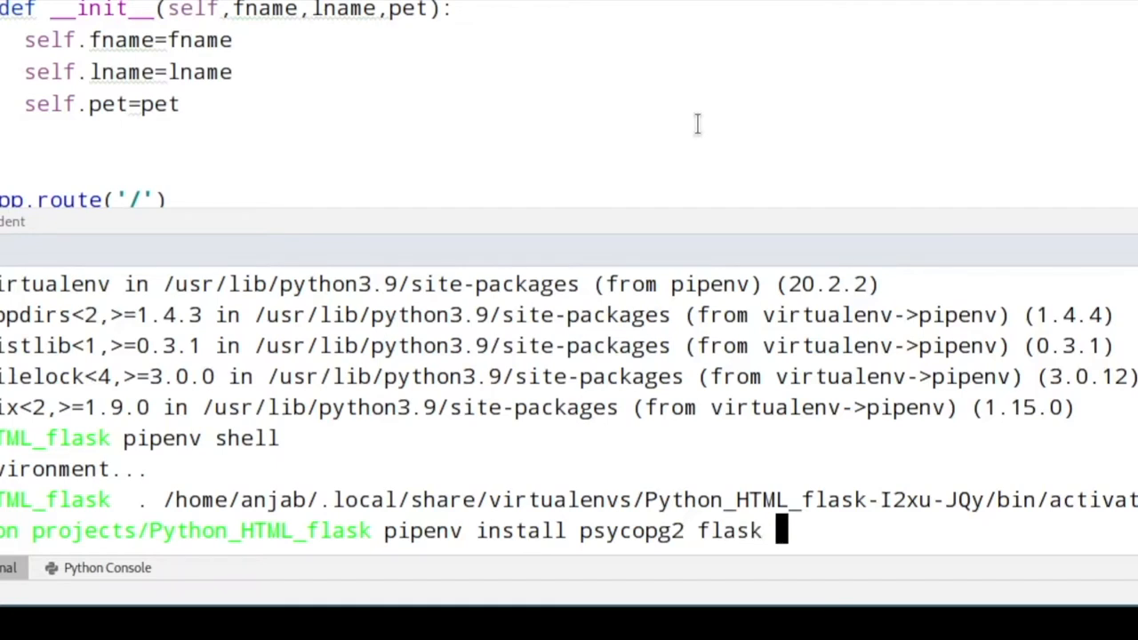
type("flask")
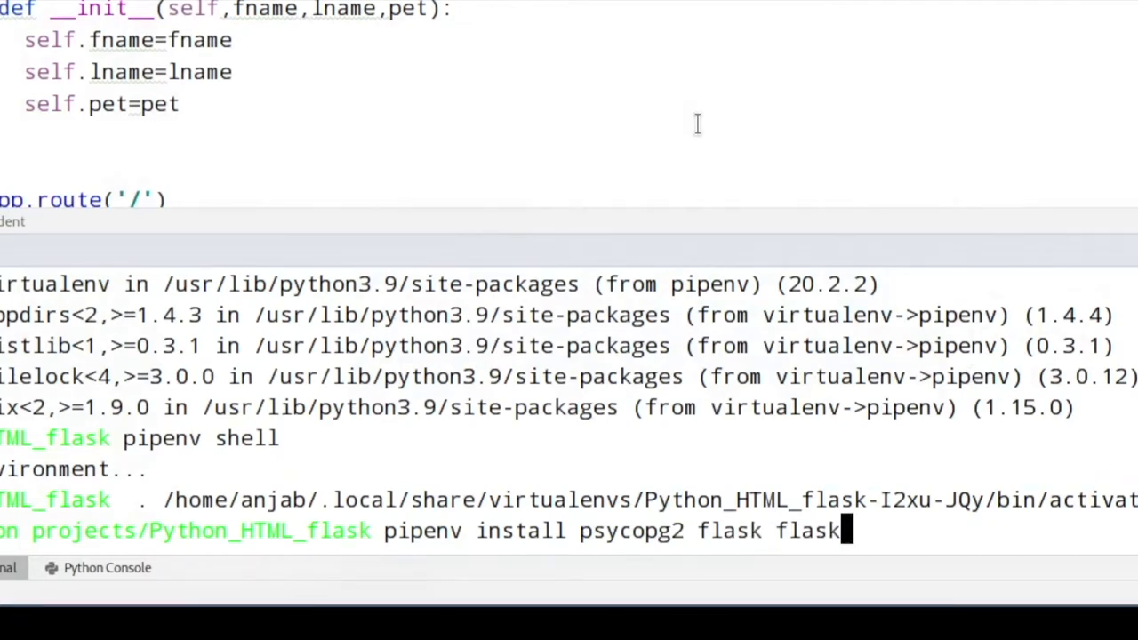
type("-sql")
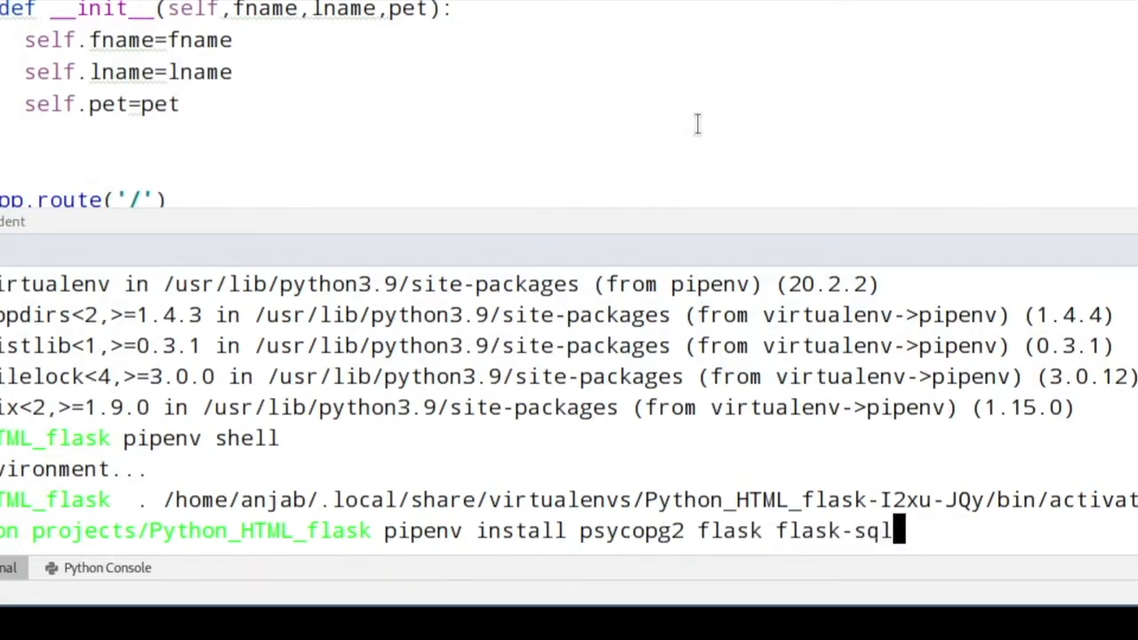
type("alchemy")
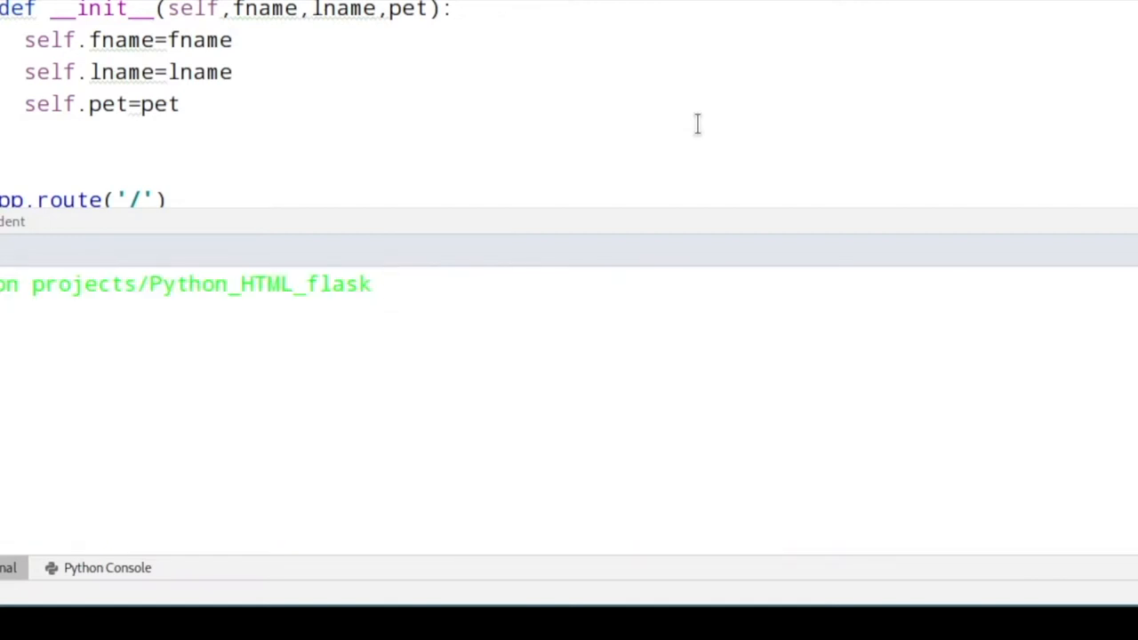
type("exit")
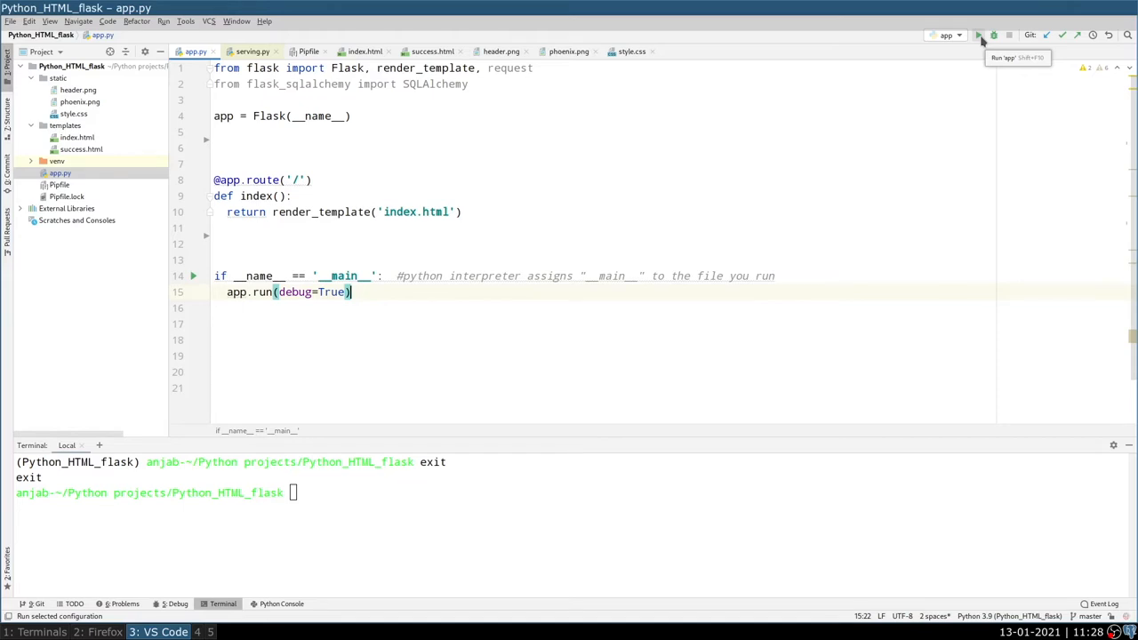
Step: Start the Flask app running from the toolbar
left_click(978, 36)
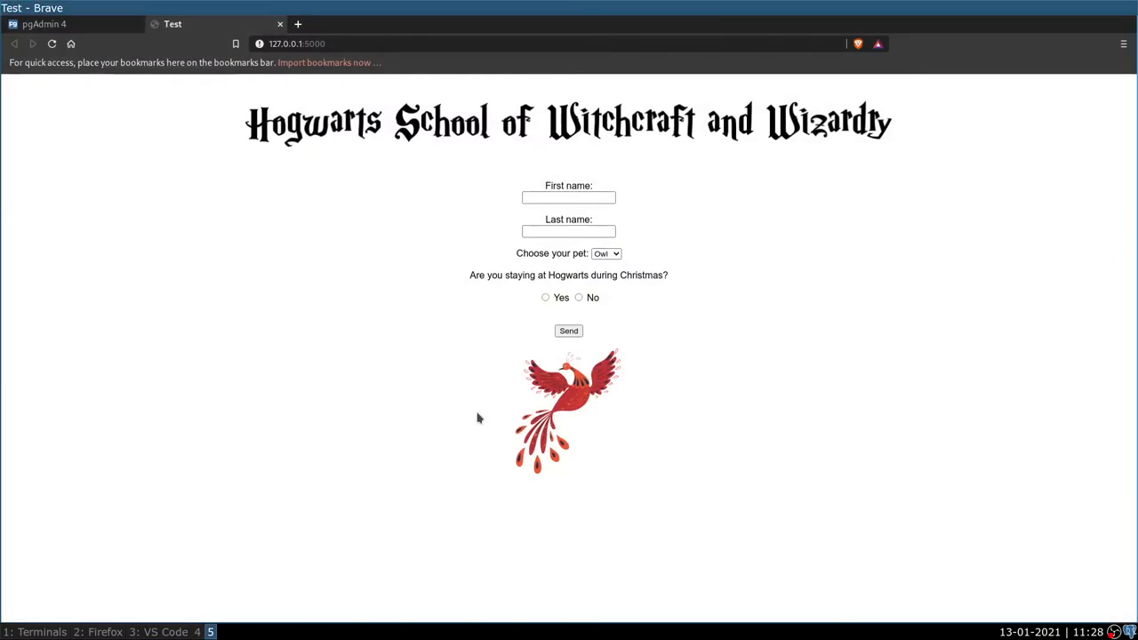
mouse_move(707, 151)
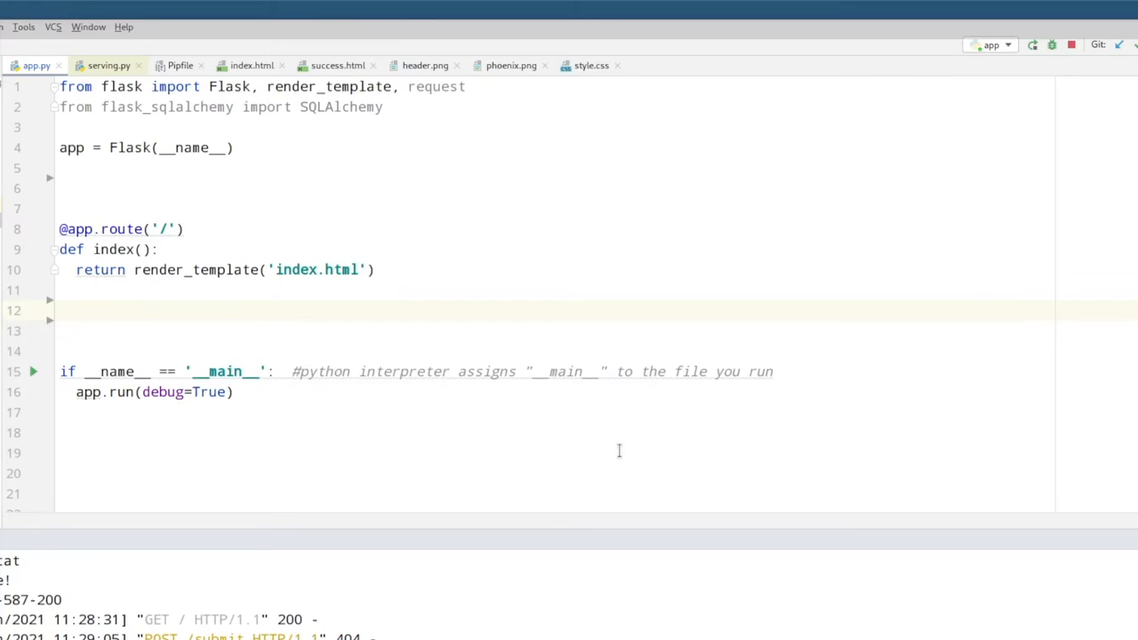
mouse_move(39, 332)
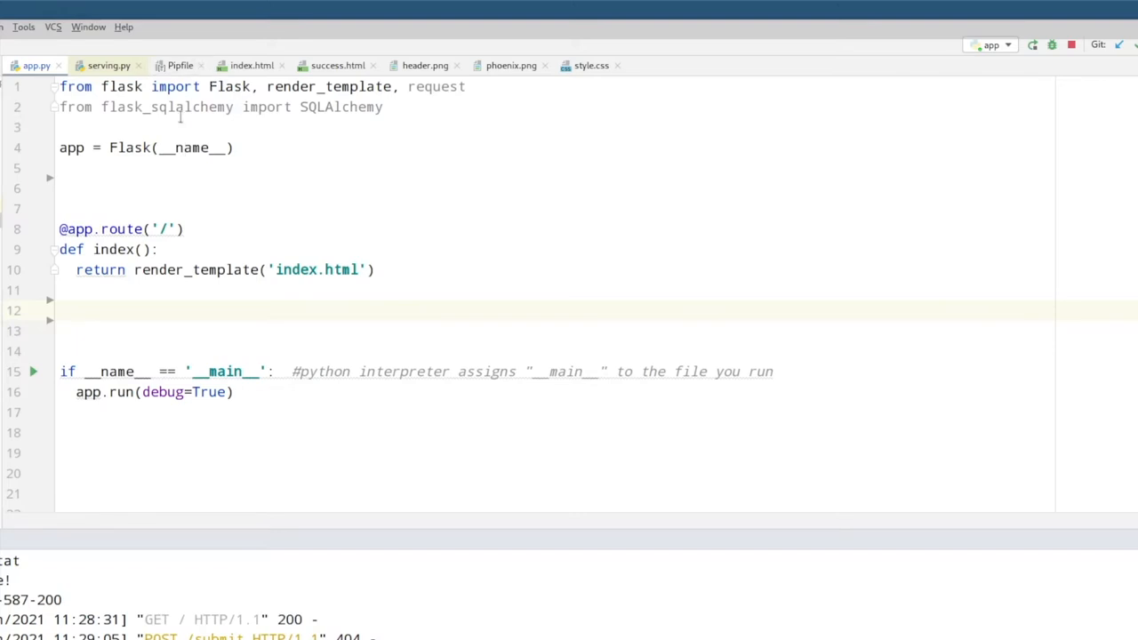
mouse_move(336, 85)
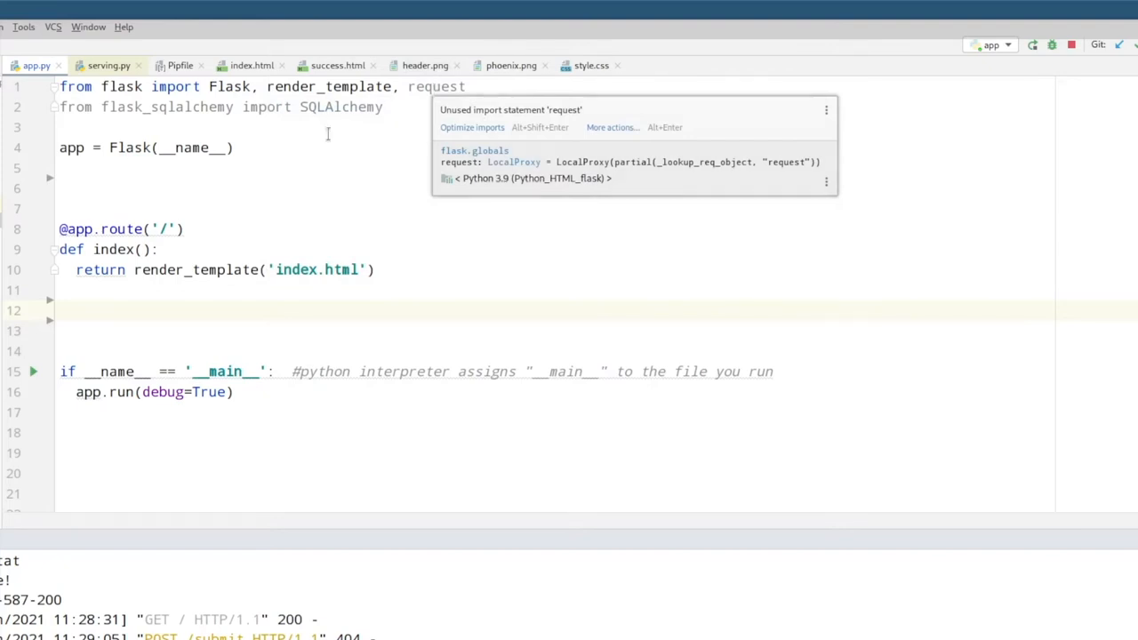
left_click(131, 147)
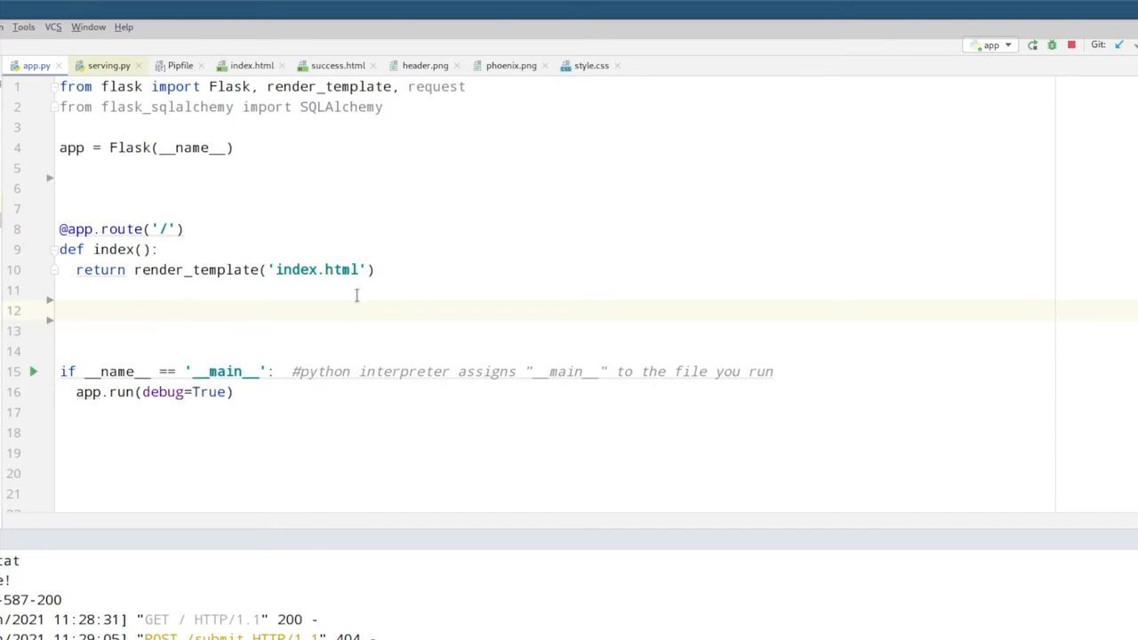
mouse_move(197, 334)
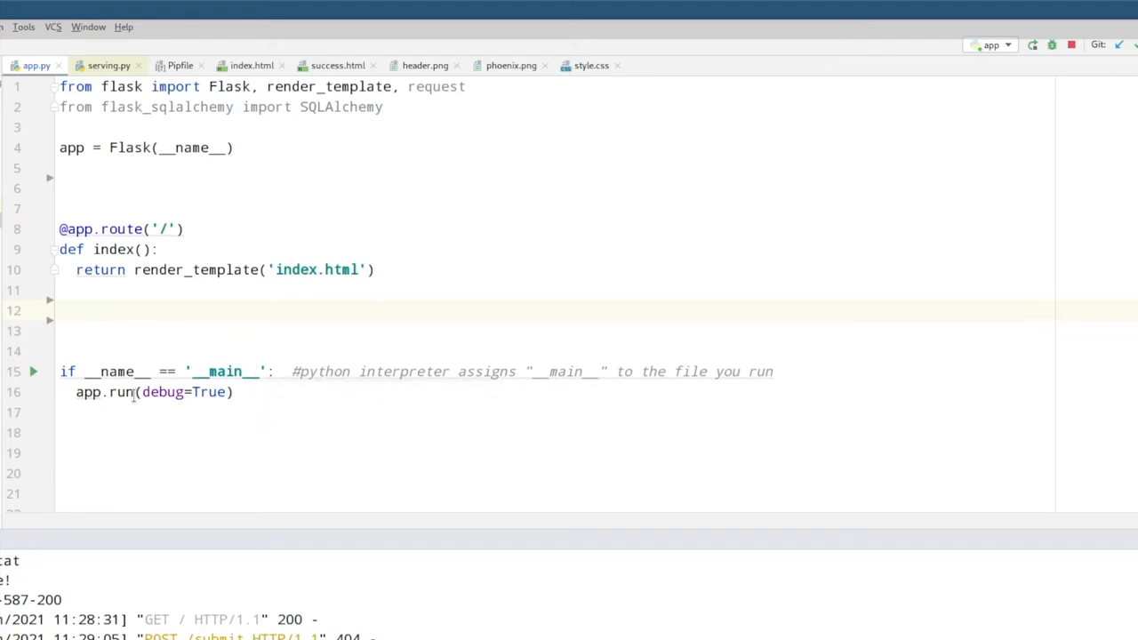
mouse_move(163, 393)
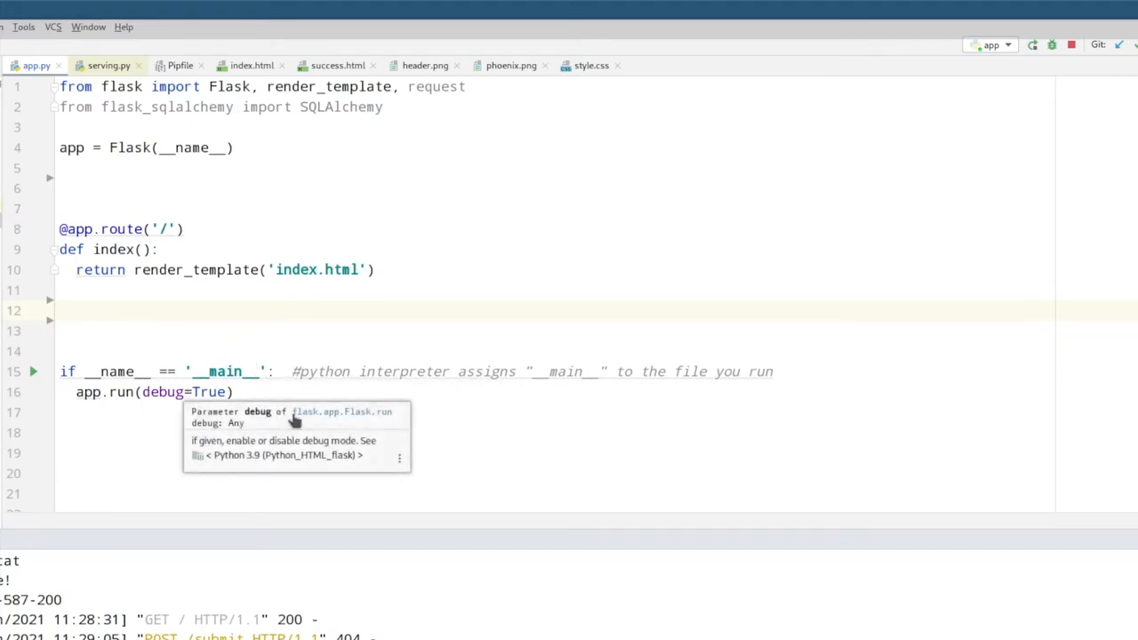
mouse_move(466, 430)
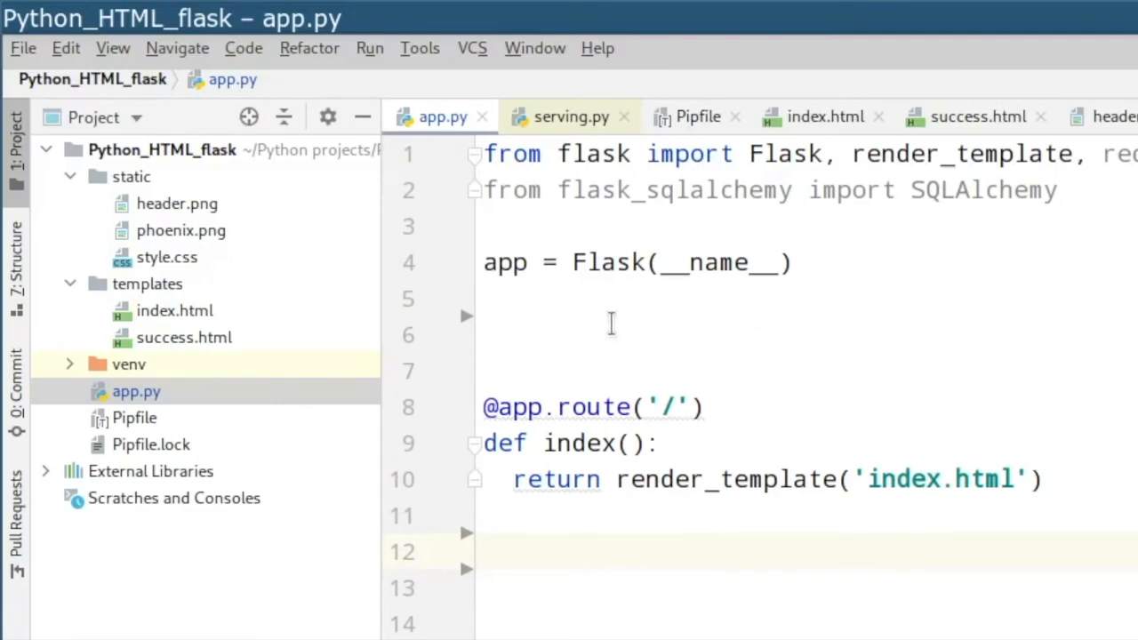
mouse_move(210, 186)
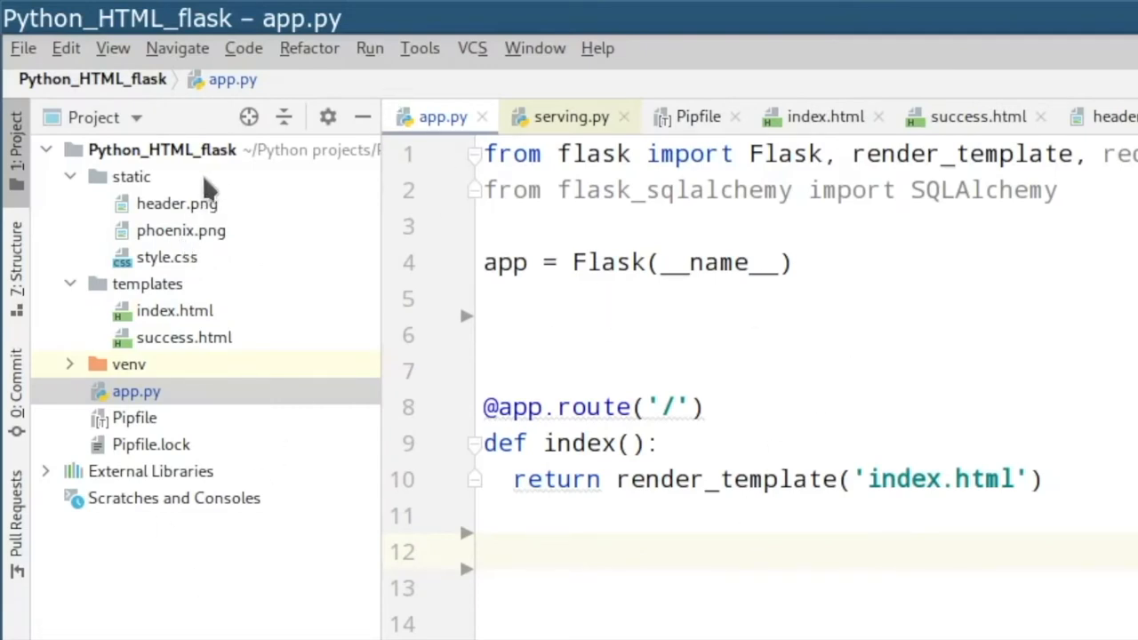
mouse_move(240, 188)
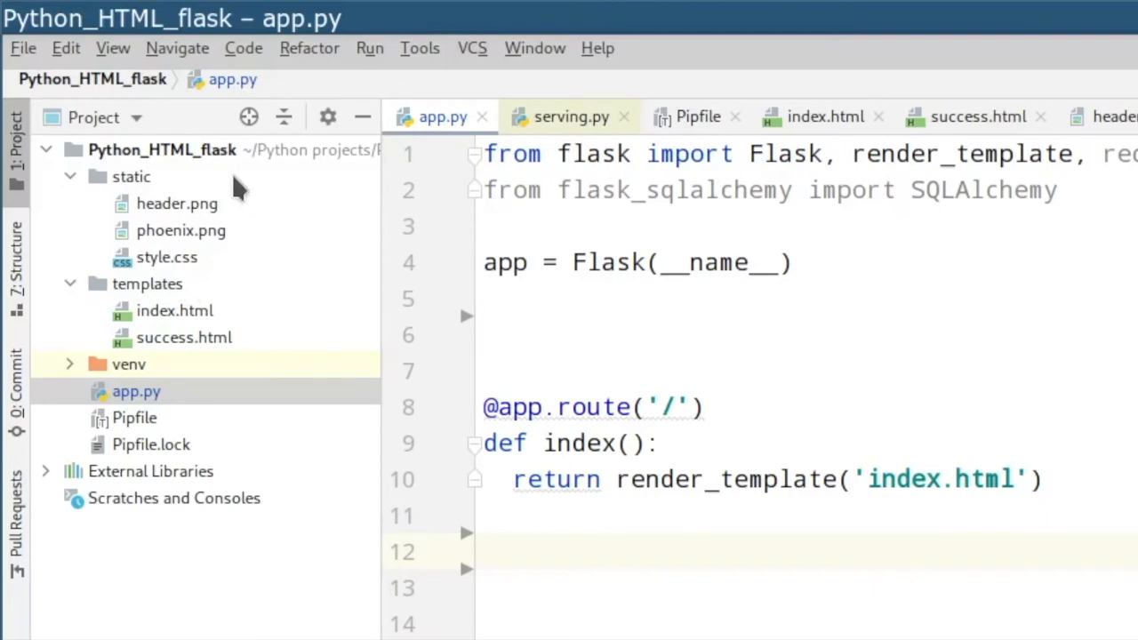
mouse_move(195, 281)
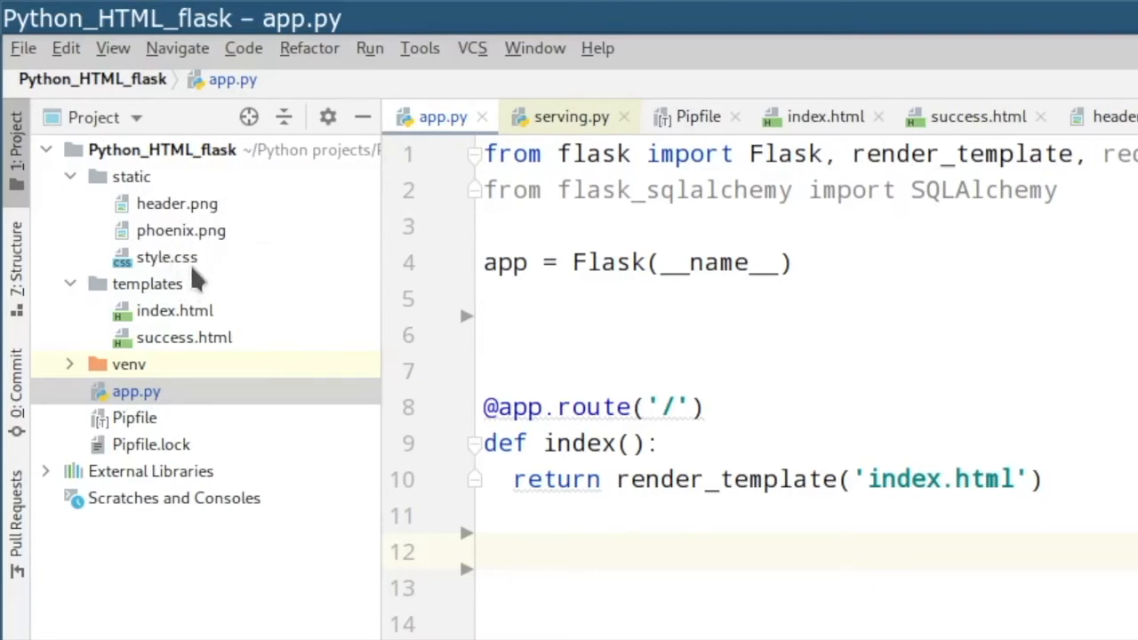
mouse_move(177, 293)
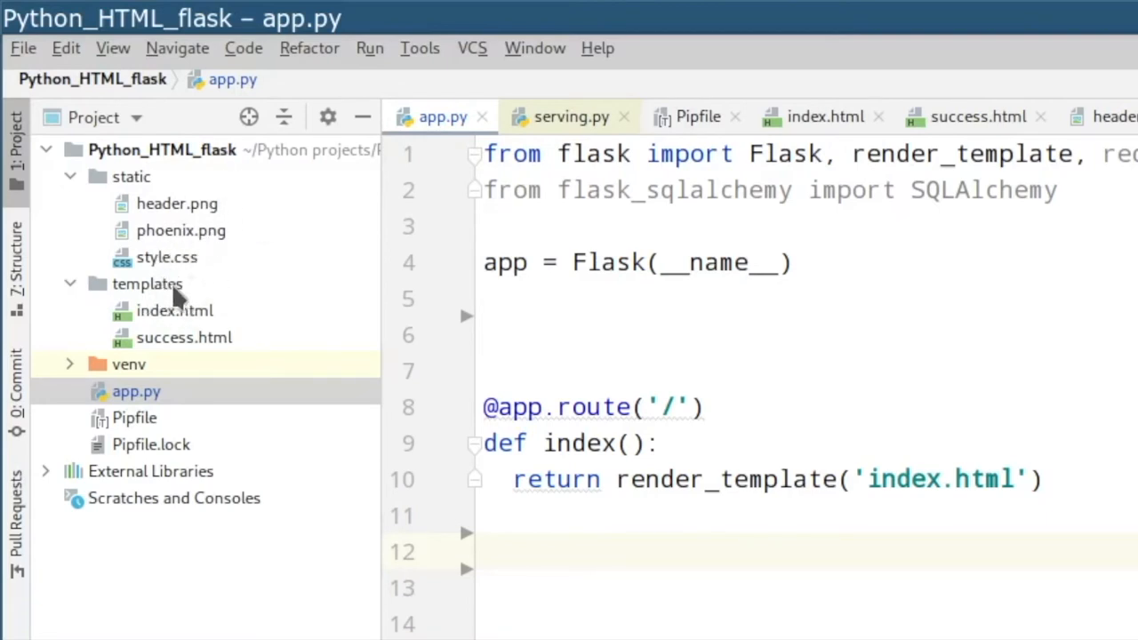
mouse_move(178, 373)
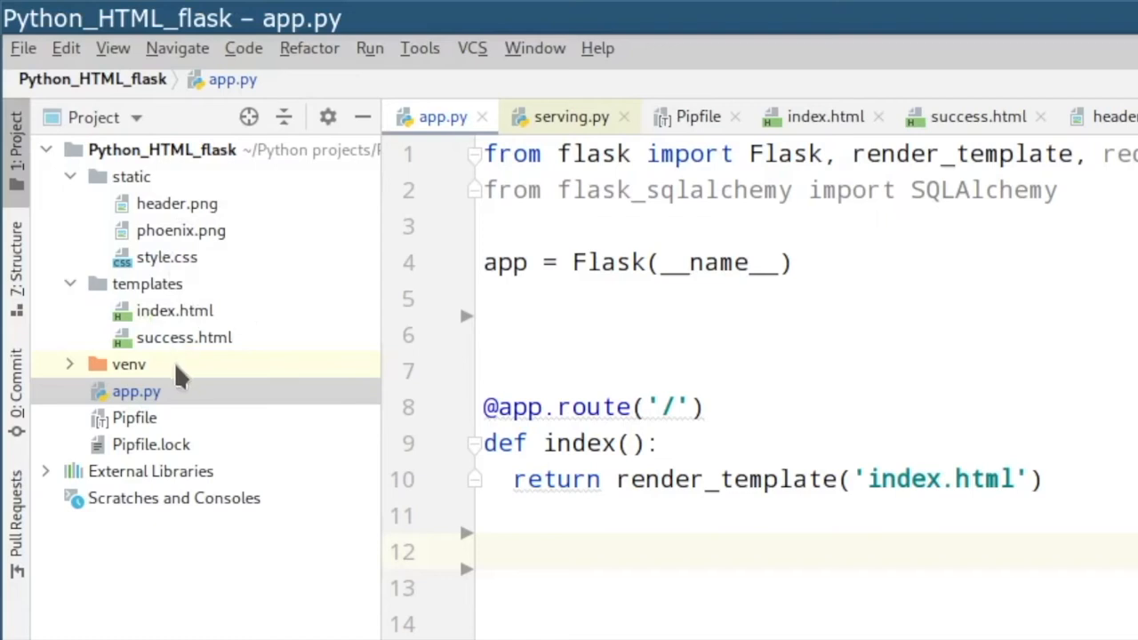
mouse_move(142, 374)
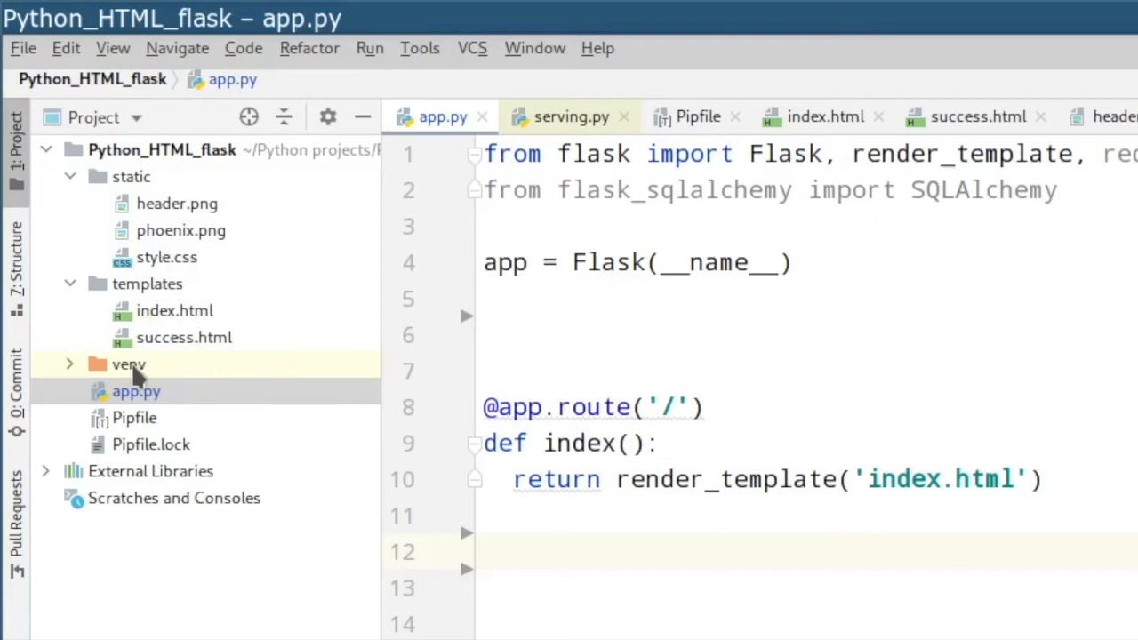
mouse_move(164, 418)
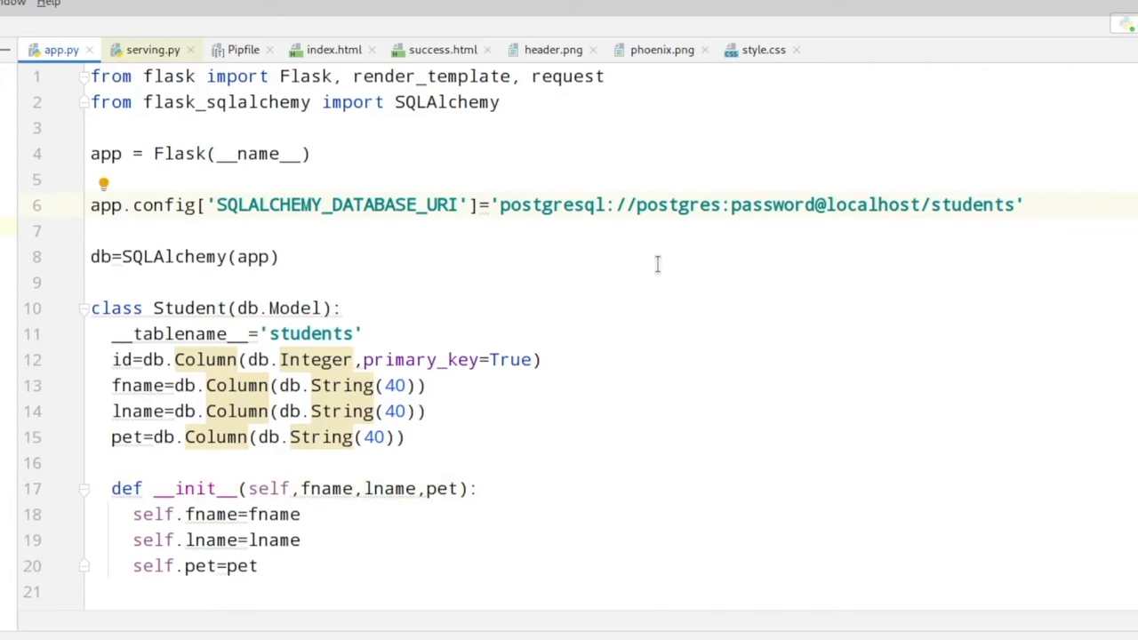
mouse_move(655, 269)
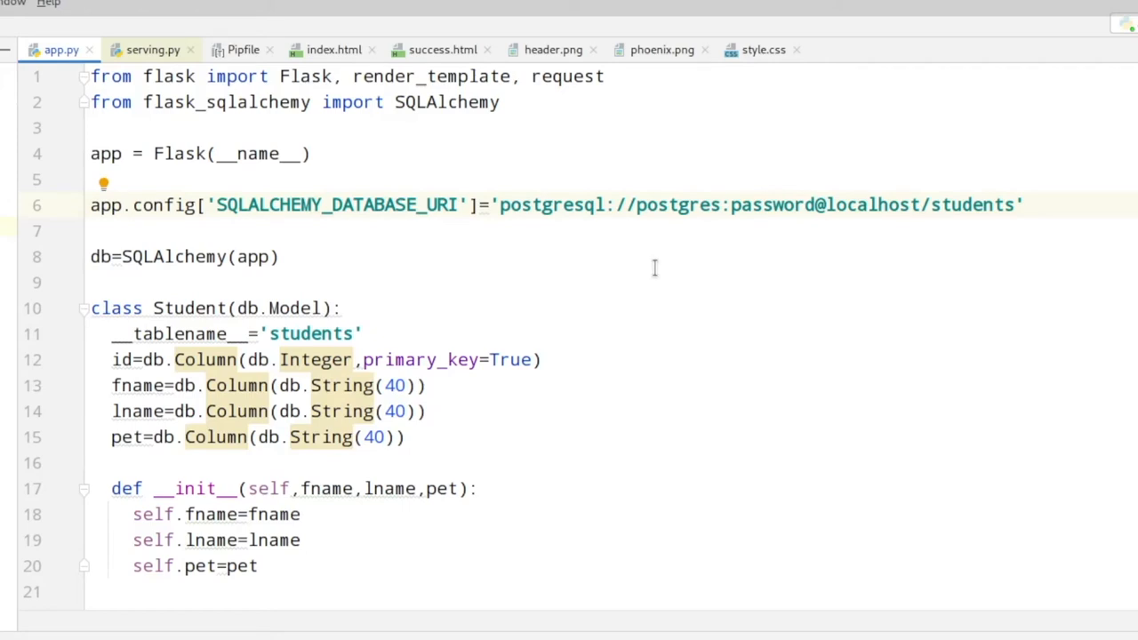
mouse_move(622, 217)
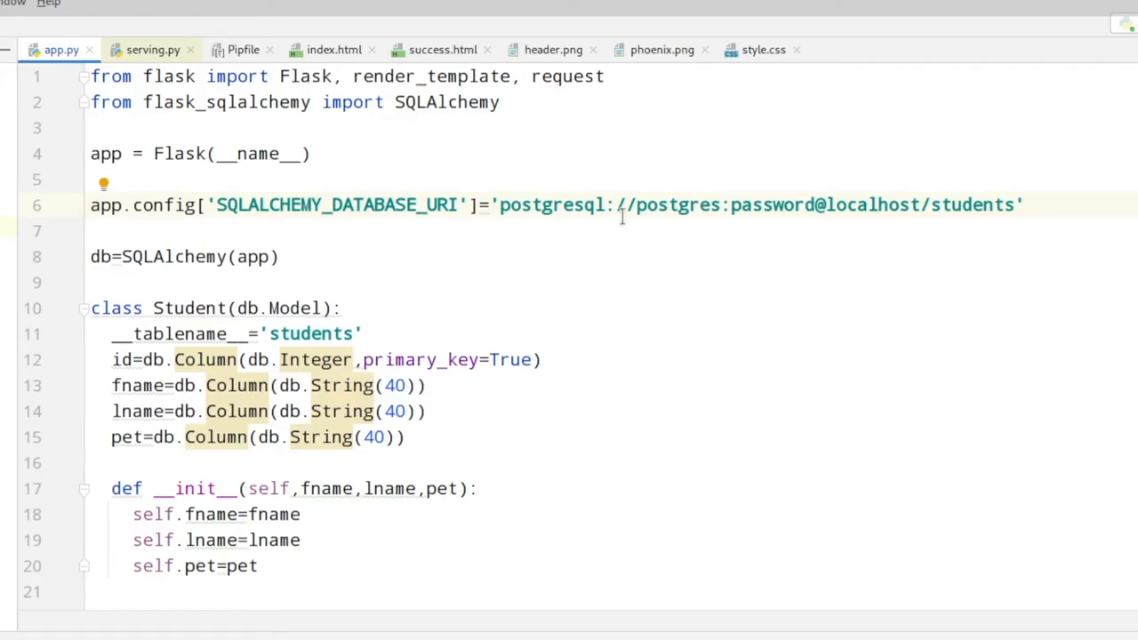
mouse_move(682, 228)
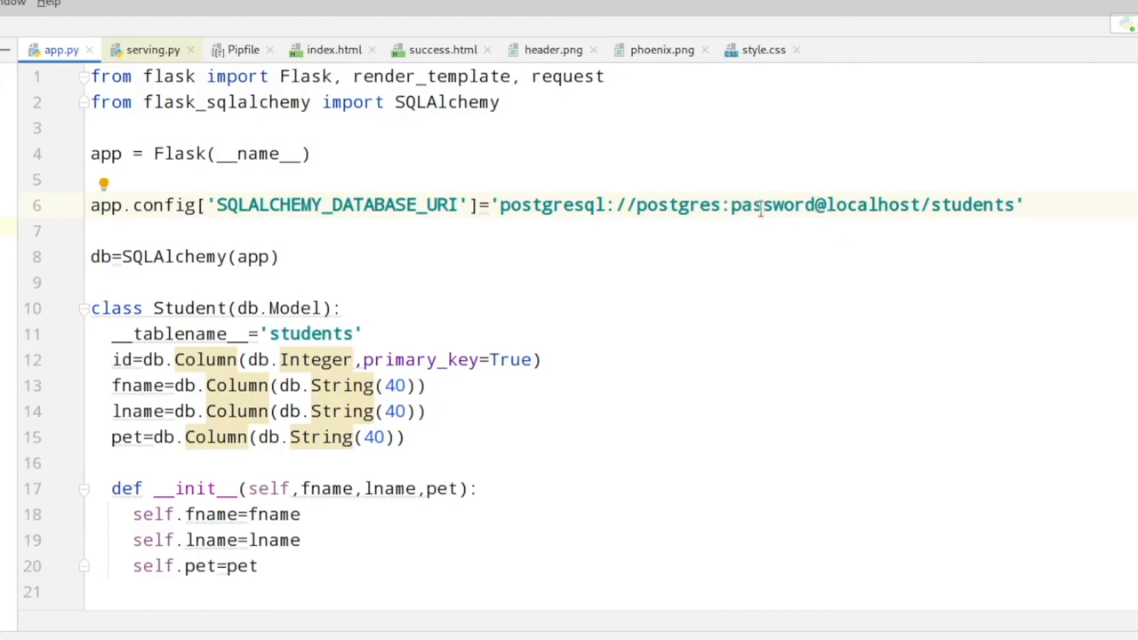
mouse_move(883, 167)
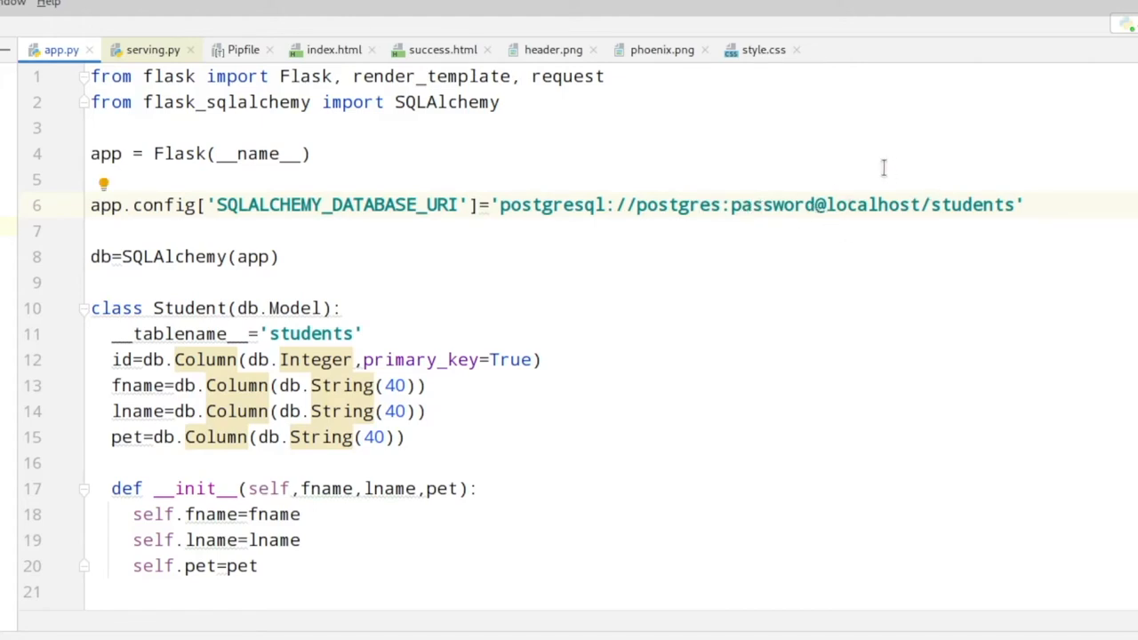
left_click(750, 204)
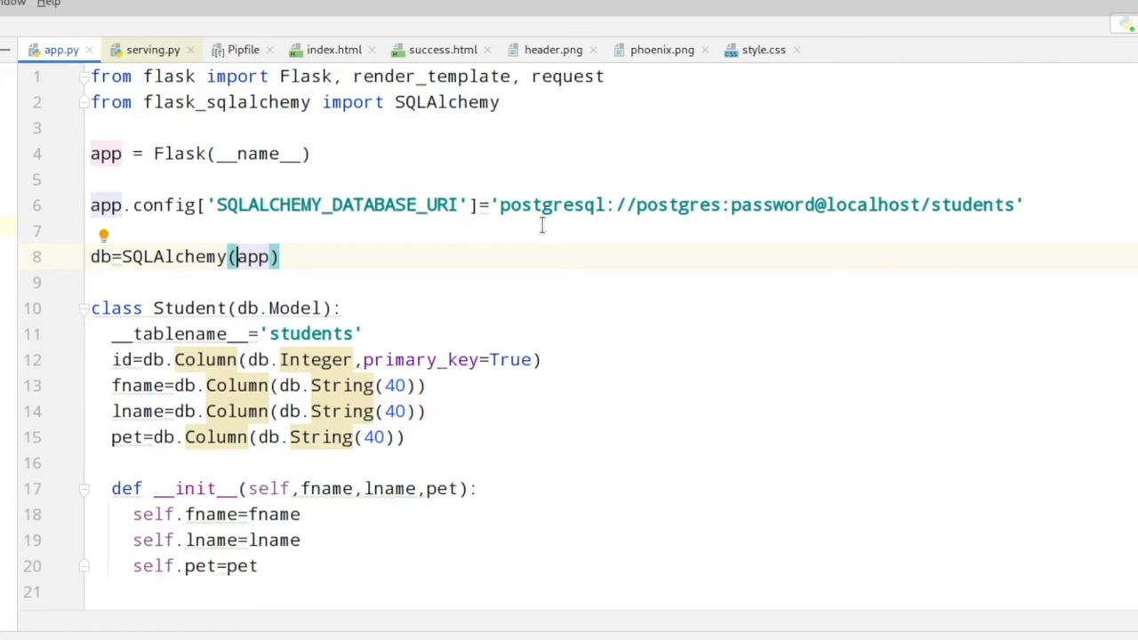
scroll("down", 3)
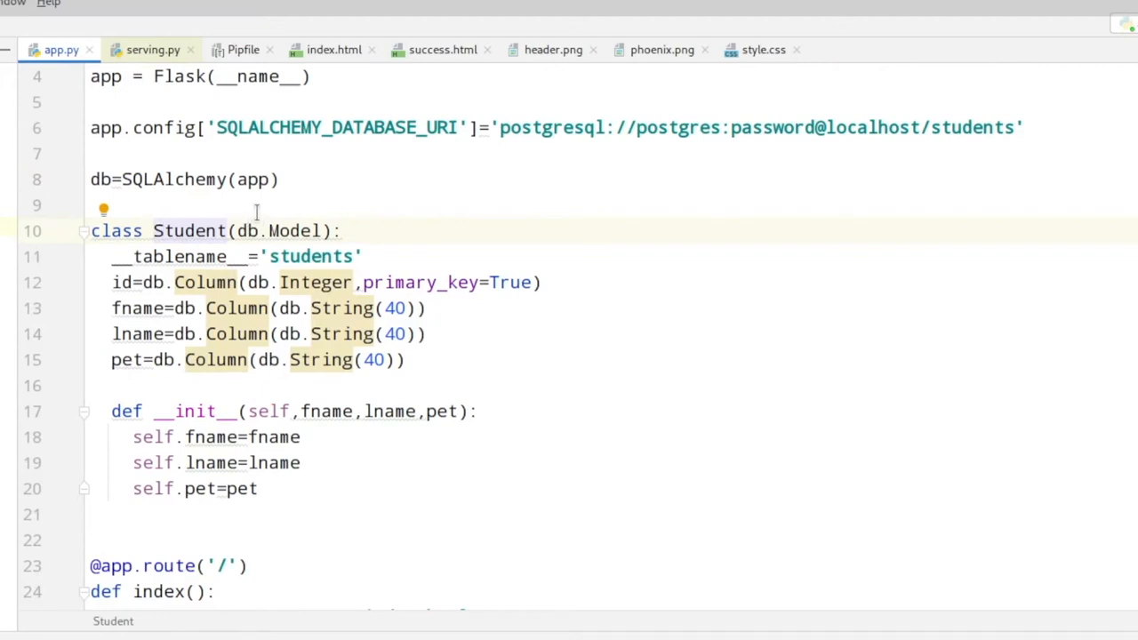
scroll("down", 3)
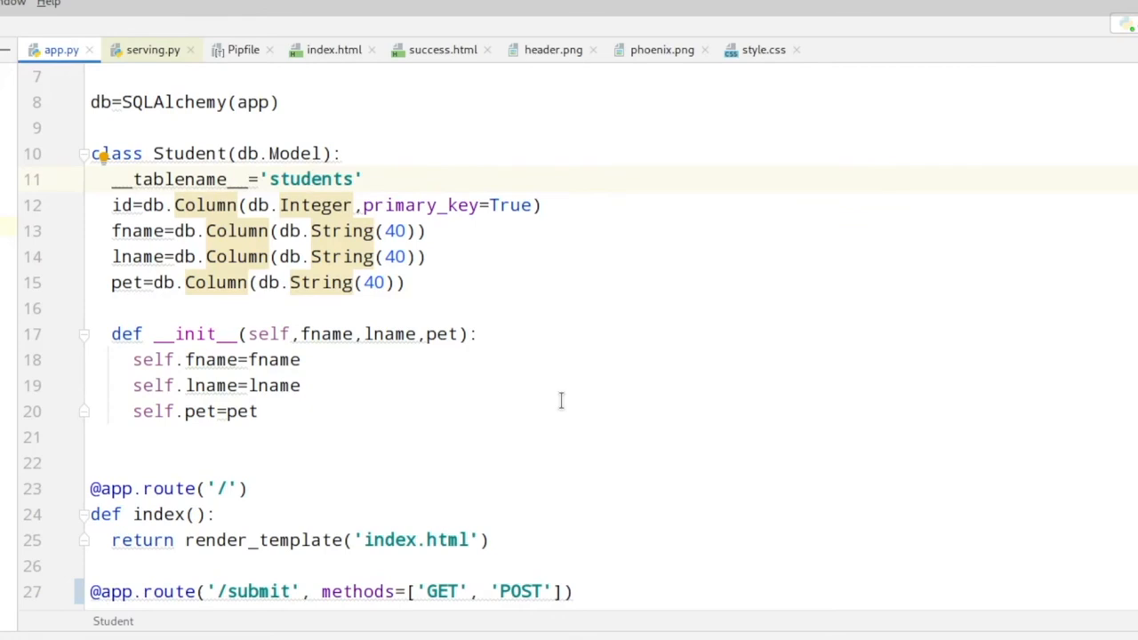
left_click(309, 178)
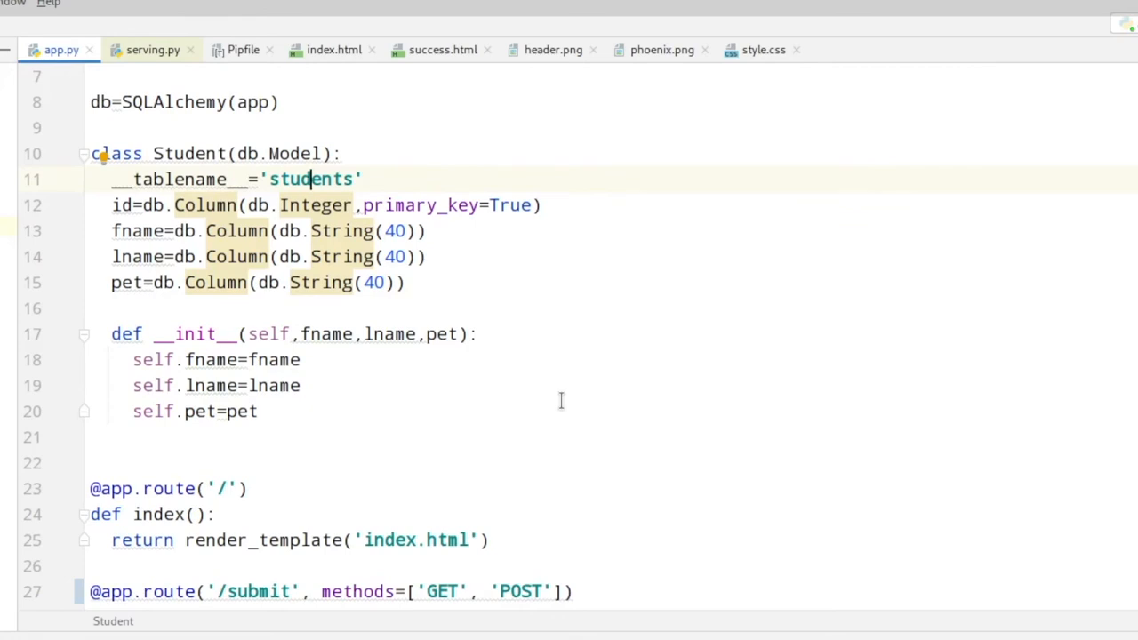
mouse_move(311, 305)
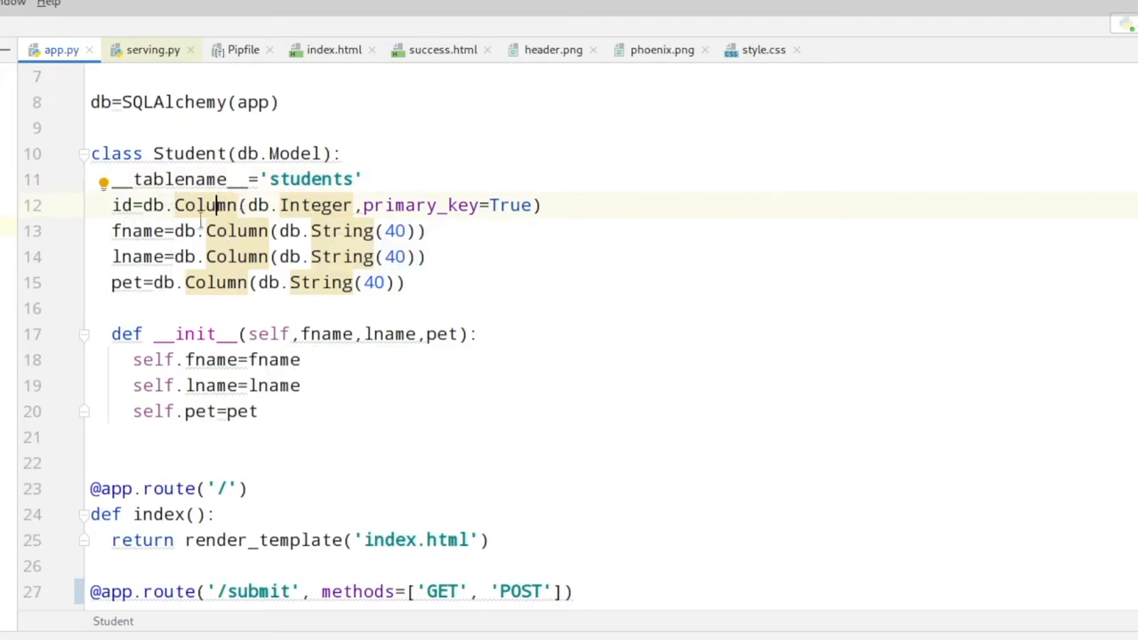
mouse_move(320, 283)
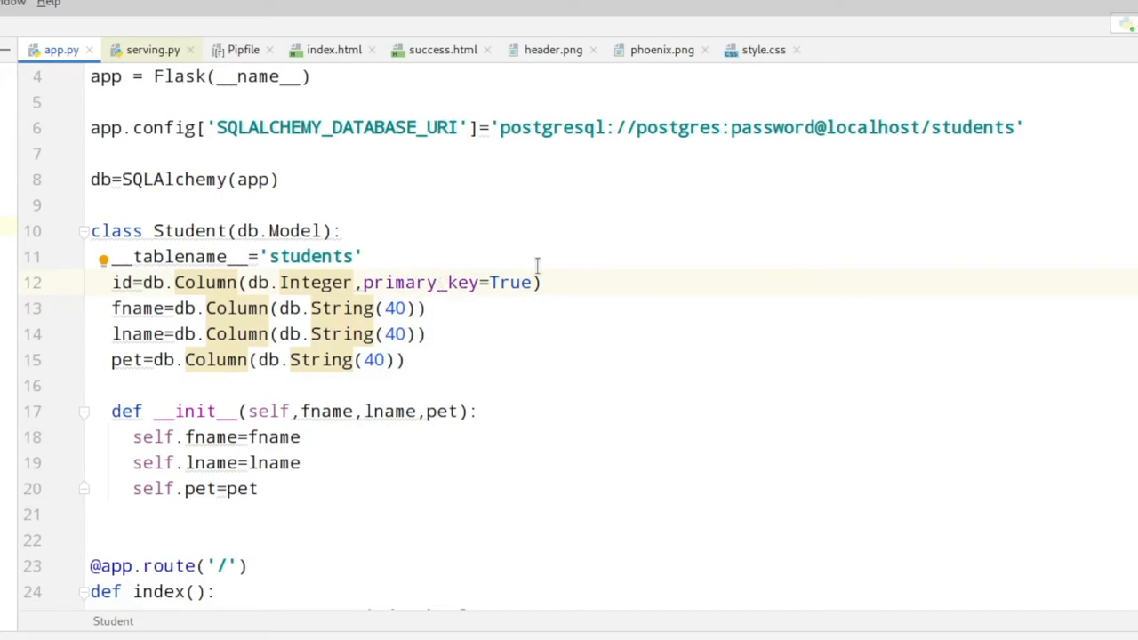
mouse_move(558, 306)
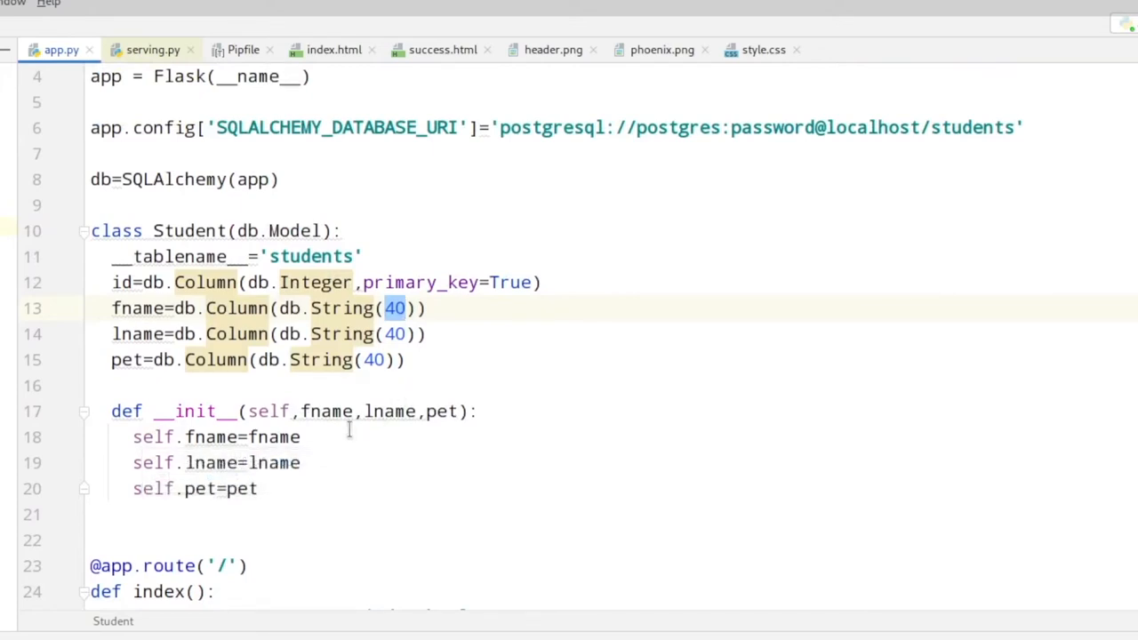
mouse_move(398, 419)
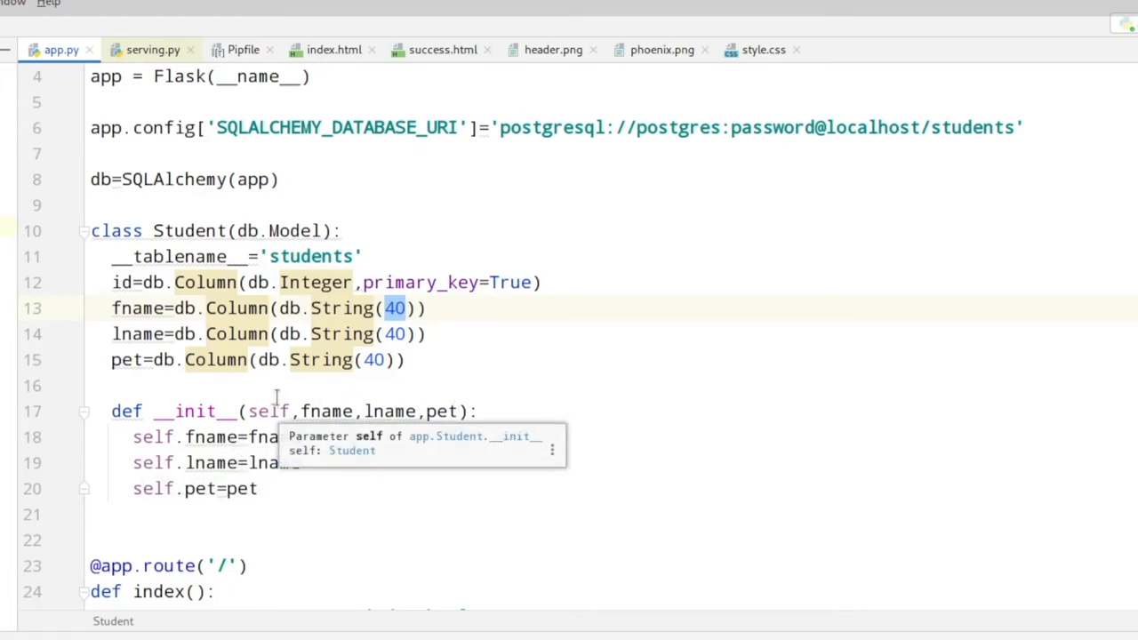
scroll("down", 3)
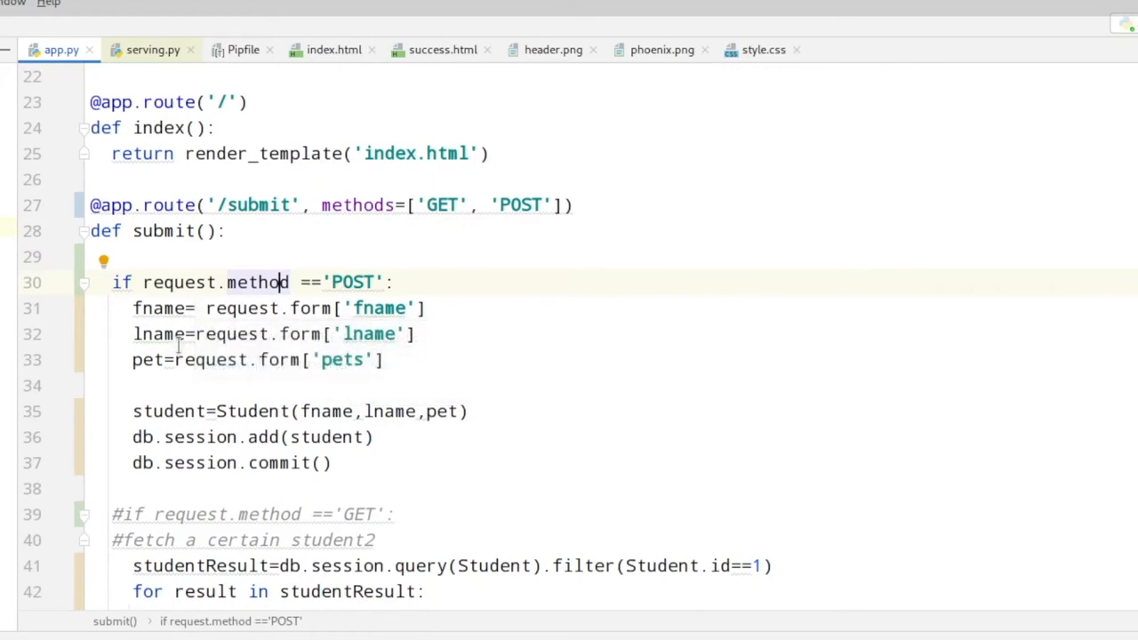
mouse_move(466, 320)
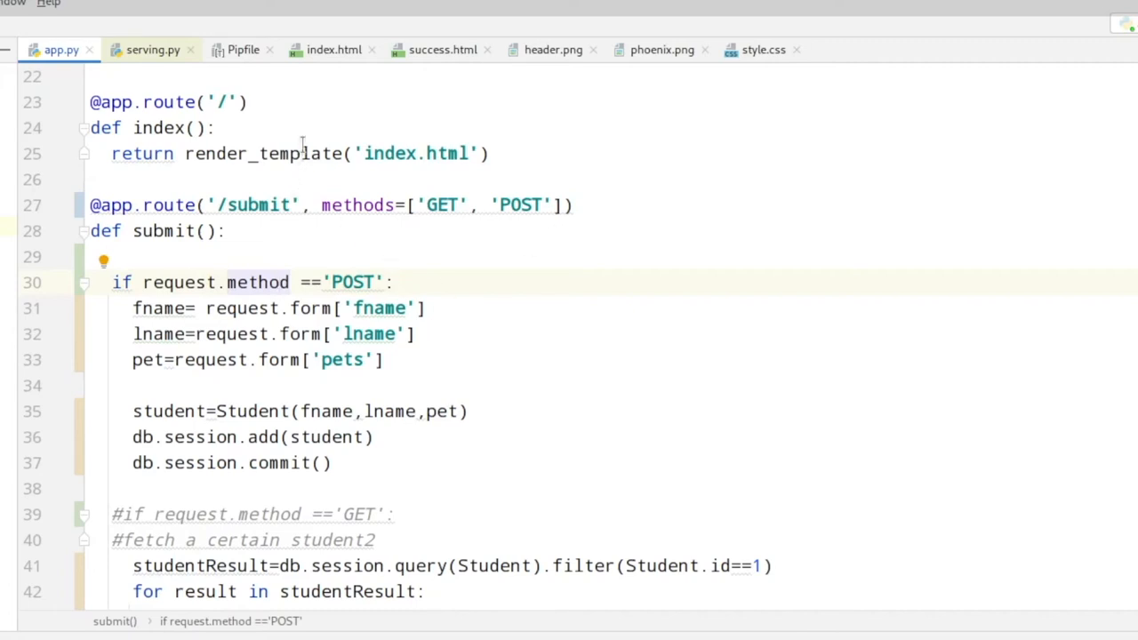
Step: Switch to the index.html form template
left_click(334, 50)
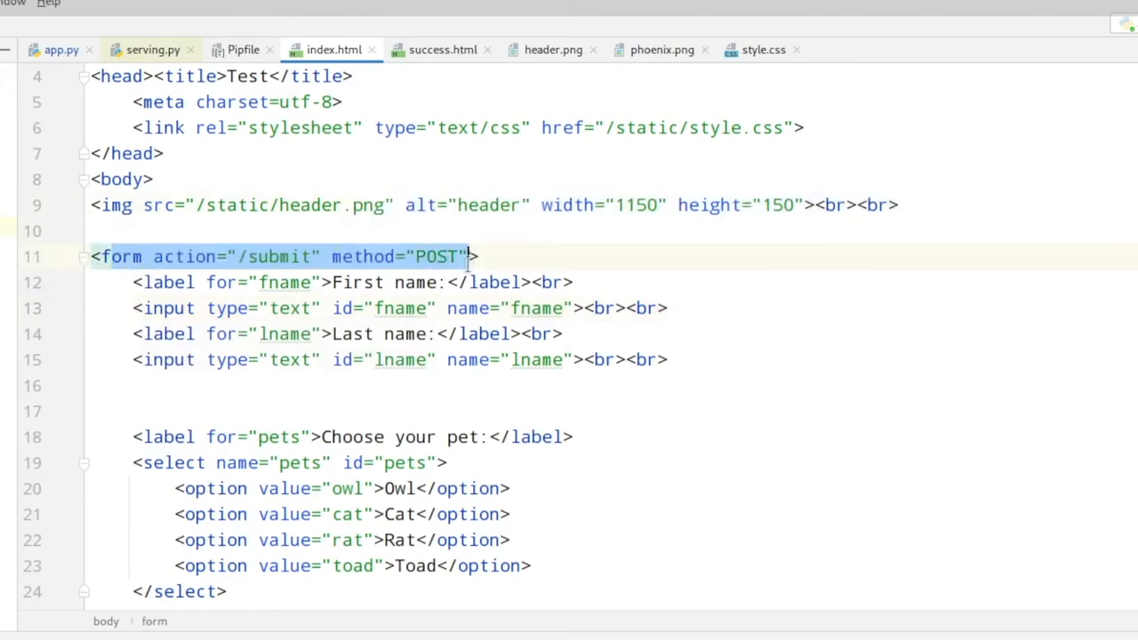
left_click_drag(471, 257, 364, 565)
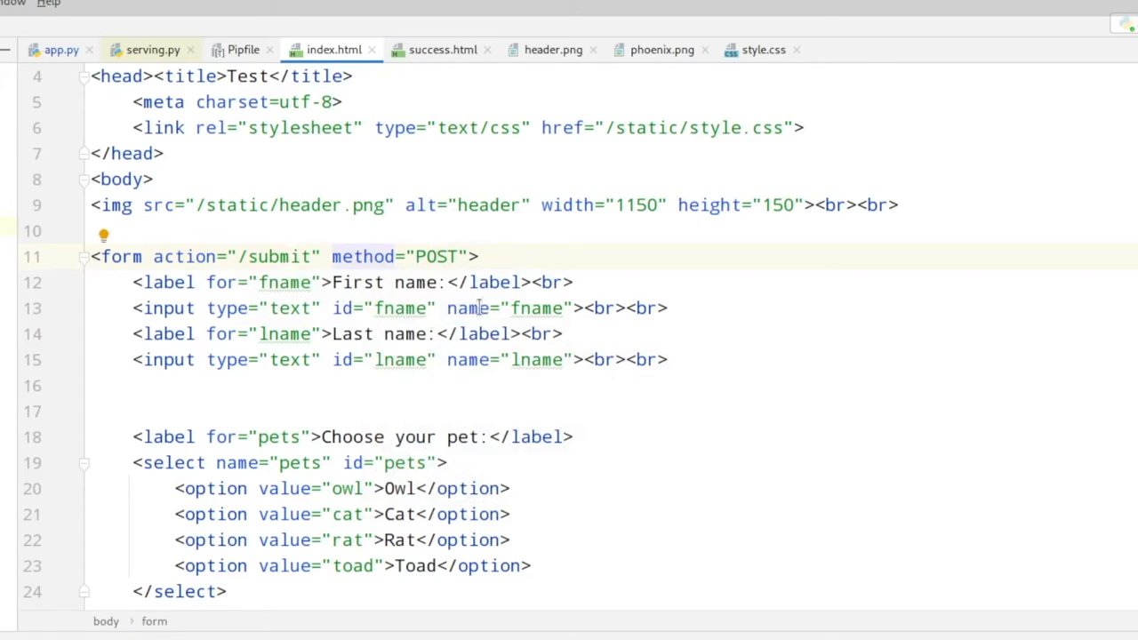
left_click(530, 308)
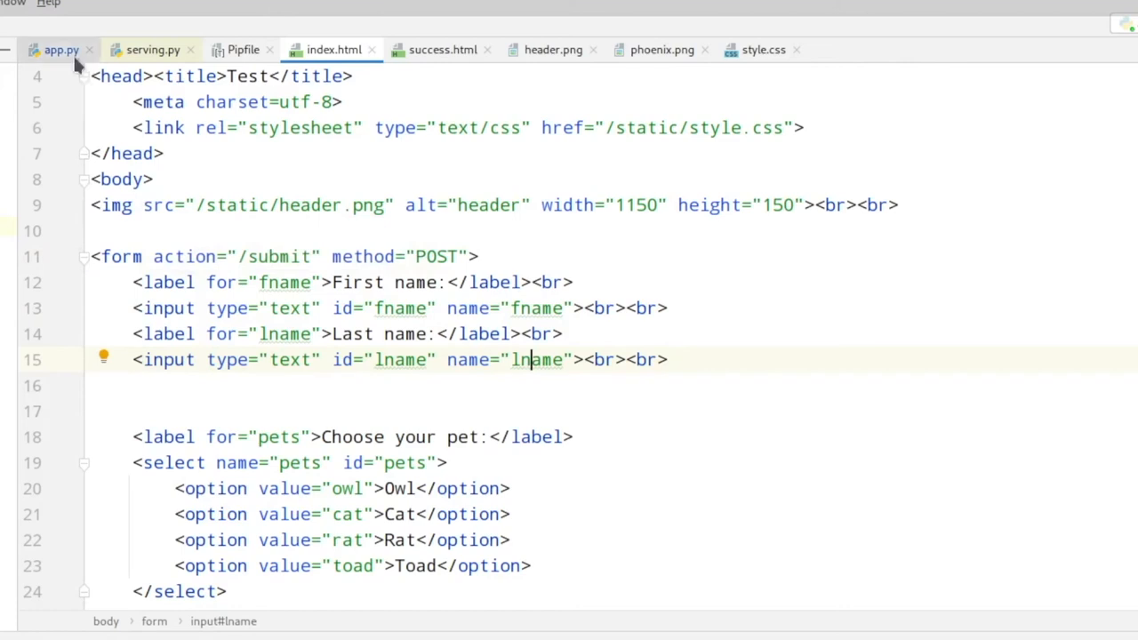
Step: Return to app.py's submit route and examine the request.form['pets'] read
left_click(61, 50)
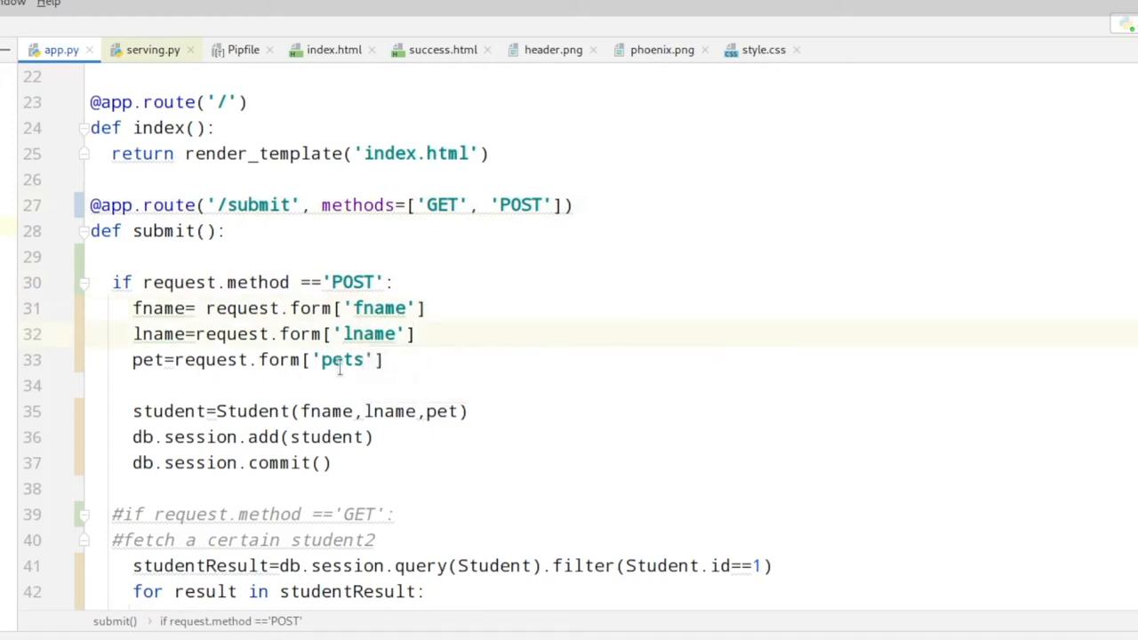
scroll("down", 3)
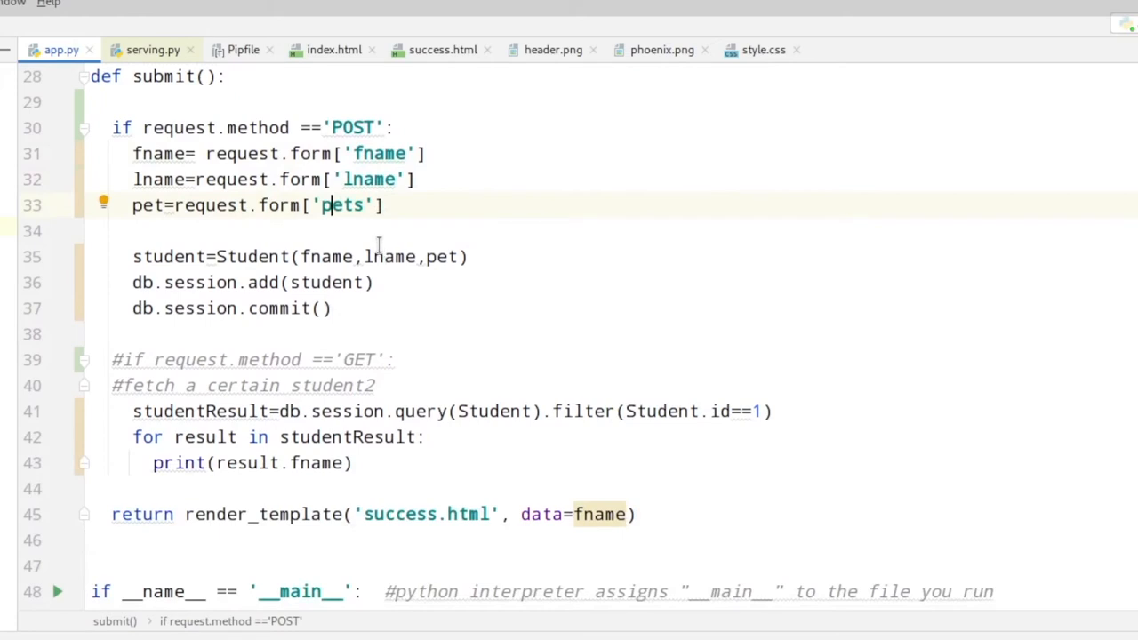
left_click(384, 256)
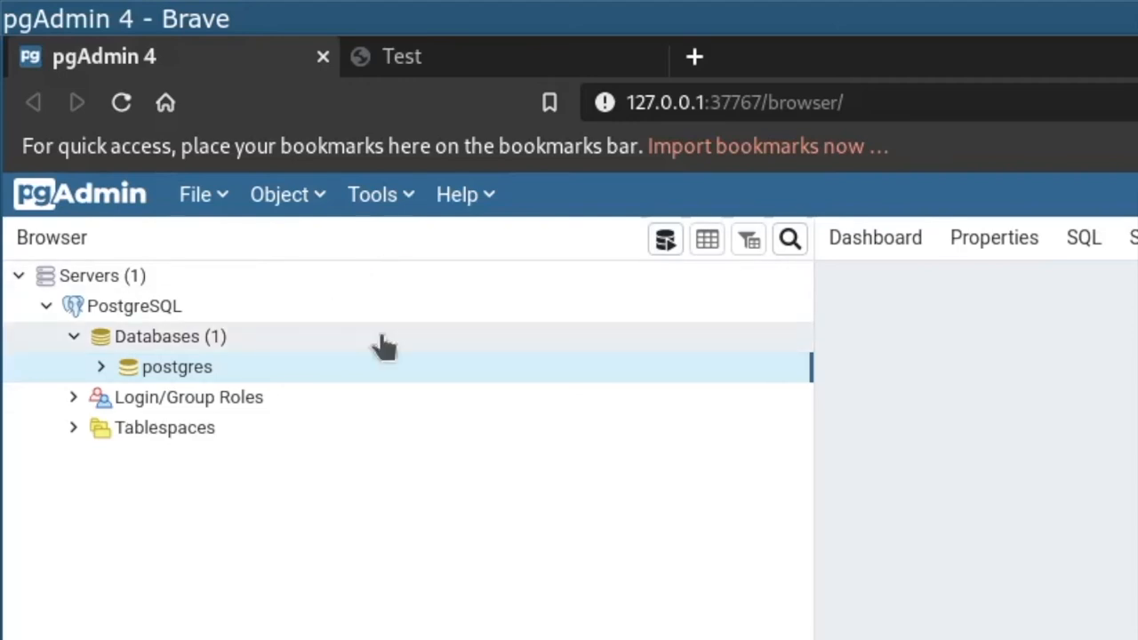
mouse_move(276, 341)
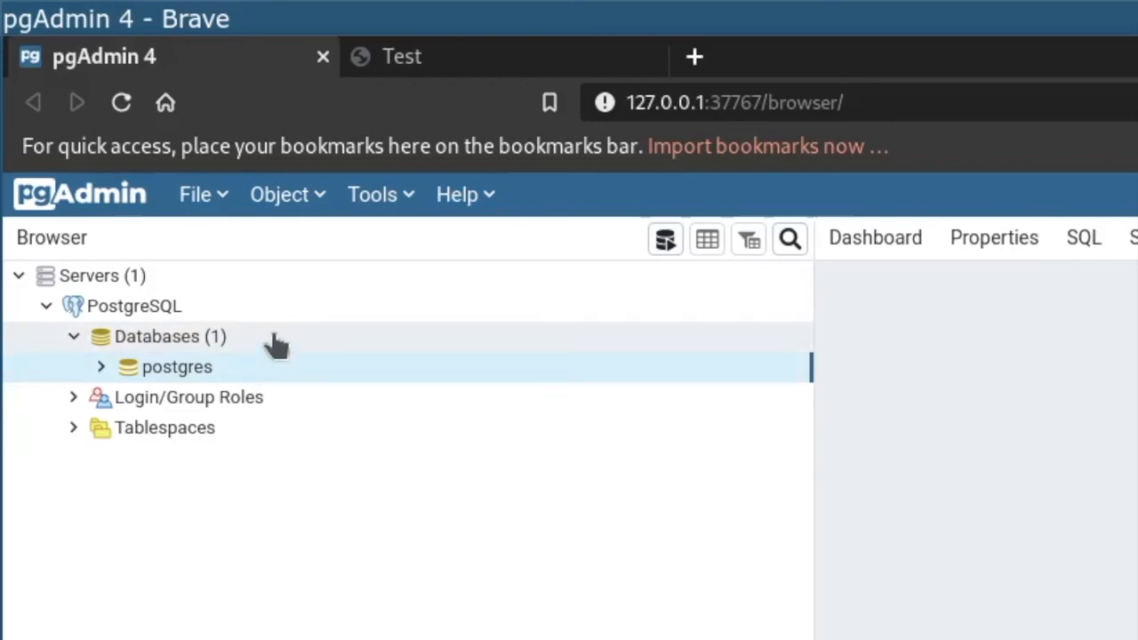
Step: Begin creating a new database named 'students' from the Databases node
right_click(168, 336)
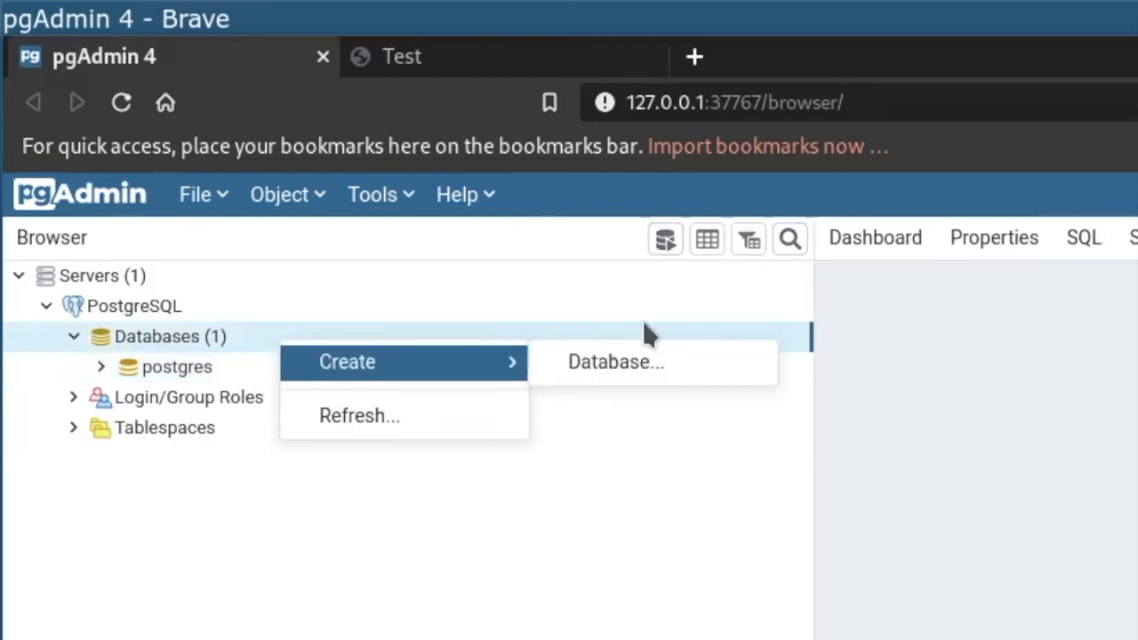
left_click(616, 363)
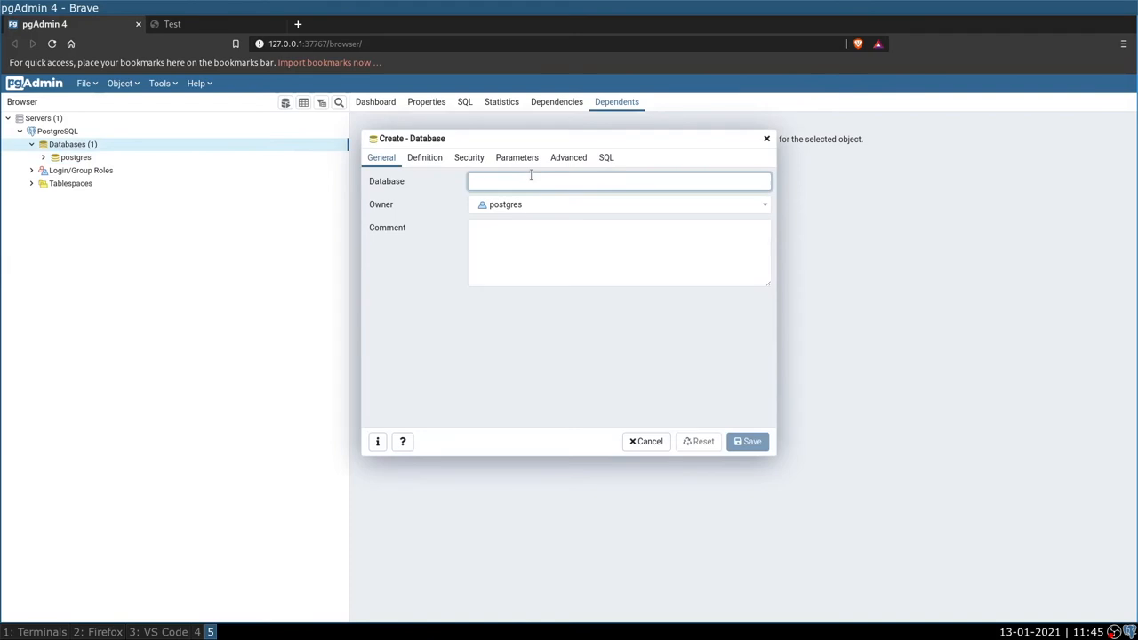
type("stude")
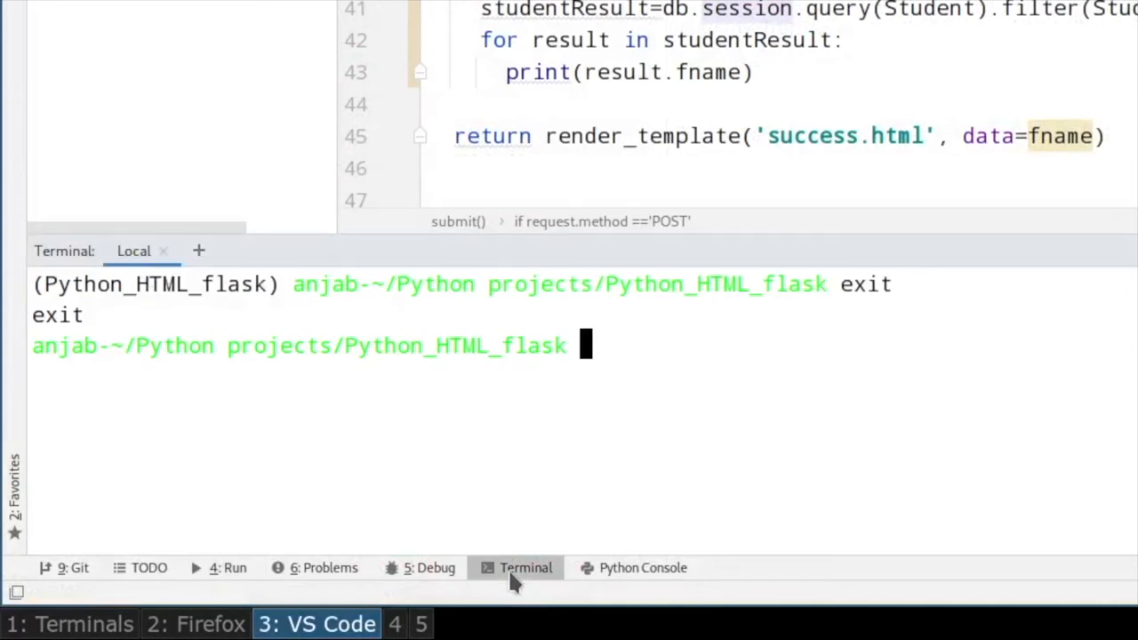
Step: In a Python session, import db from app and run db.create_all()
type("python")
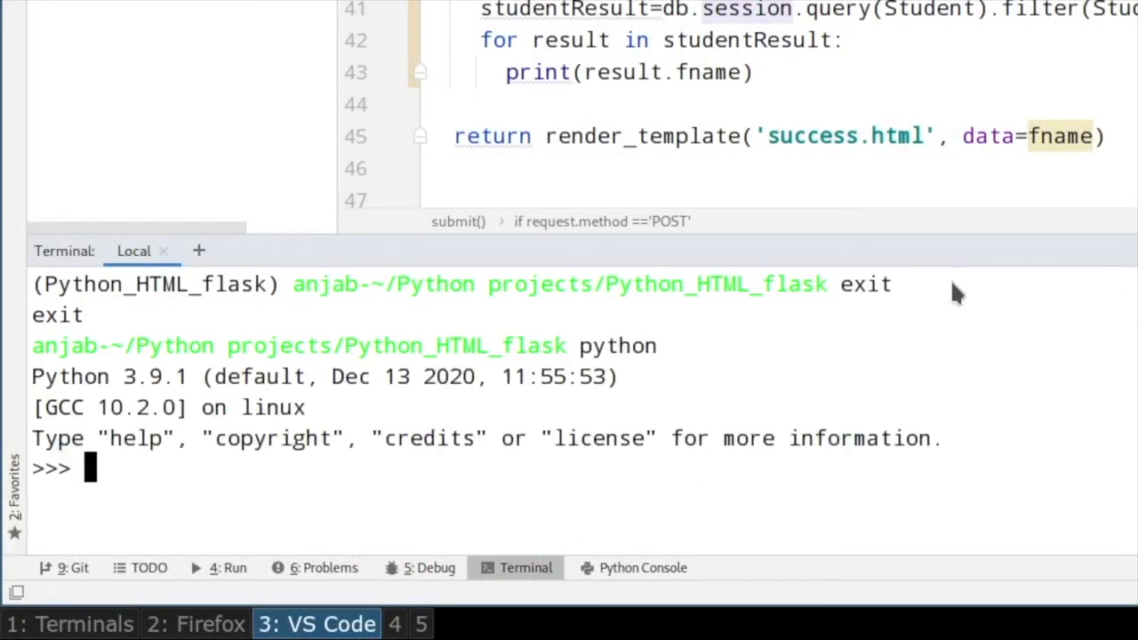
type("from app")
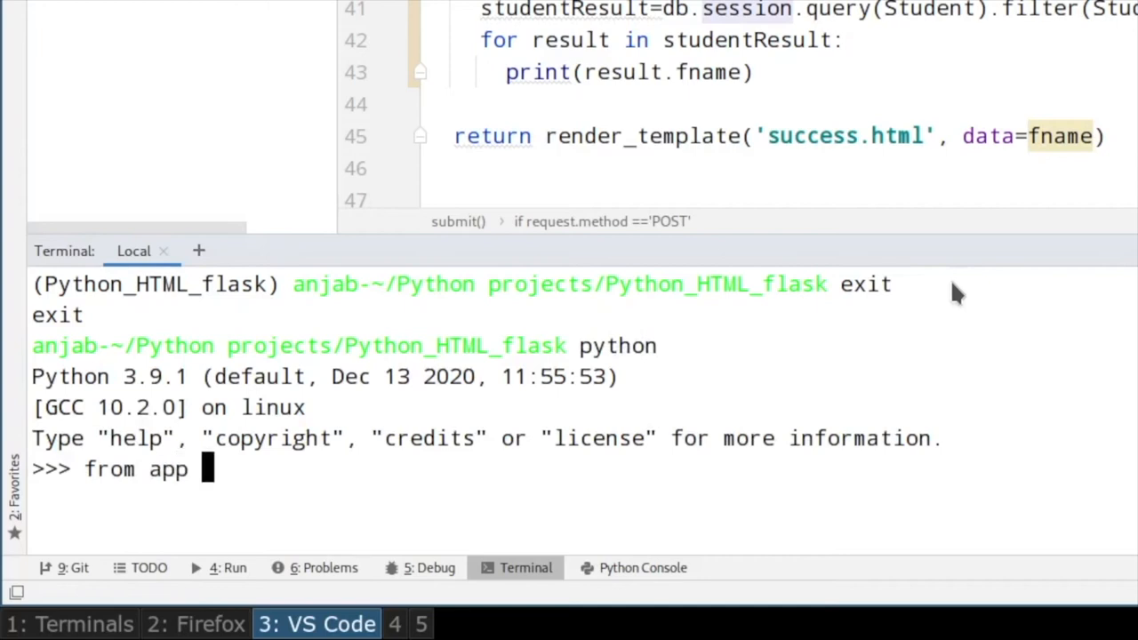
type("import db")
type("db.crea")
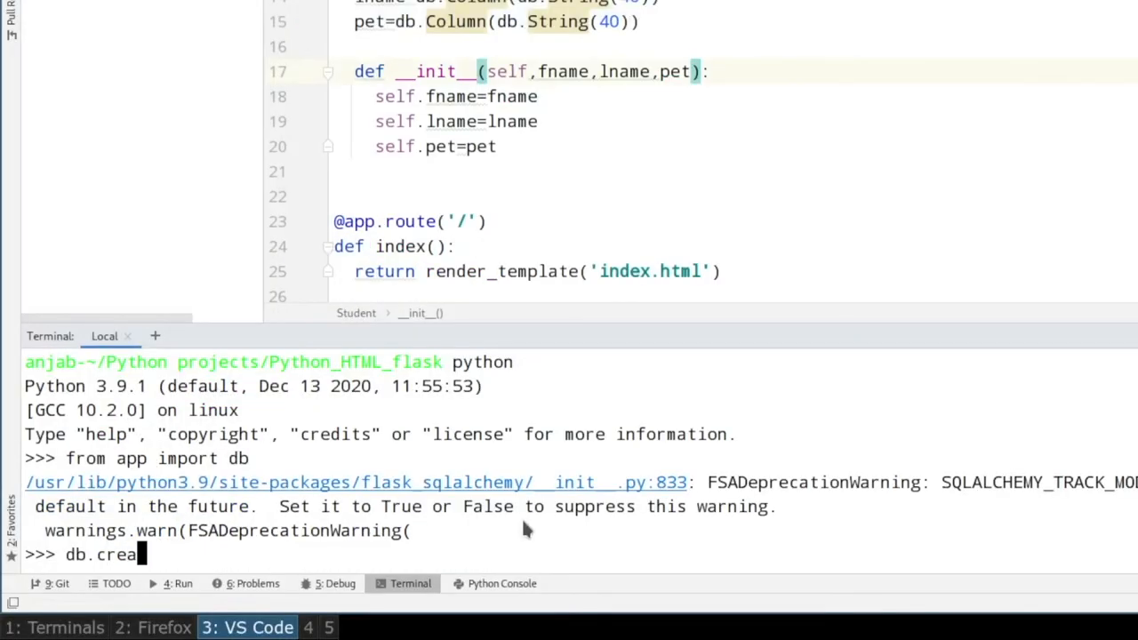
type("te_all")
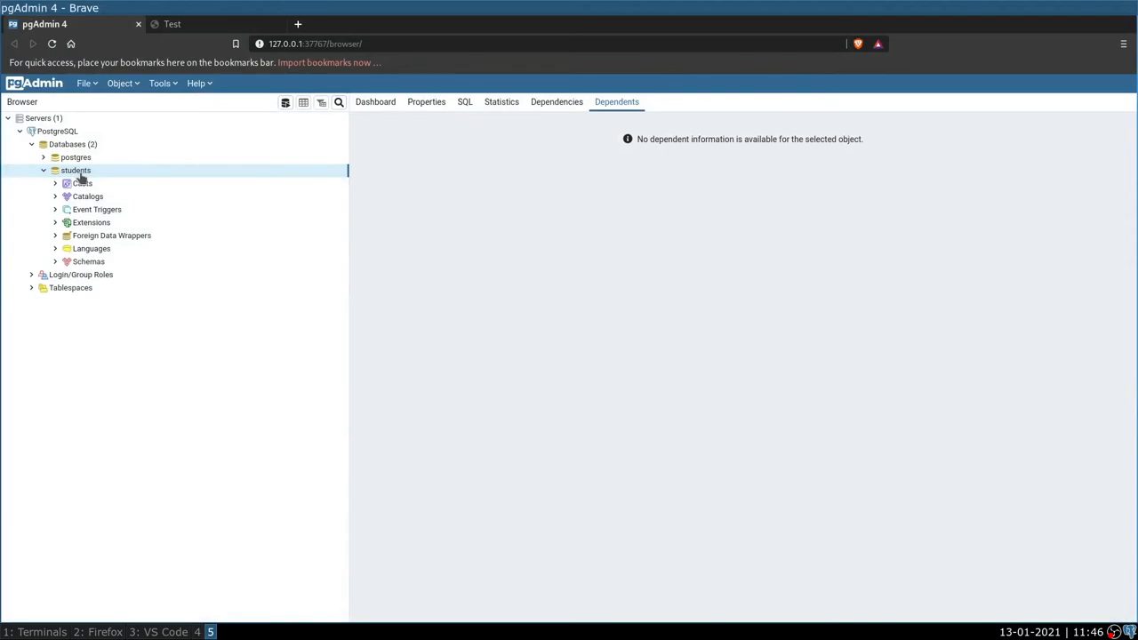
Step: Expand the students database down to the students table's columns
right_click(75, 170)
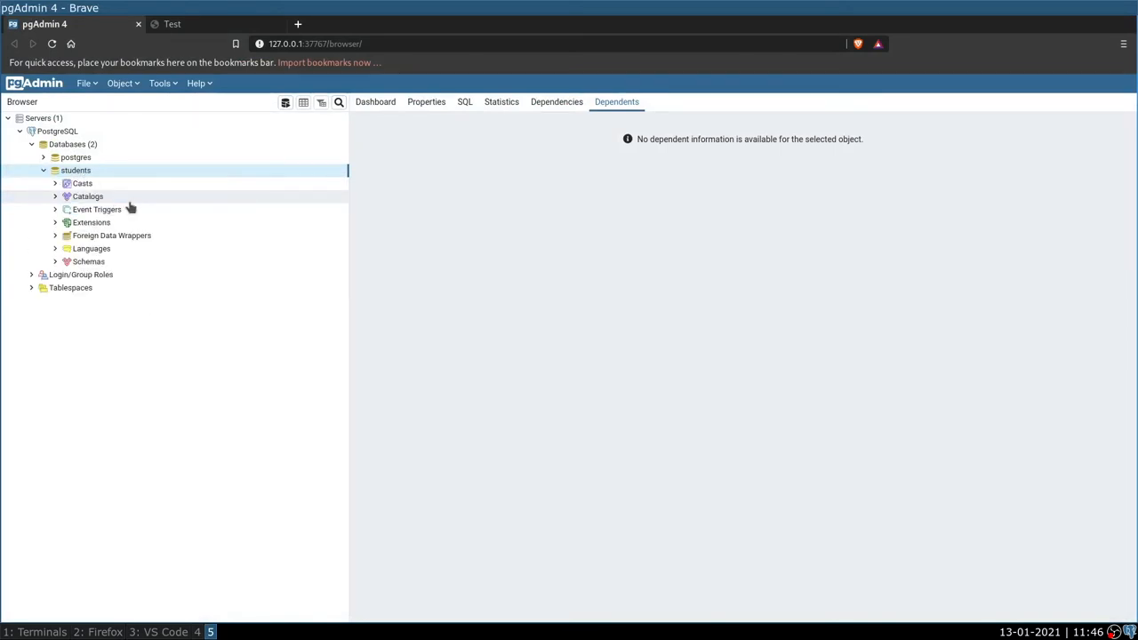
left_click(89, 262)
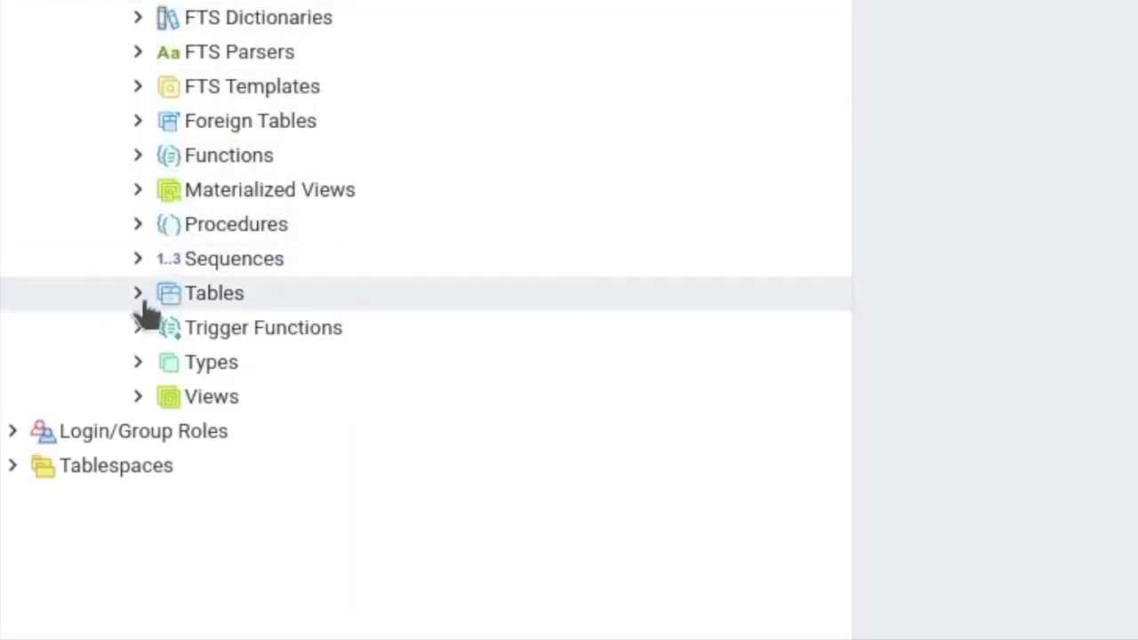
left_click(138, 291)
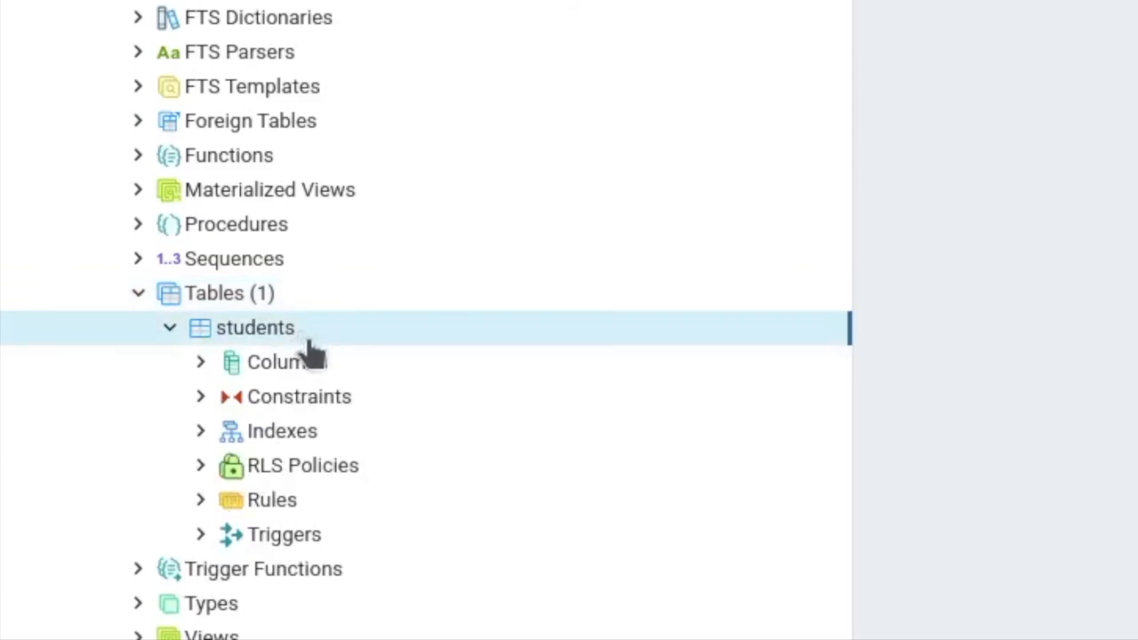
left_click(288, 363)
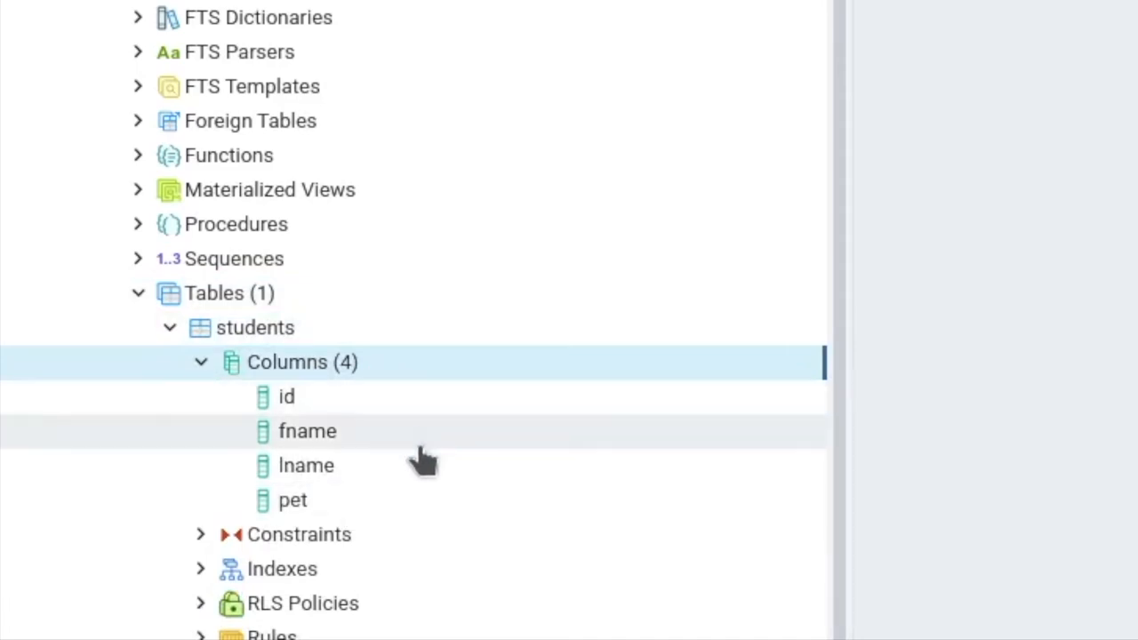
mouse_move(569, 299)
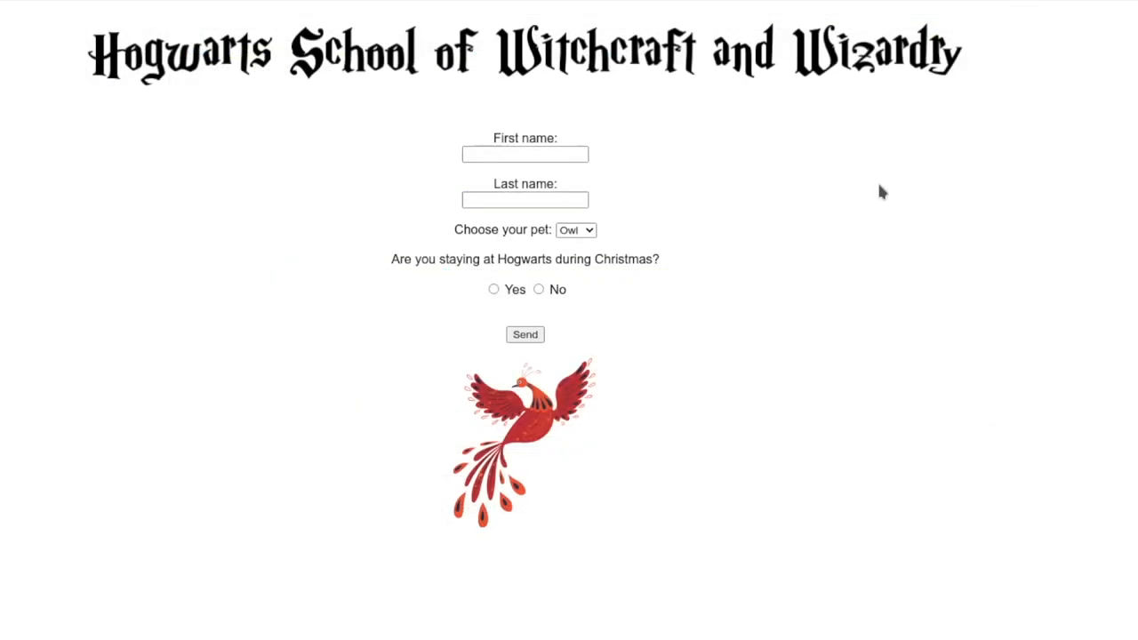
Step: Submit the form for Harry Potter answering Yes to Christmas, then return to pgAdmin
left_click(524, 153)
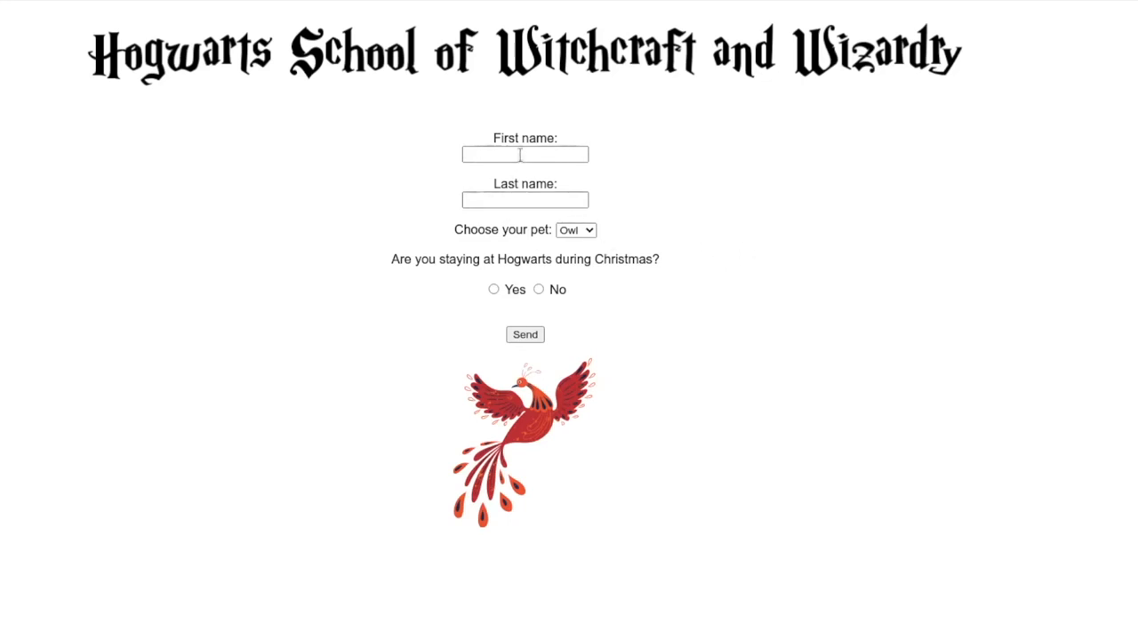
type("Harry")
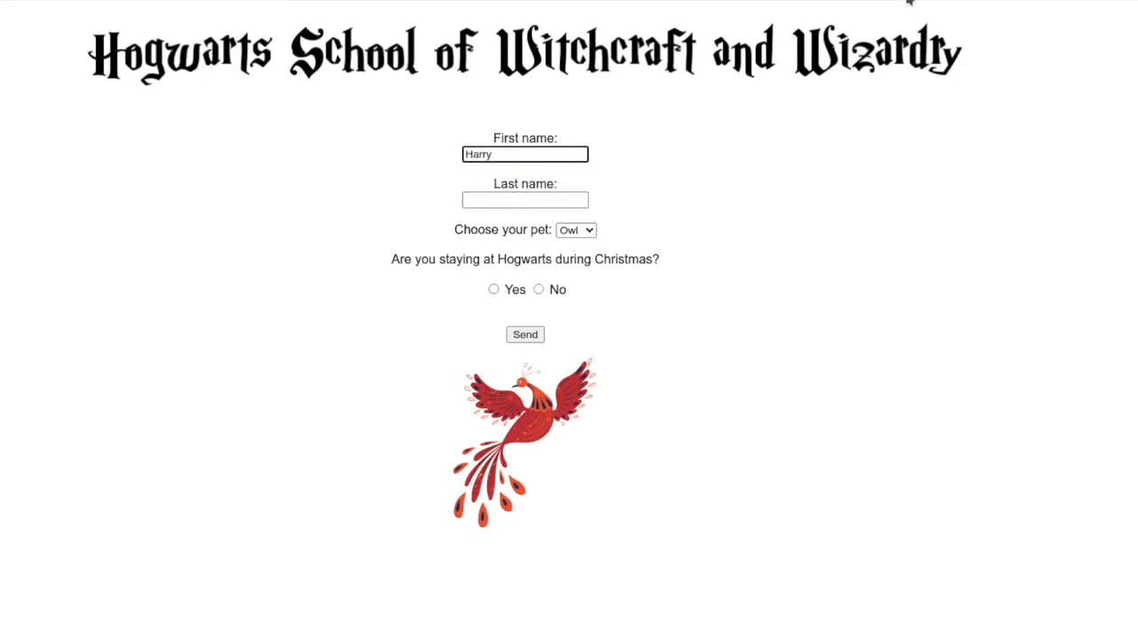
type("Po")
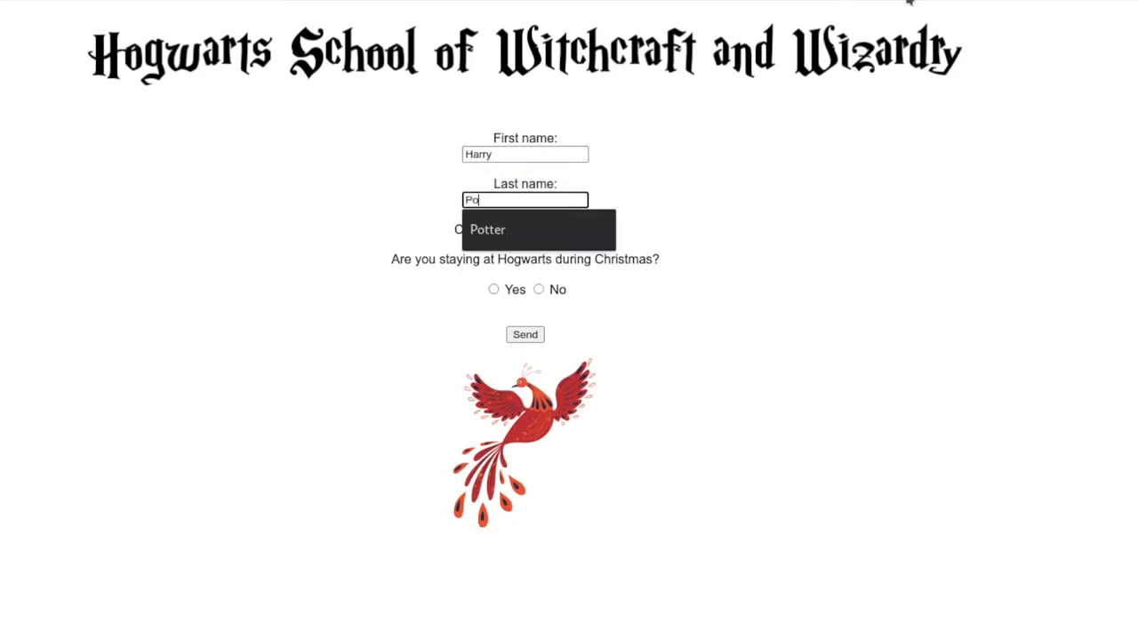
left_click(488, 229)
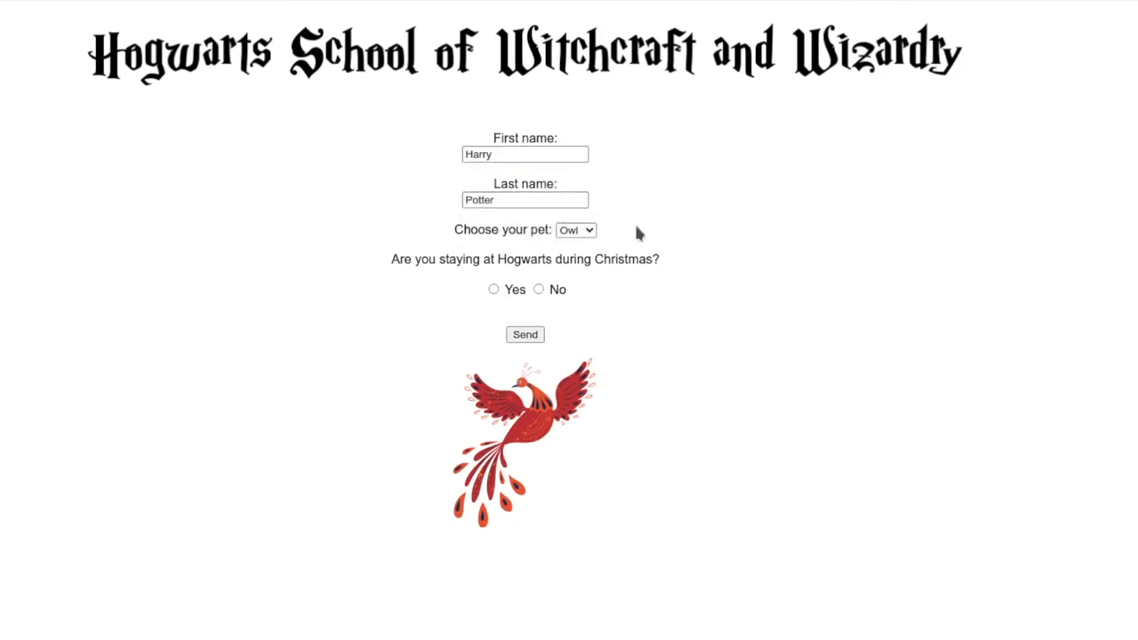
mouse_move(461, 297)
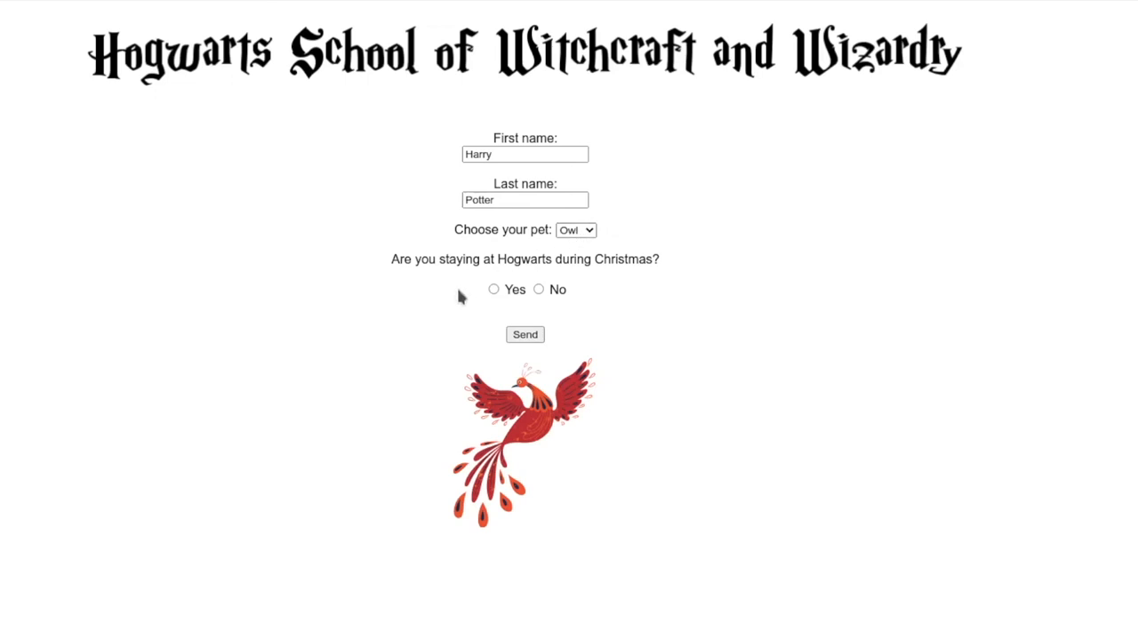
left_click(495, 289)
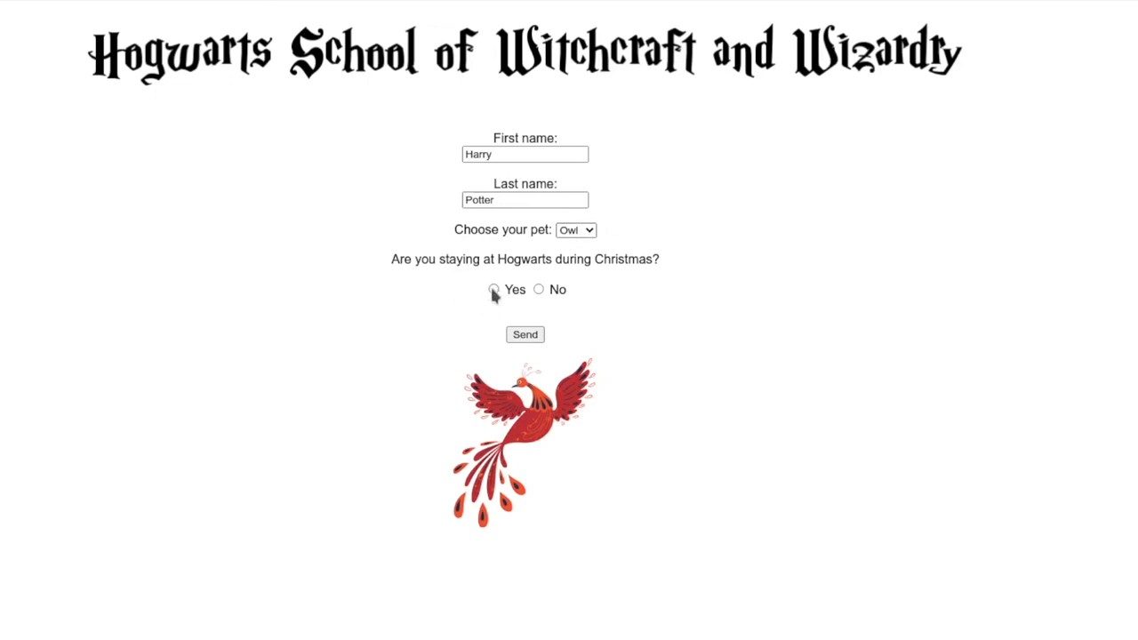
left_click(494, 288)
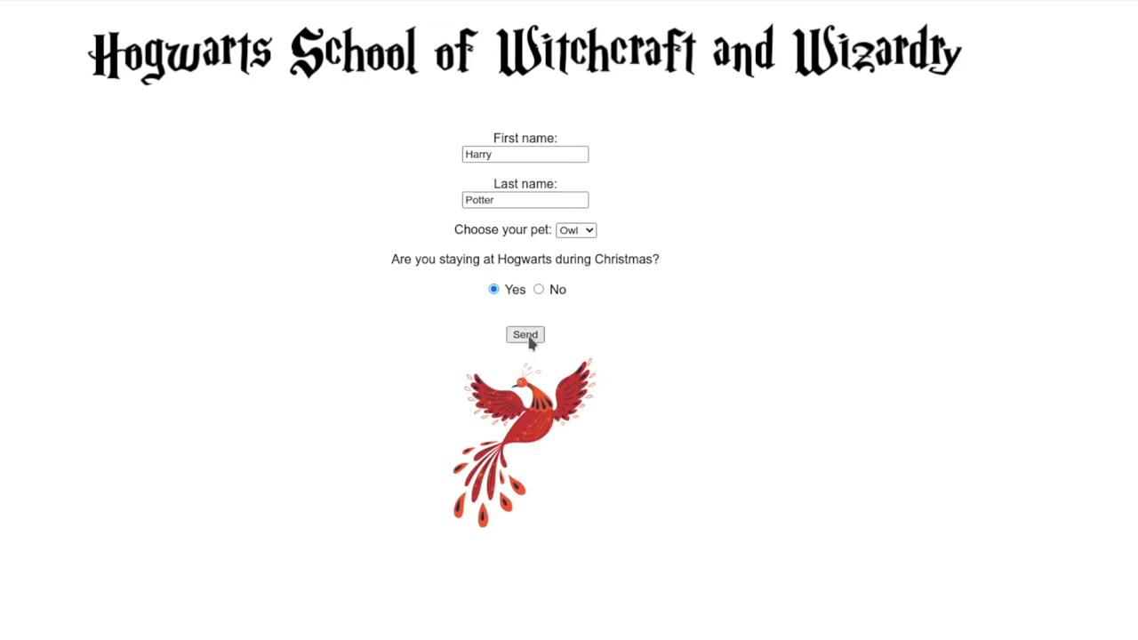
left_click(524, 334)
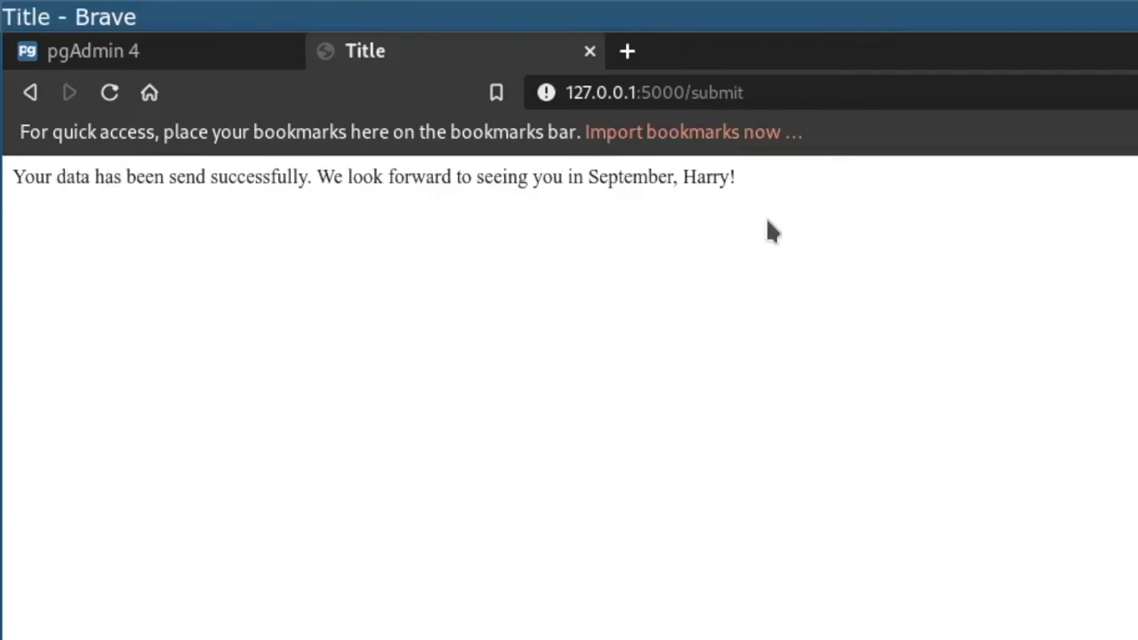
mouse_move(751, 585)
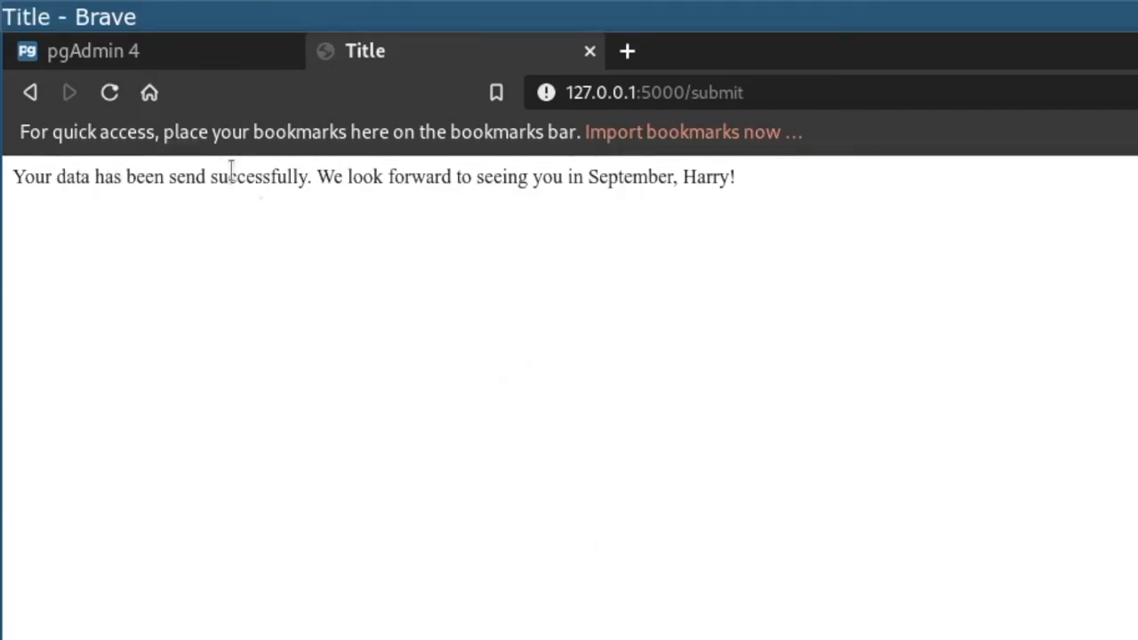
left_click(92, 50)
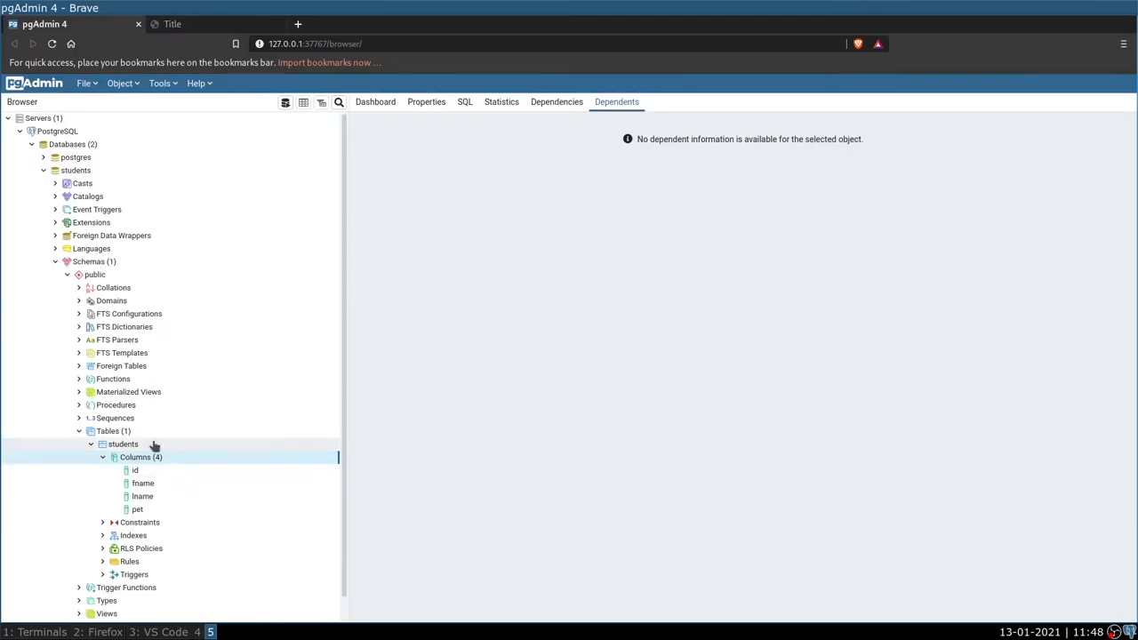
Step: View all rows of the students table, showing Harry Potter with pet owl
right_click(123, 445)
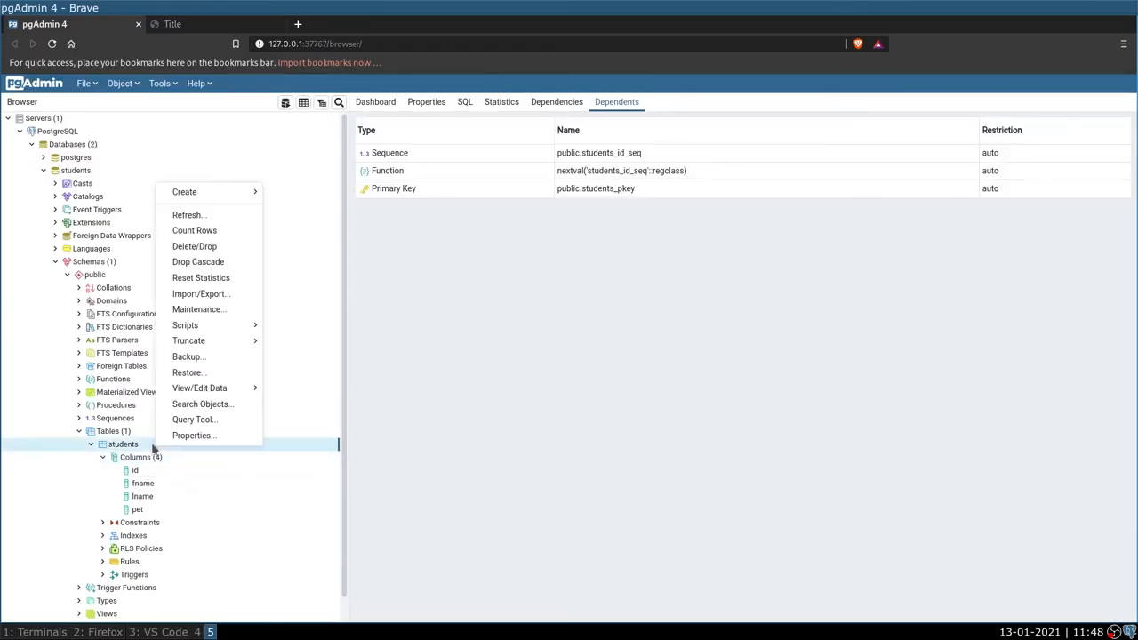
mouse_move(194, 419)
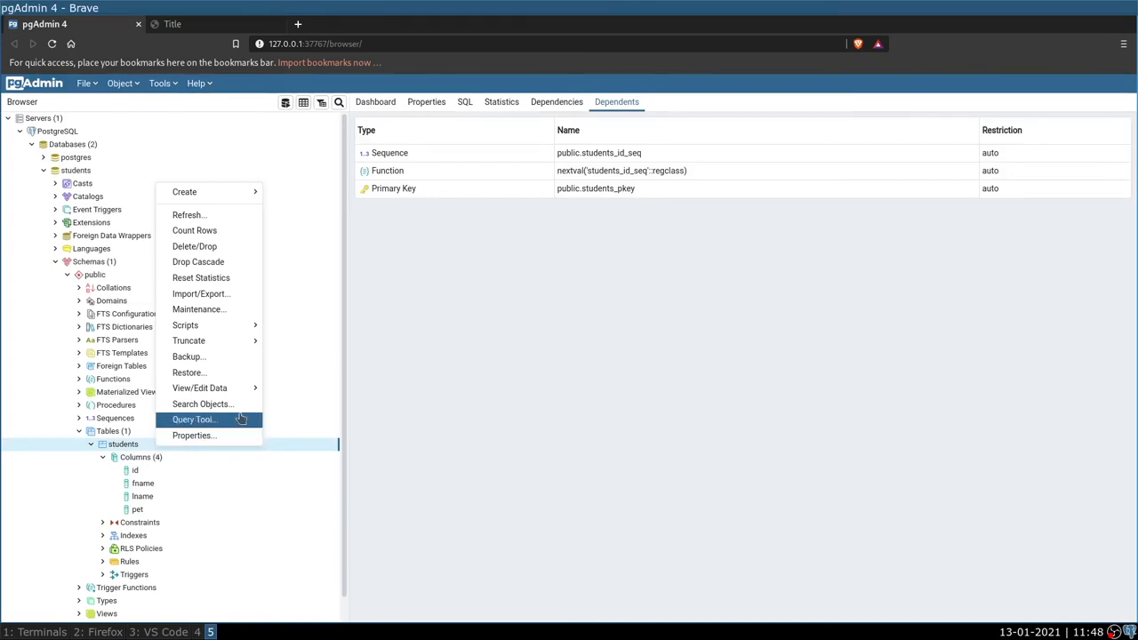
mouse_move(199, 387)
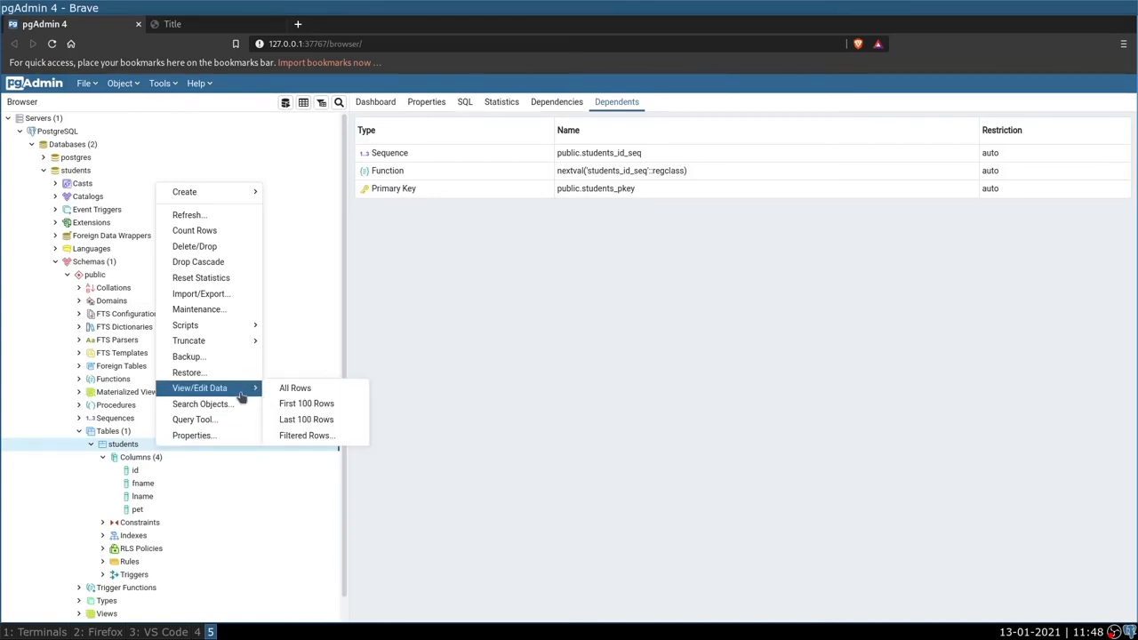
left_click(296, 387)
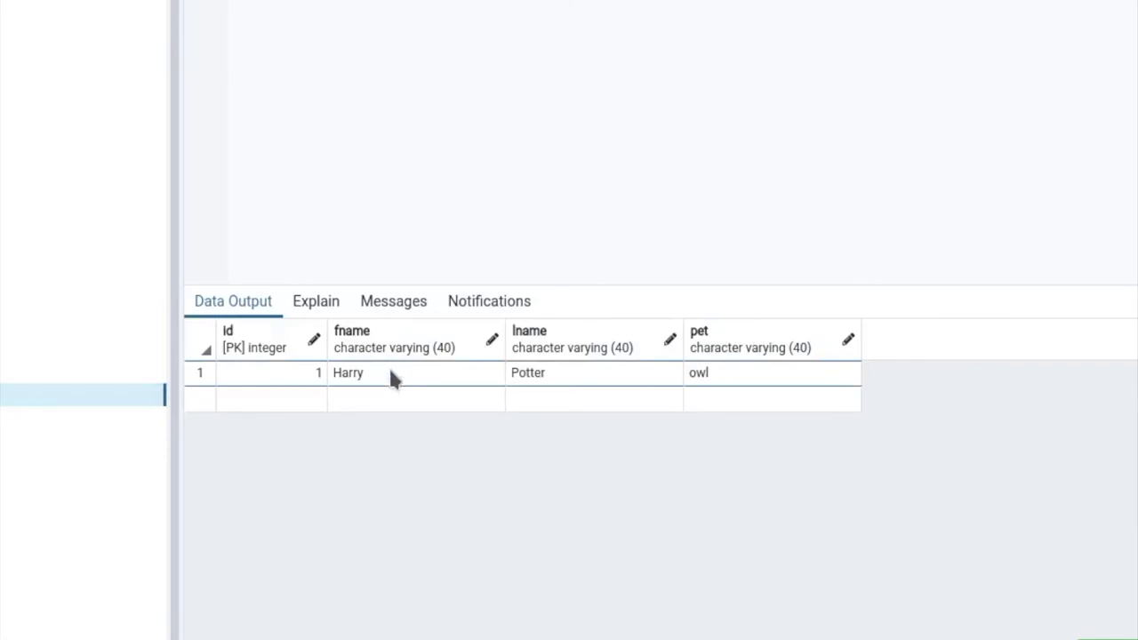
mouse_move(274, 374)
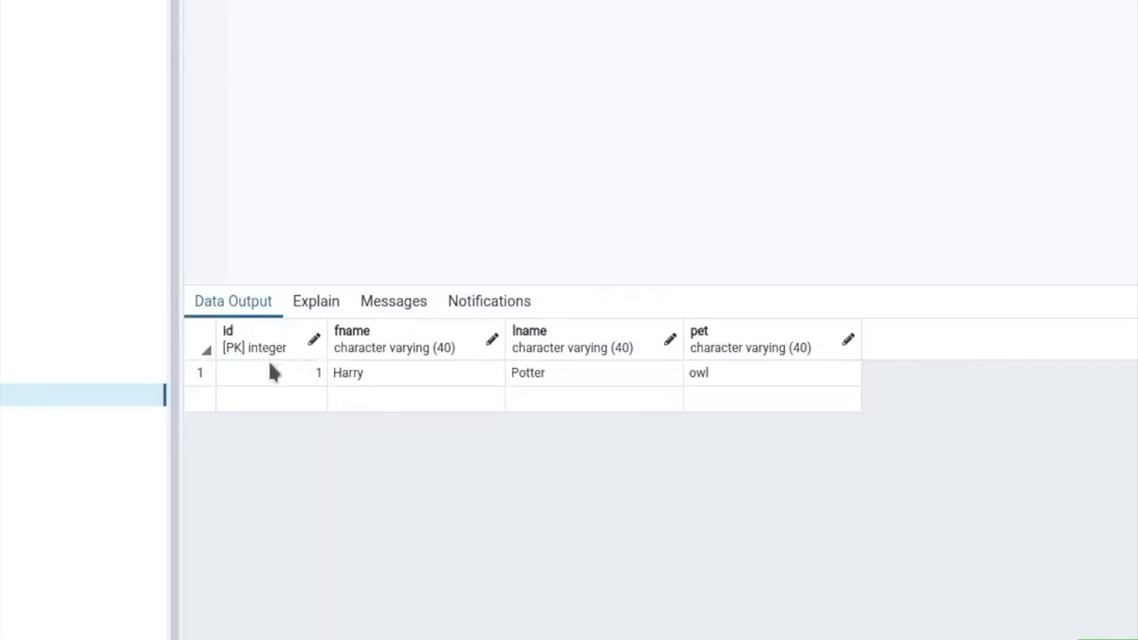
mouse_move(423, 334)
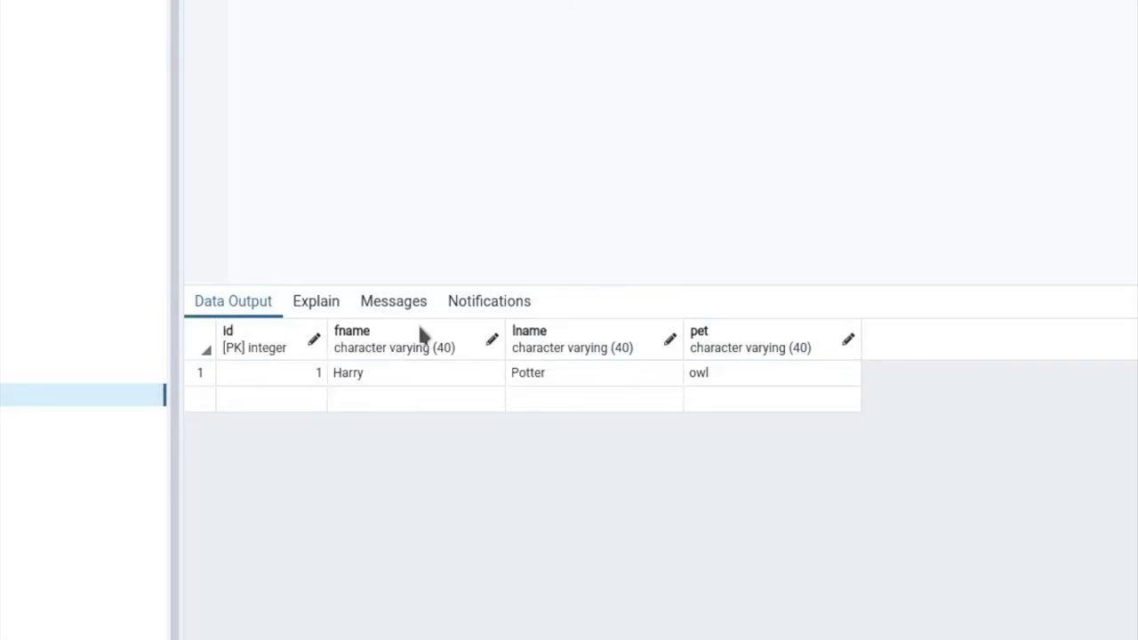
mouse_move(730, 365)
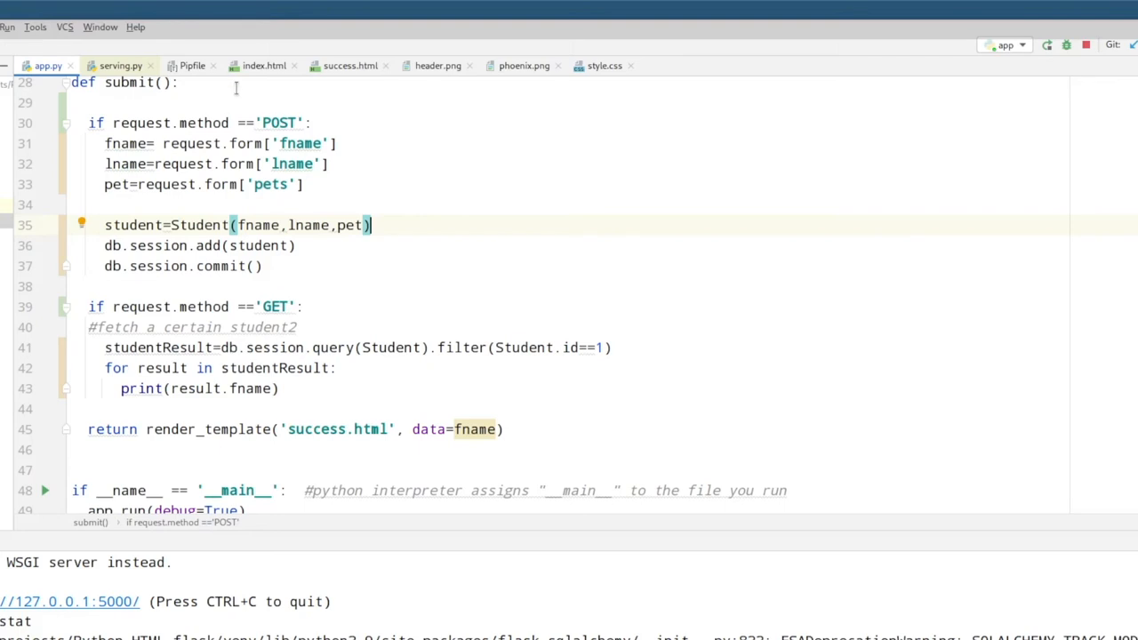
Step: Switch to index.html to check the form field names
left_click(263, 64)
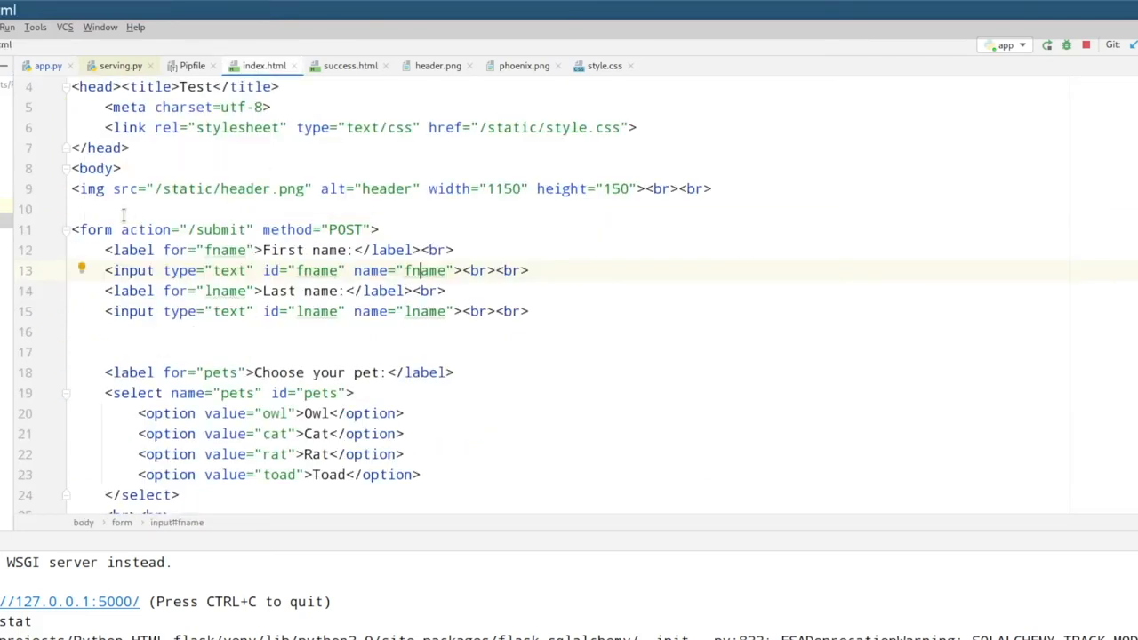
mouse_move(46, 64)
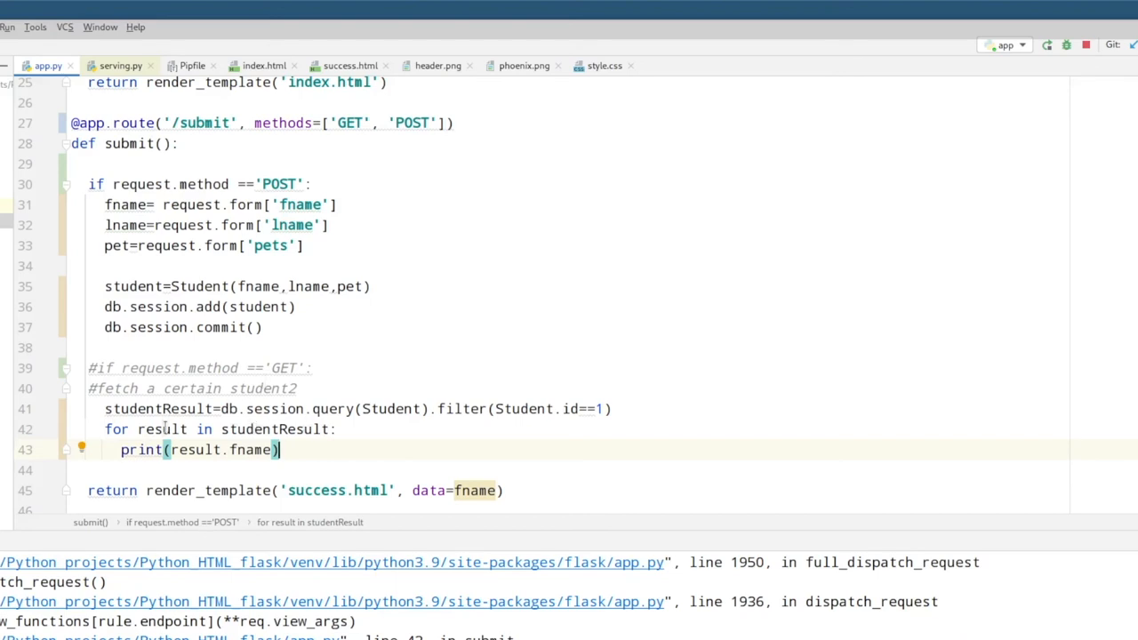
mouse_move(206, 461)
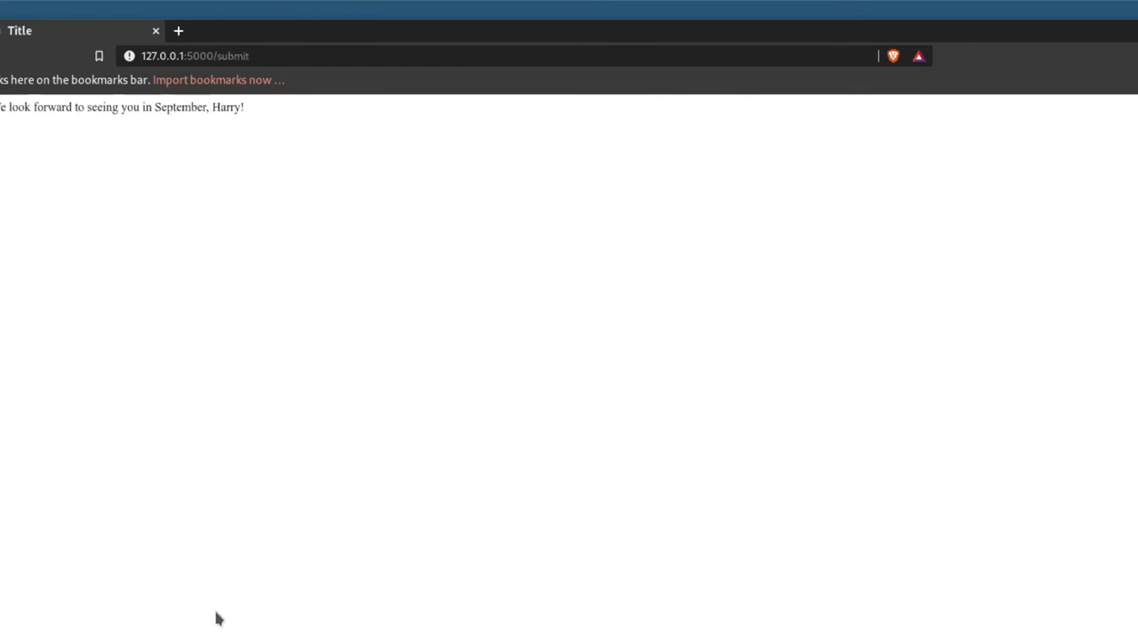
left_click(345, 622)
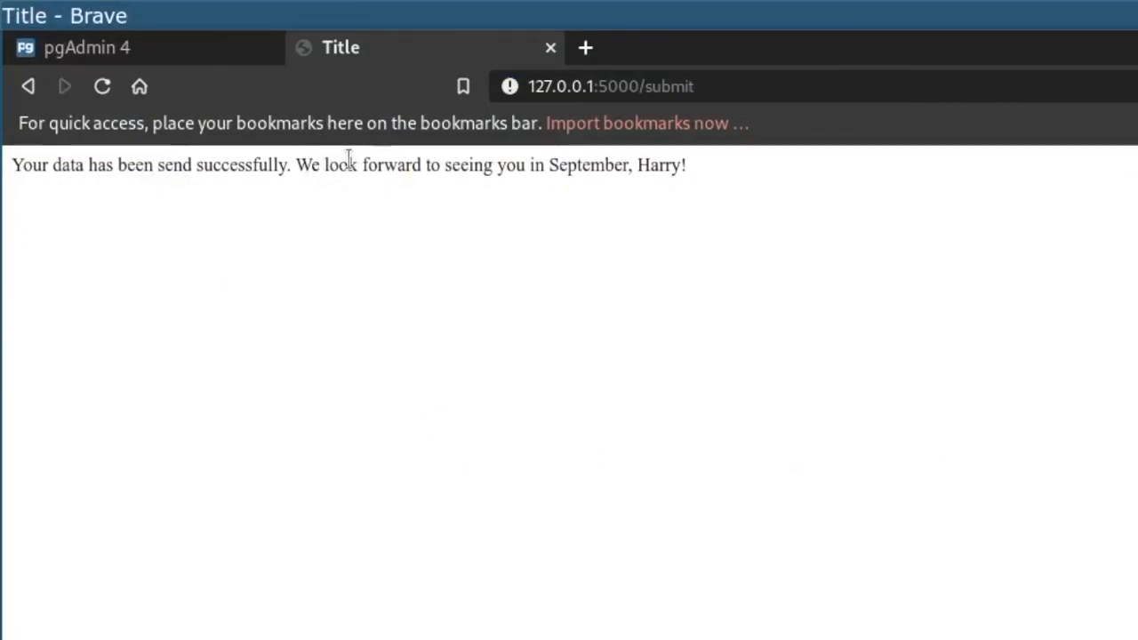
left_click_drag(349, 164, 686, 163)
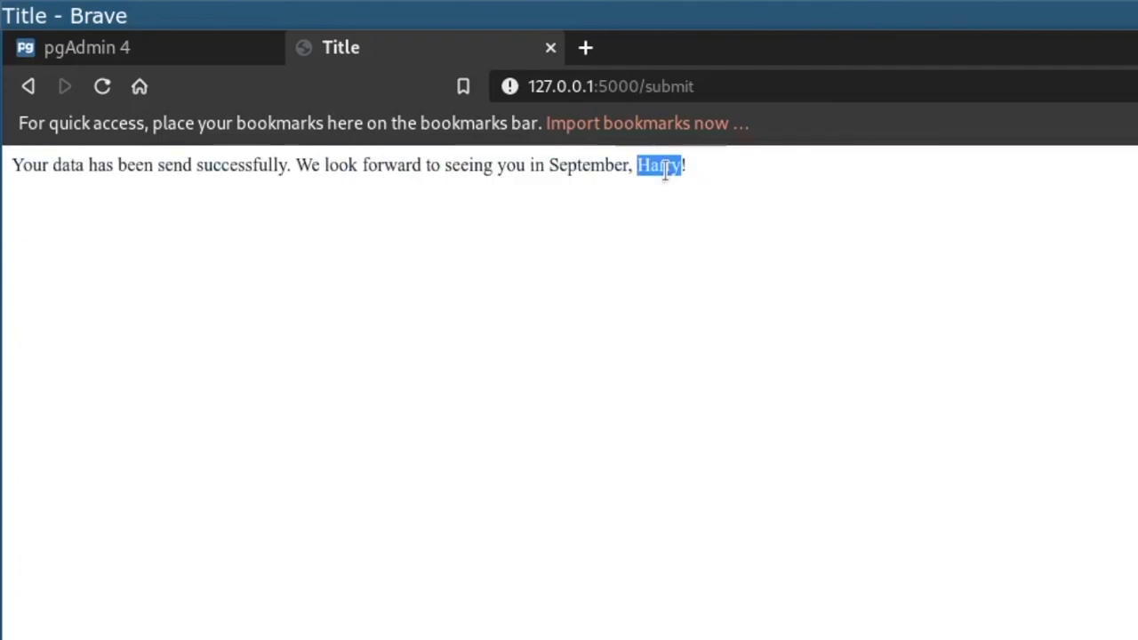
mouse_move(909, 381)
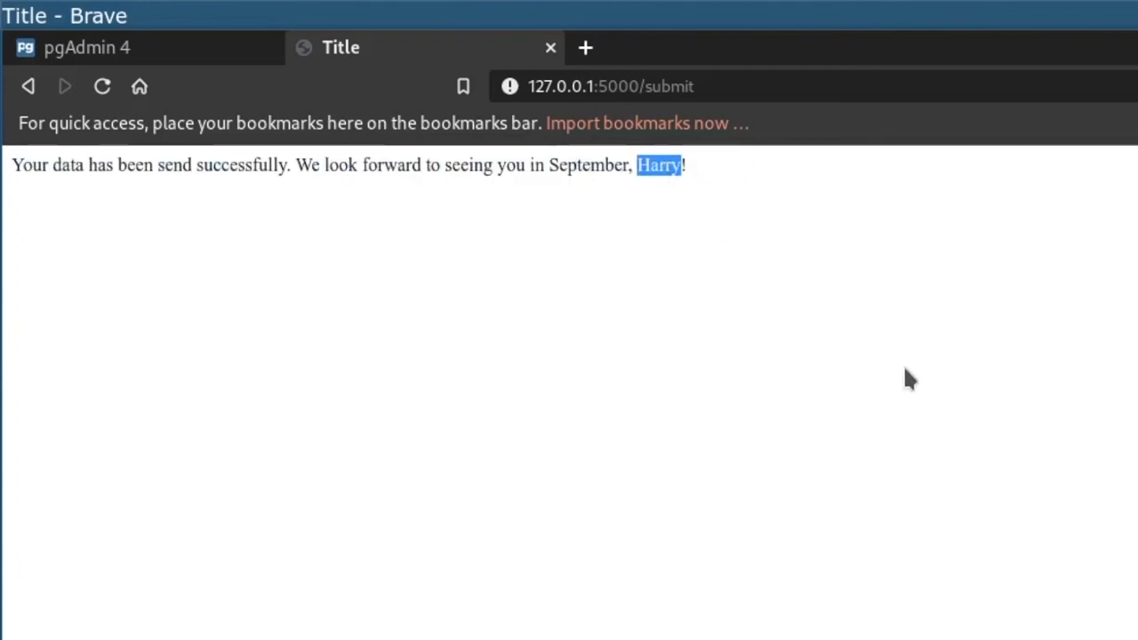
mouse_move(771, 296)
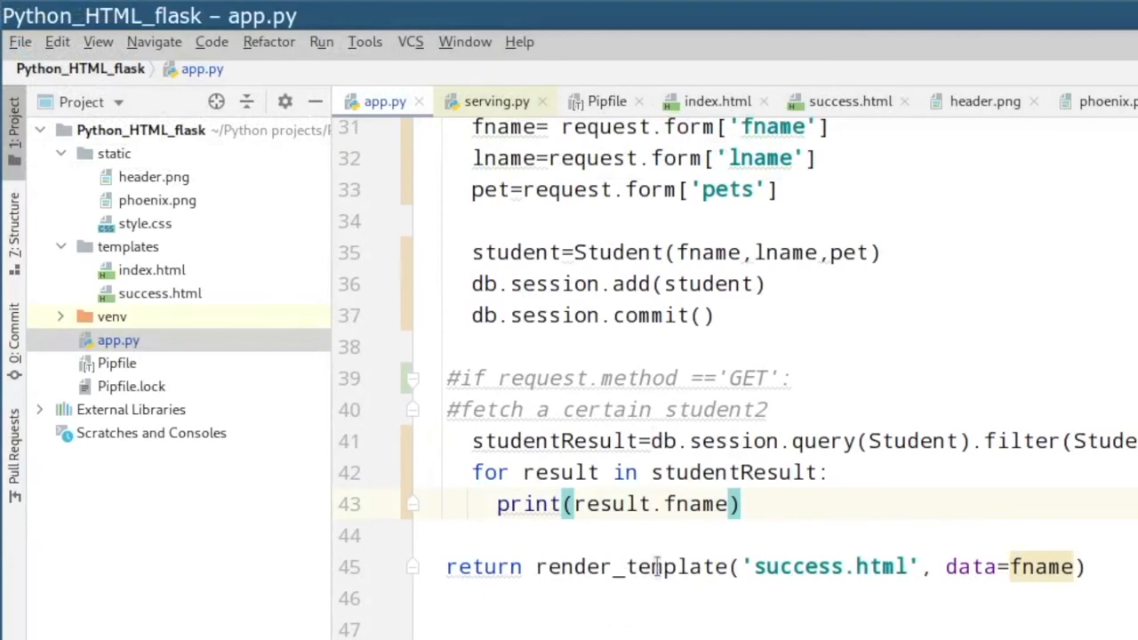
mouse_move(615, 565)
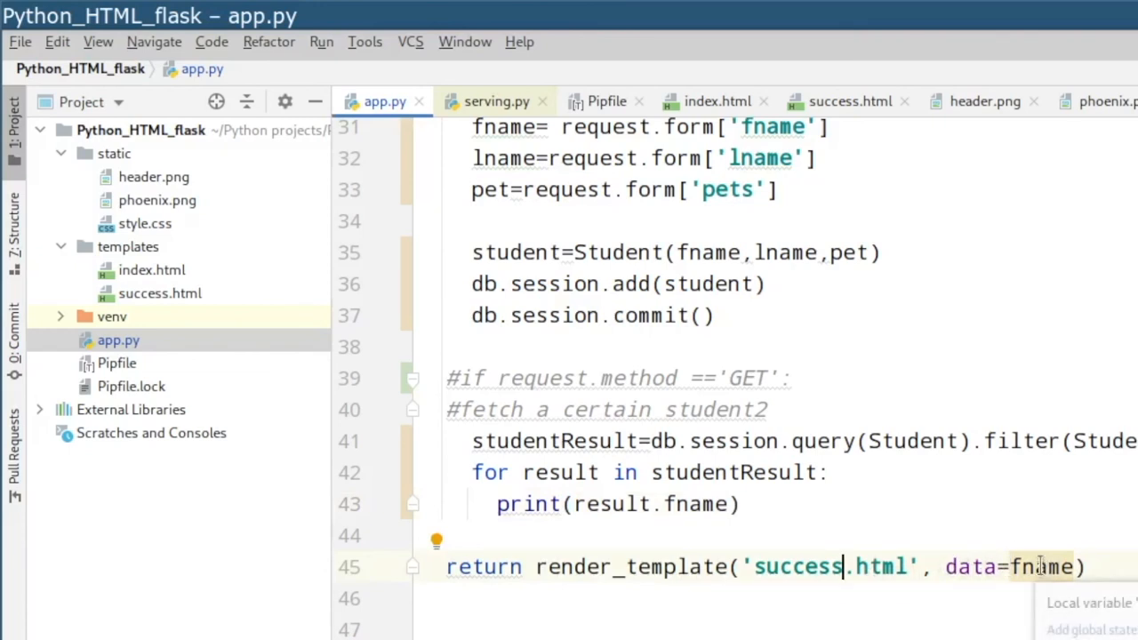
mouse_move(868, 133)
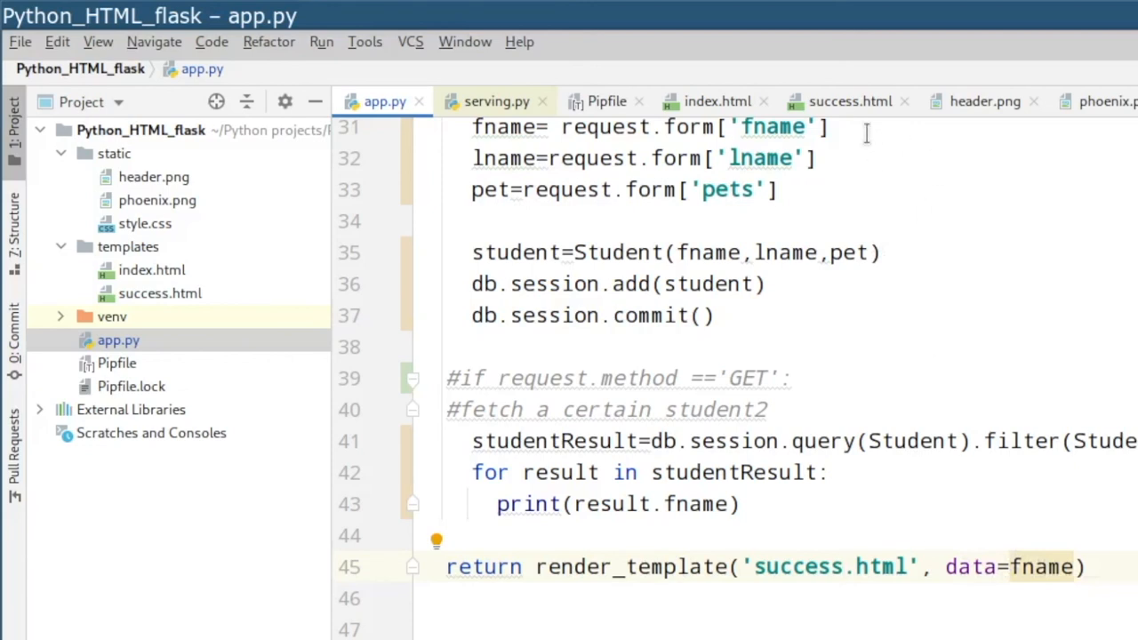
Step: View success.html and highlight the {{data}} placeholder where the first name fills the greeting
left_click(850, 99)
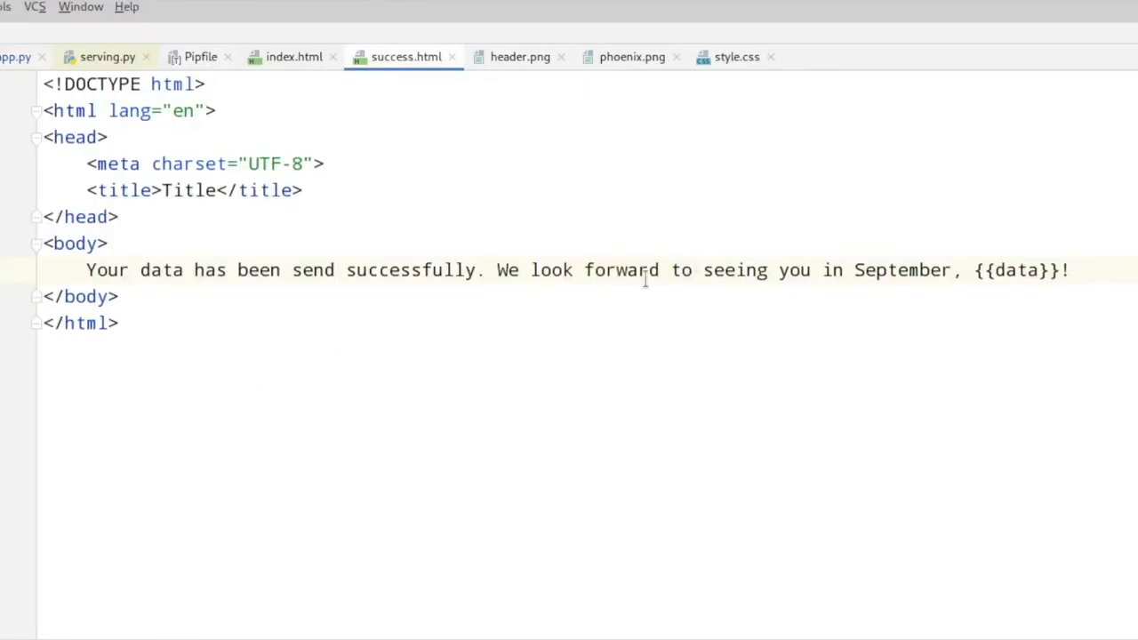
left_click_drag(672, 270, 960, 270)
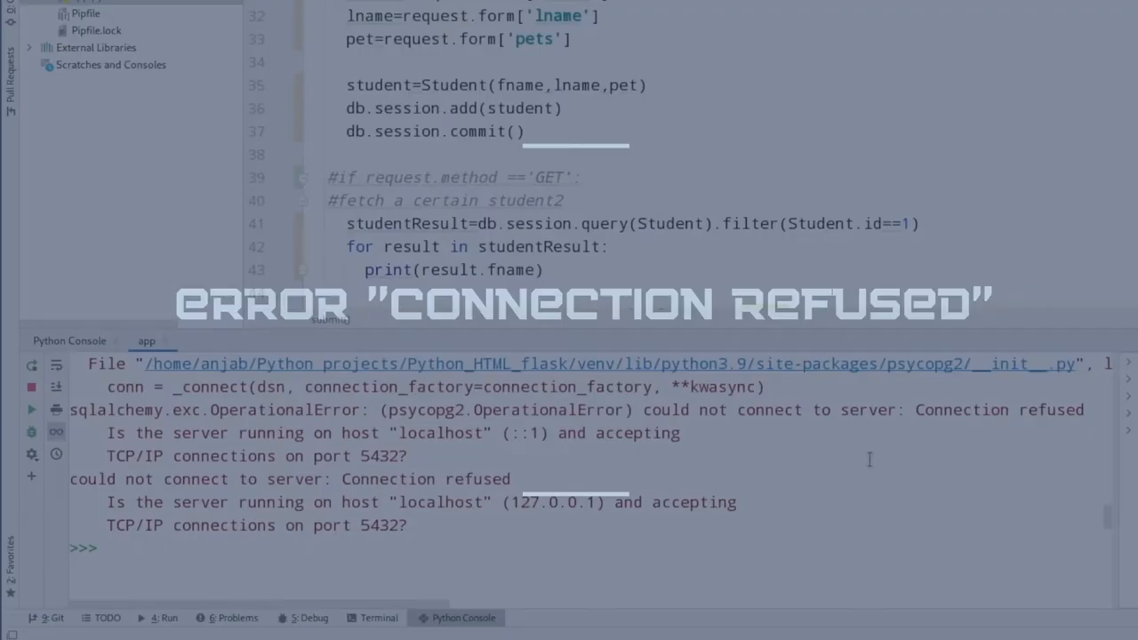
Step: Highlight the psycopg2 OperationalError 'Connection refused' for localhost port 5432 in the console
left_click_drag(915, 409, 679, 433)
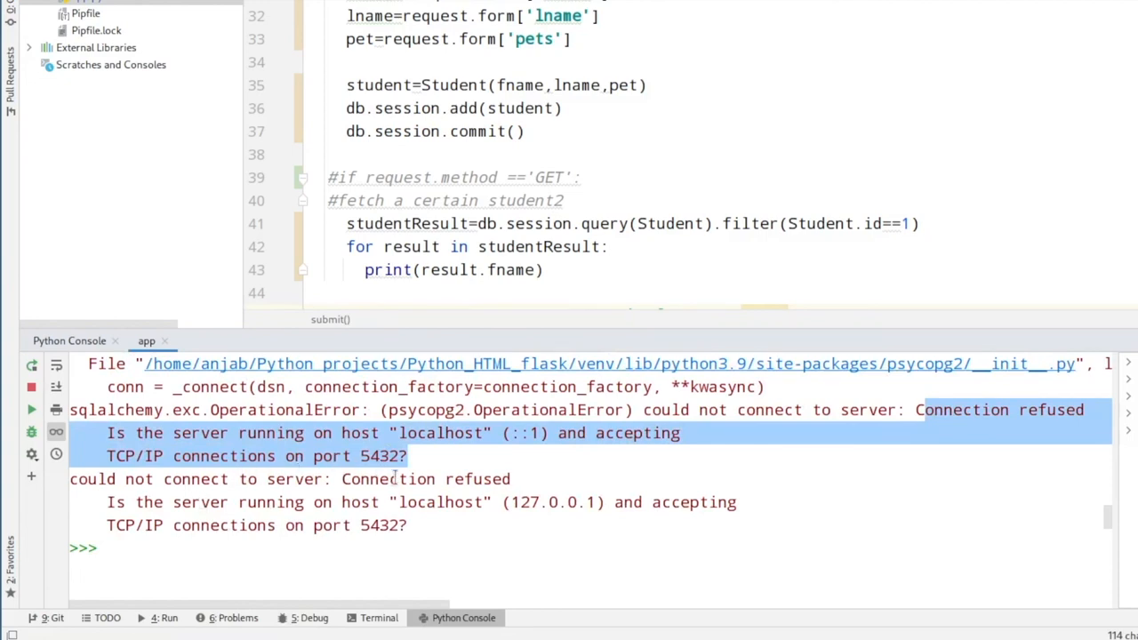
mouse_move(857, 428)
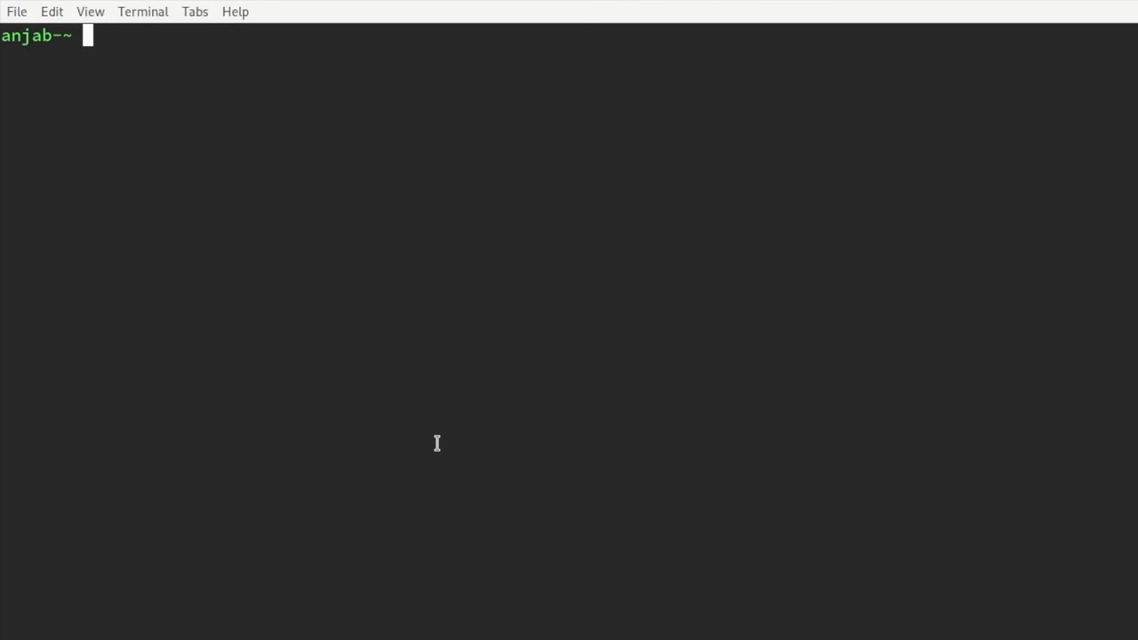
Step: Enter a cd command pointing at /var/lib/postgres/data/postgresql.conf in the terminal
type("cd")
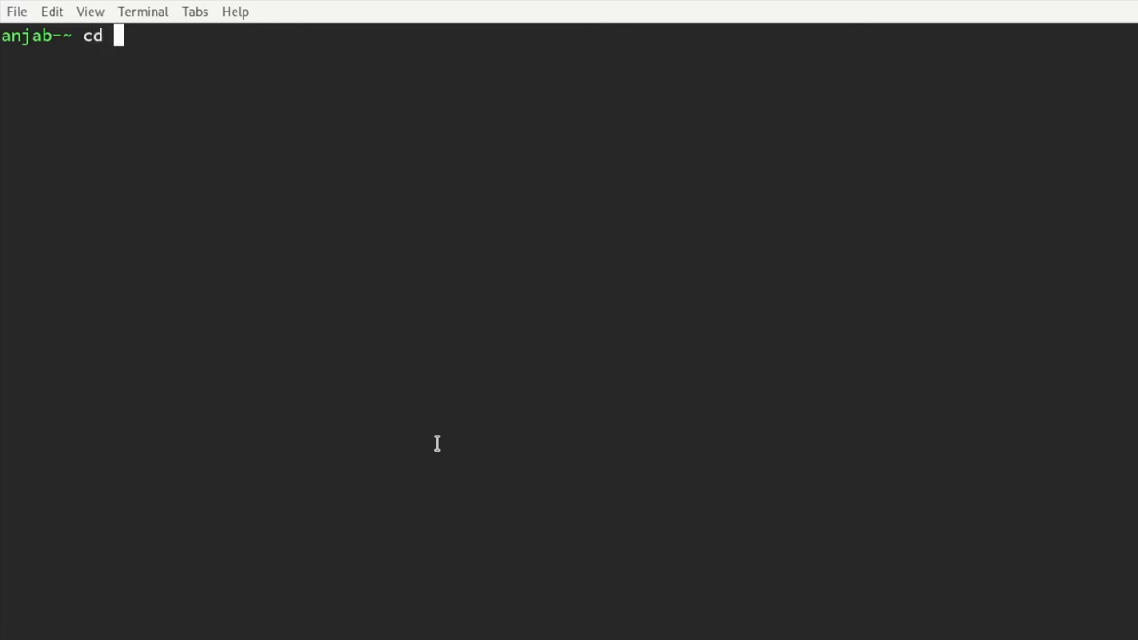
type("/var/lib/postgres/data/postgresql.conf")
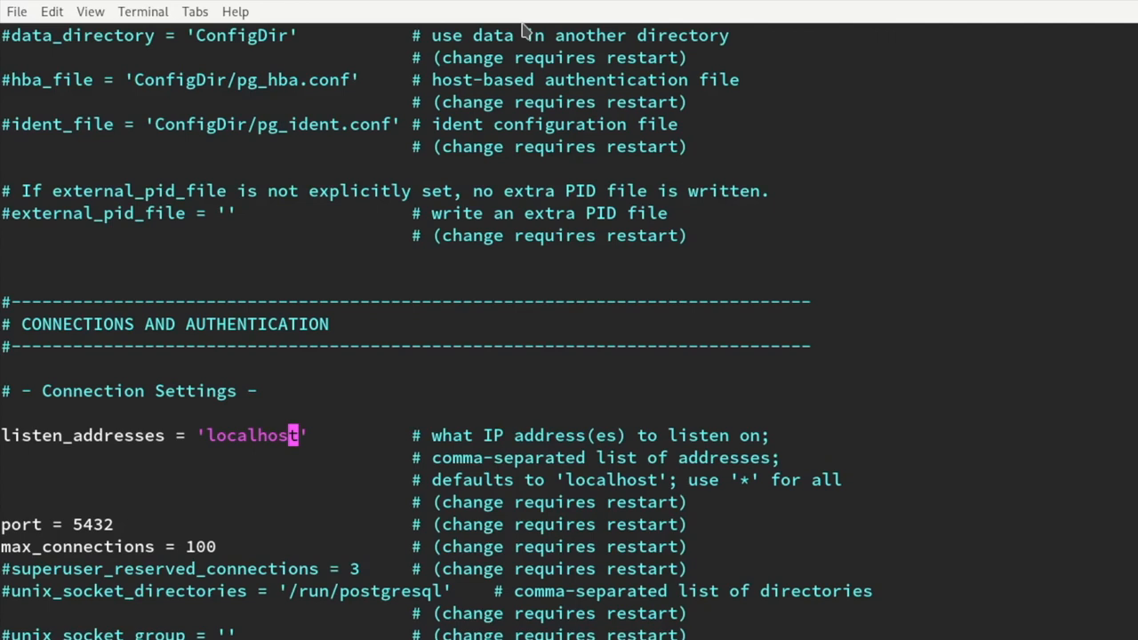
mouse_move(195, 466)
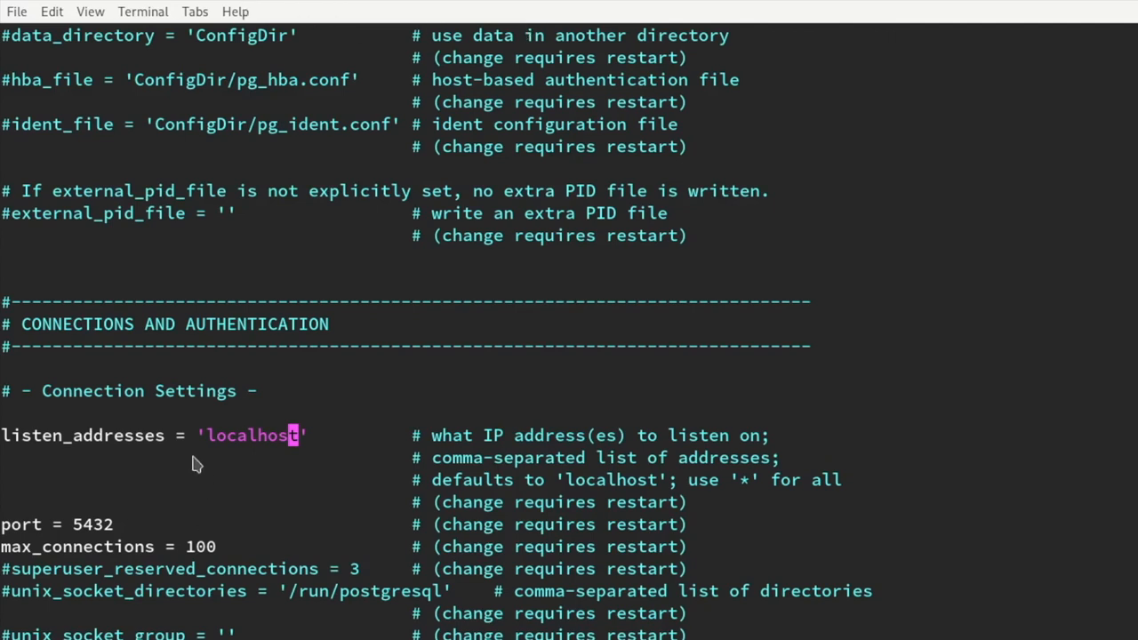
mouse_move(220, 352)
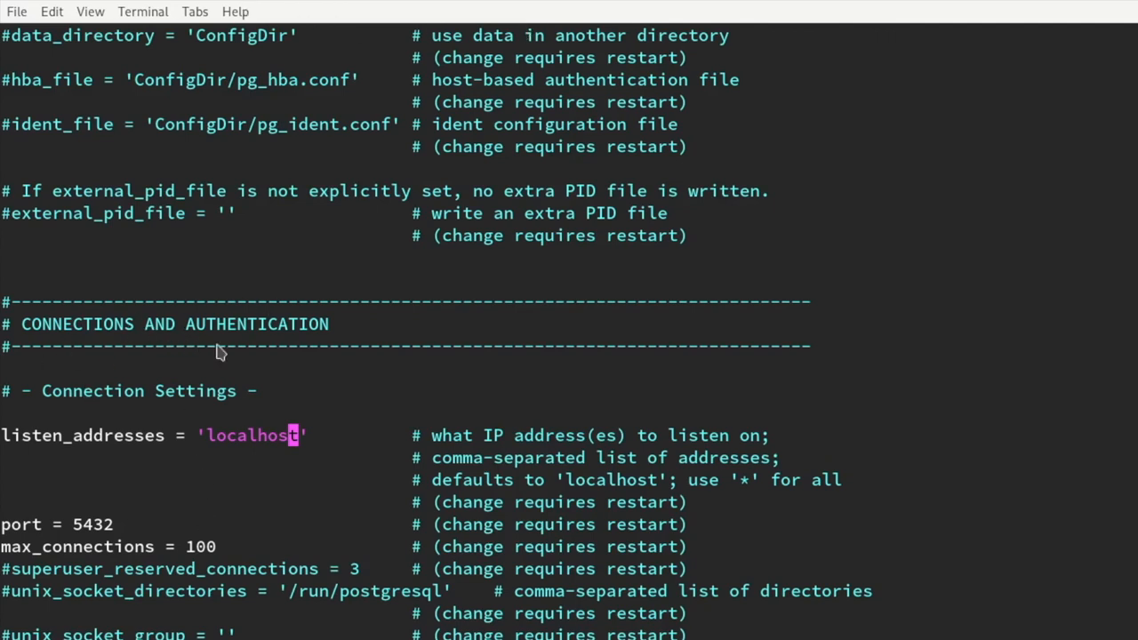
mouse_move(62, 463)
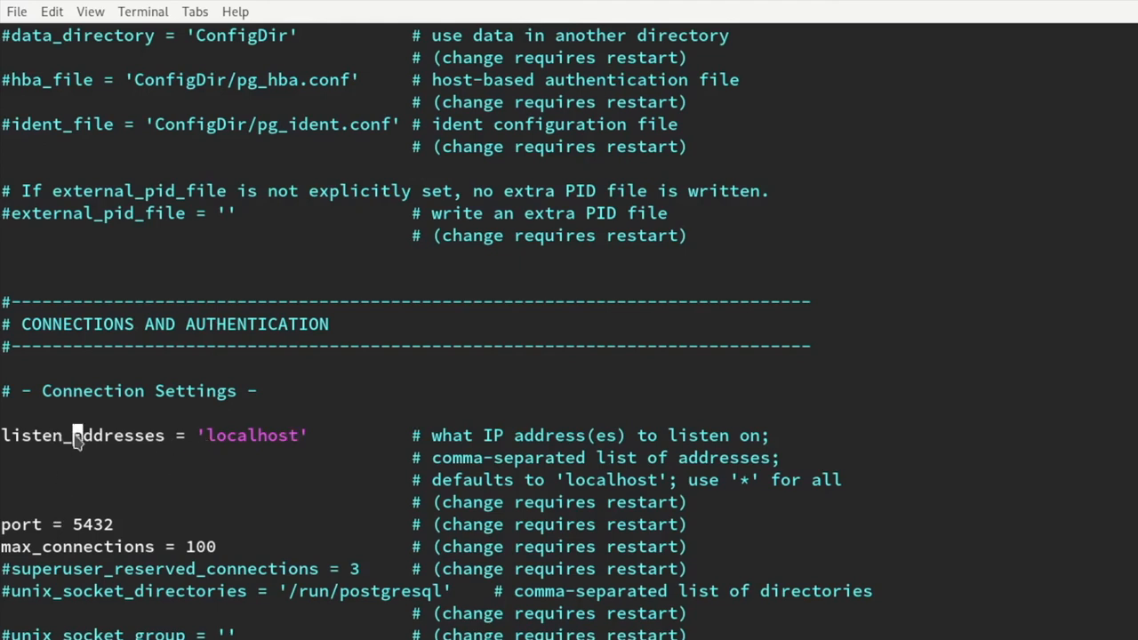
mouse_move(196, 448)
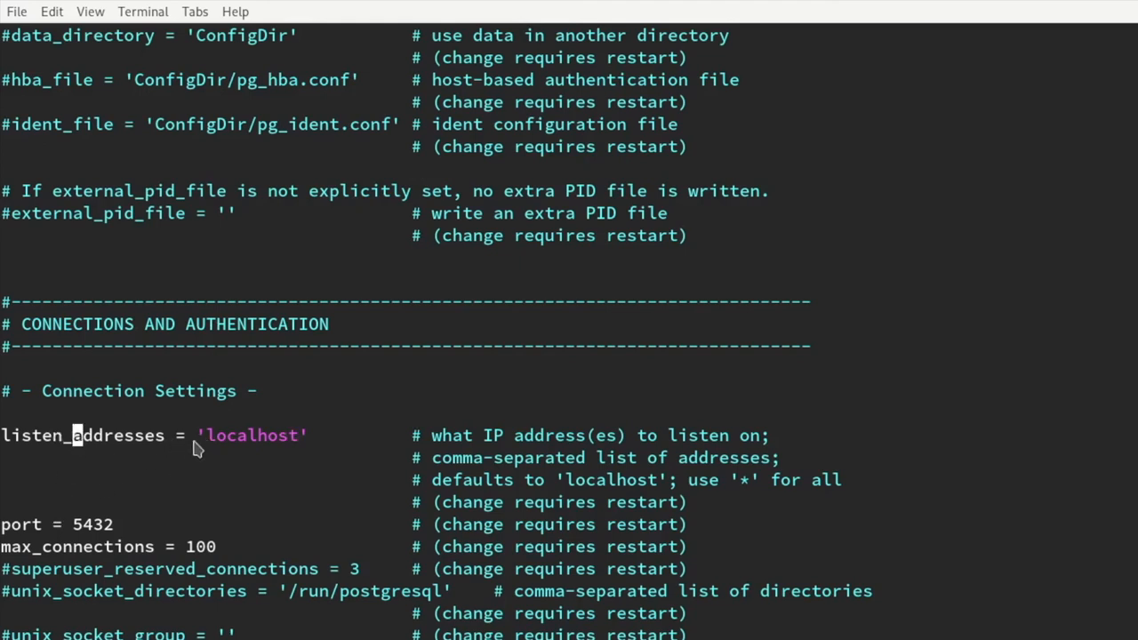
mouse_move(274, 462)
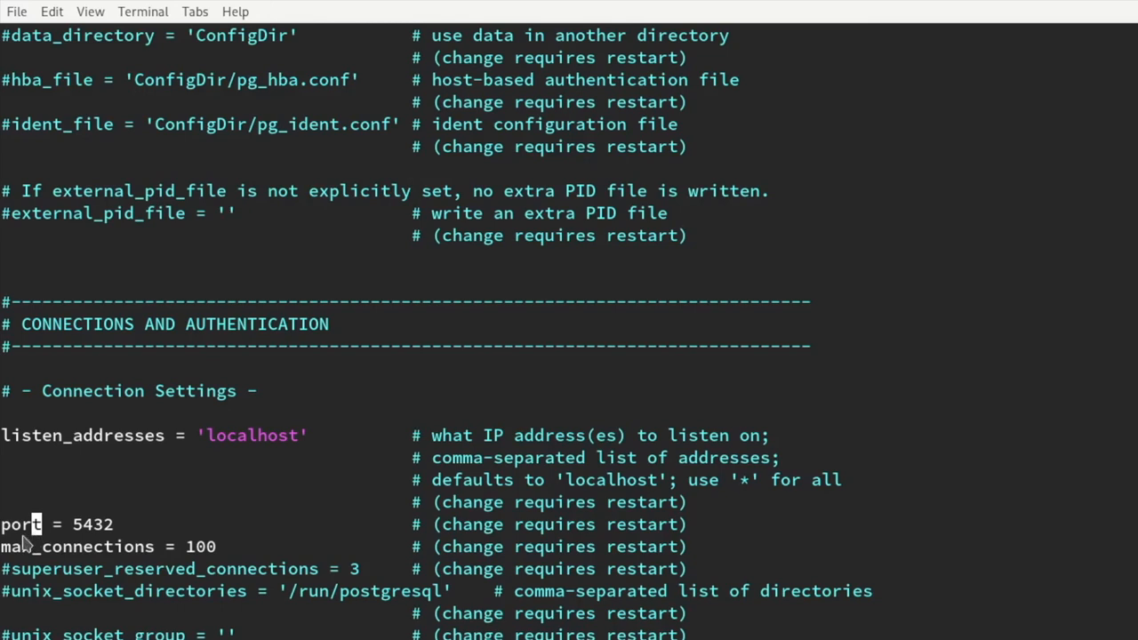
mouse_move(110, 546)
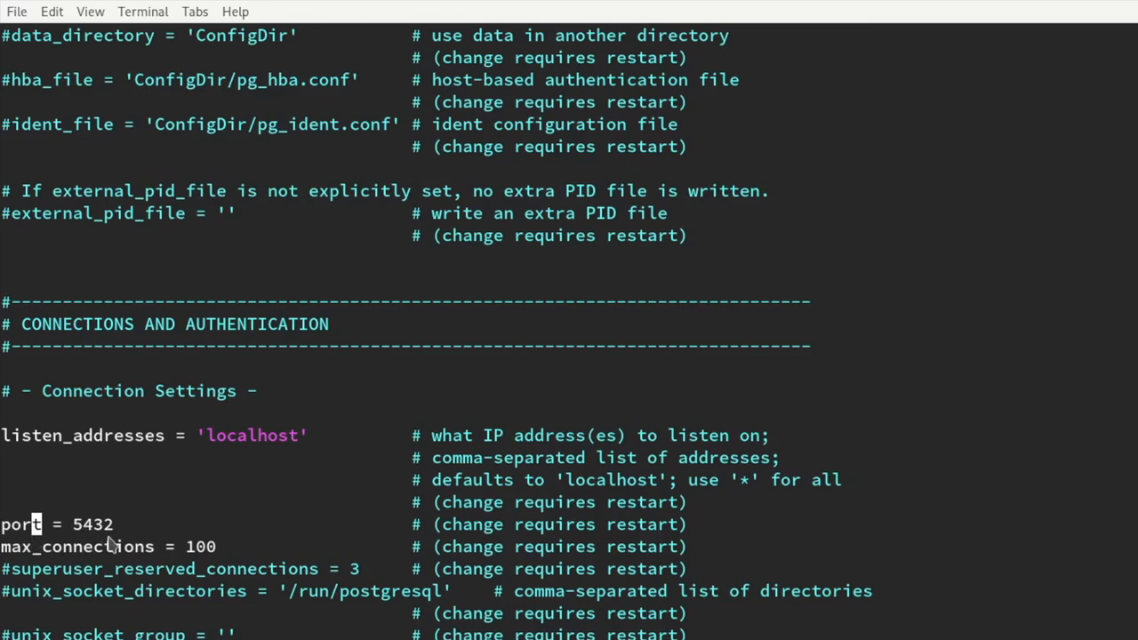
mouse_move(217, 544)
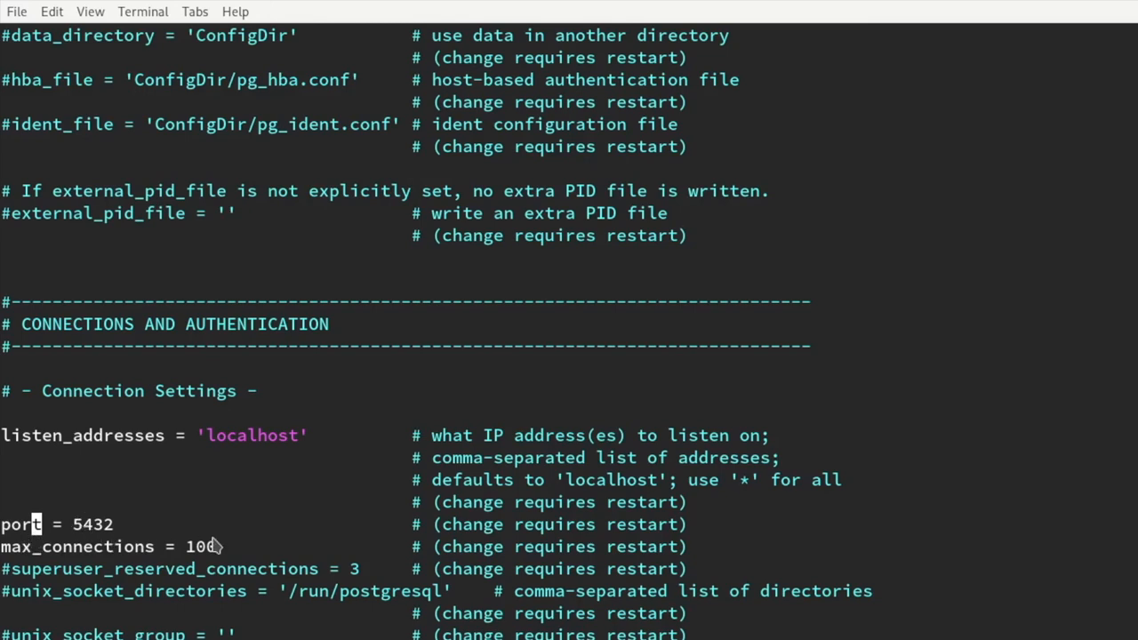